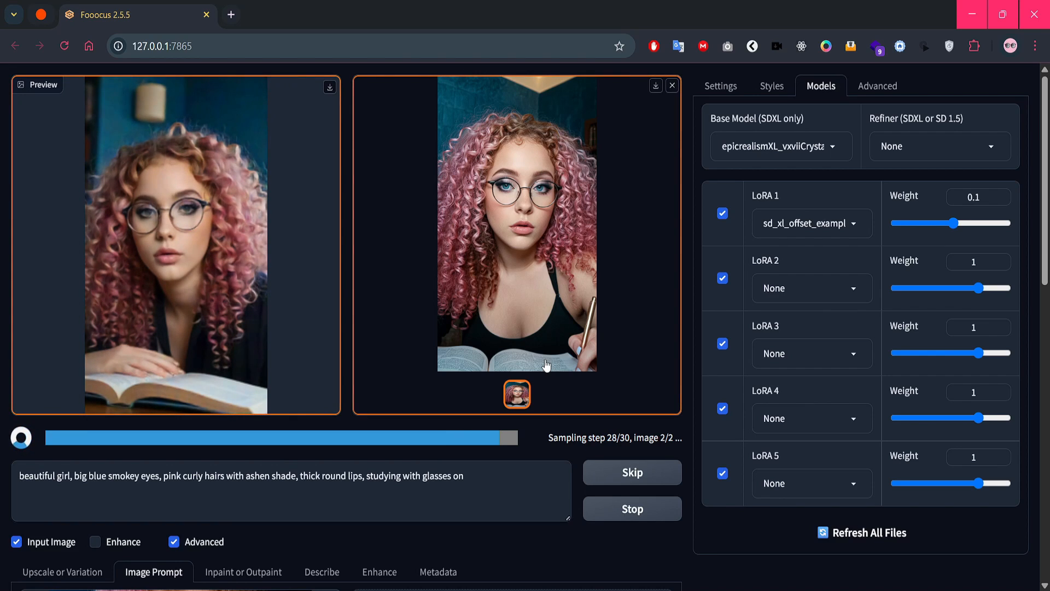
Step: Bring up the fresh Fooocus session with empty prompt and default settings
{"action": "left_click", "coordinate": [721, 85]}
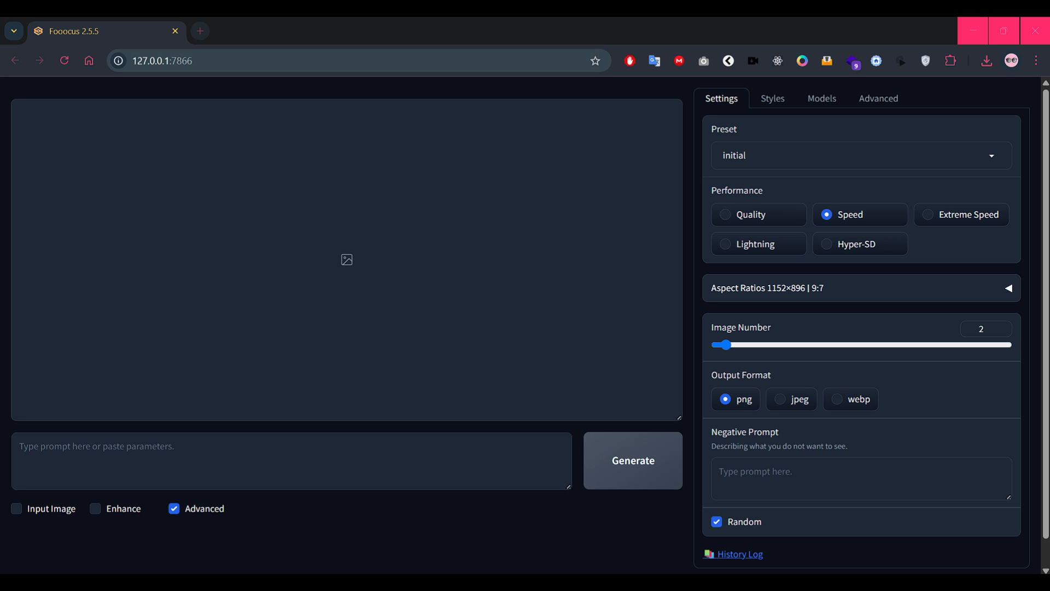
Step: Enable Input Image and switch to the Inpaint or Outpaint upload area
{"action": "left_click", "coordinate": [174, 508]}
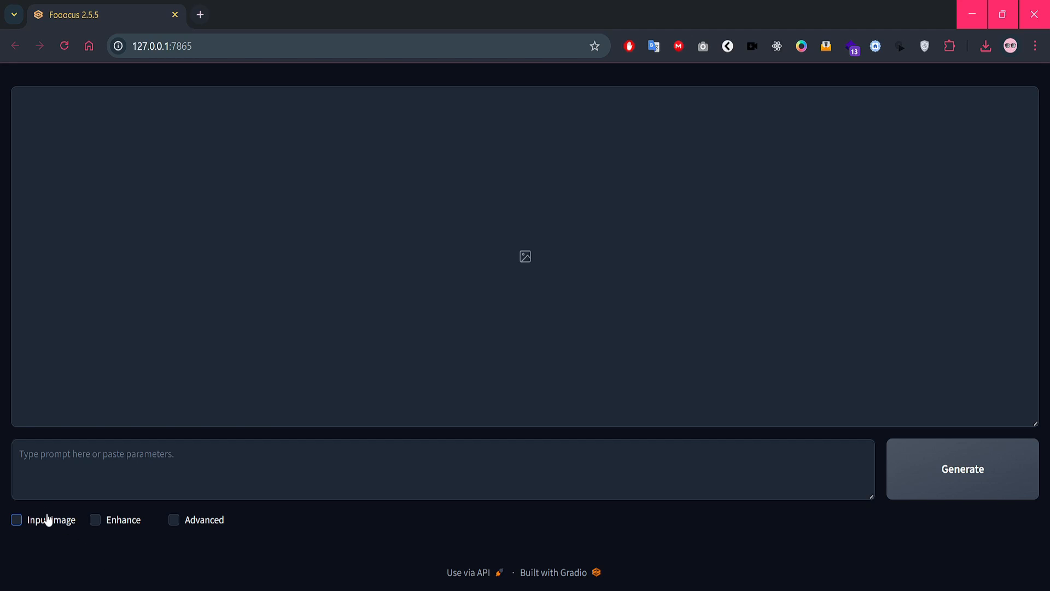
{"action": "left_click", "coordinate": [16, 519]}
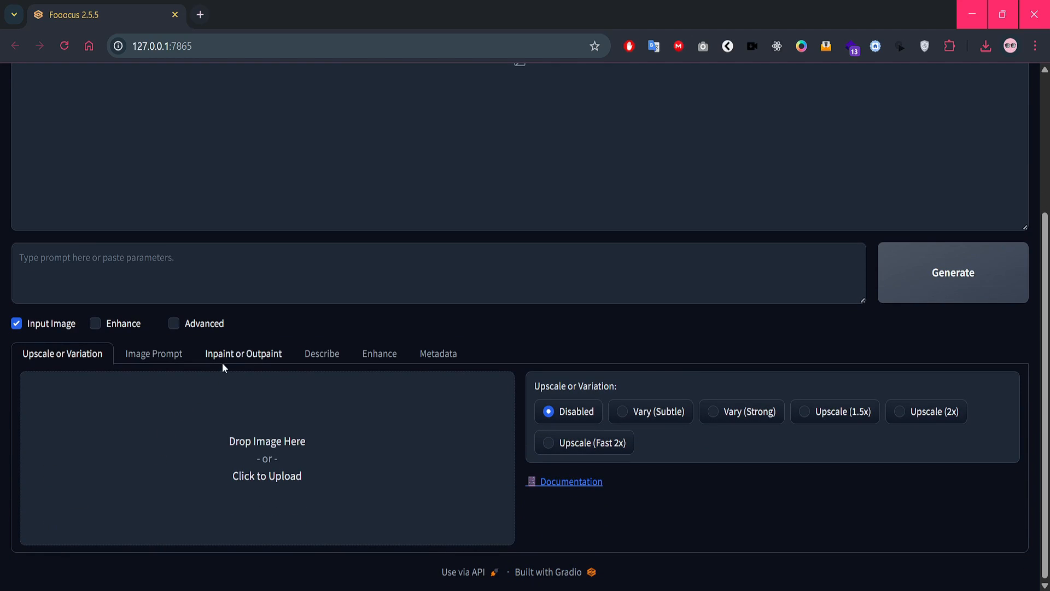
{"action": "left_click", "coordinate": [243, 354]}
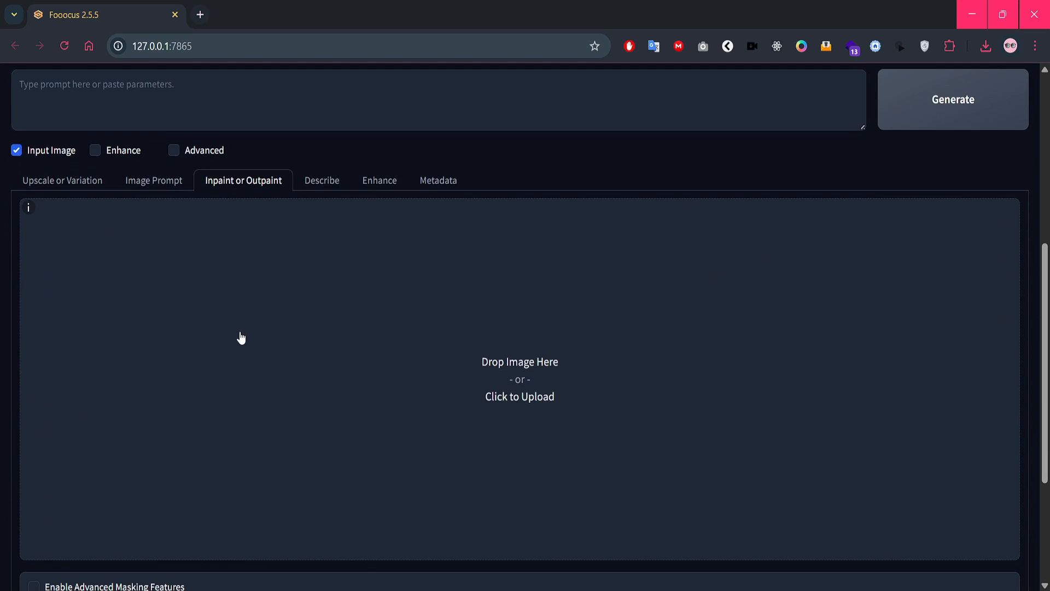
{"action": "mouse_move", "coordinate": [463, 370]}
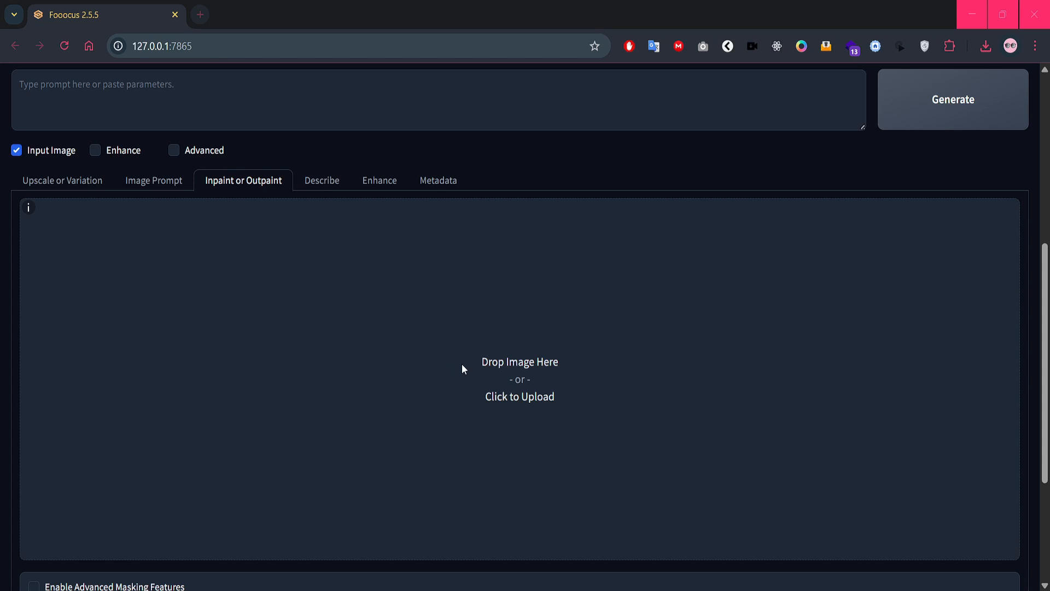
Step: Upload the pirate photo, mask the corset and generate 'Short top, bare belly, athletic abs'
{"action": "left_click", "coordinate": [519, 378]}
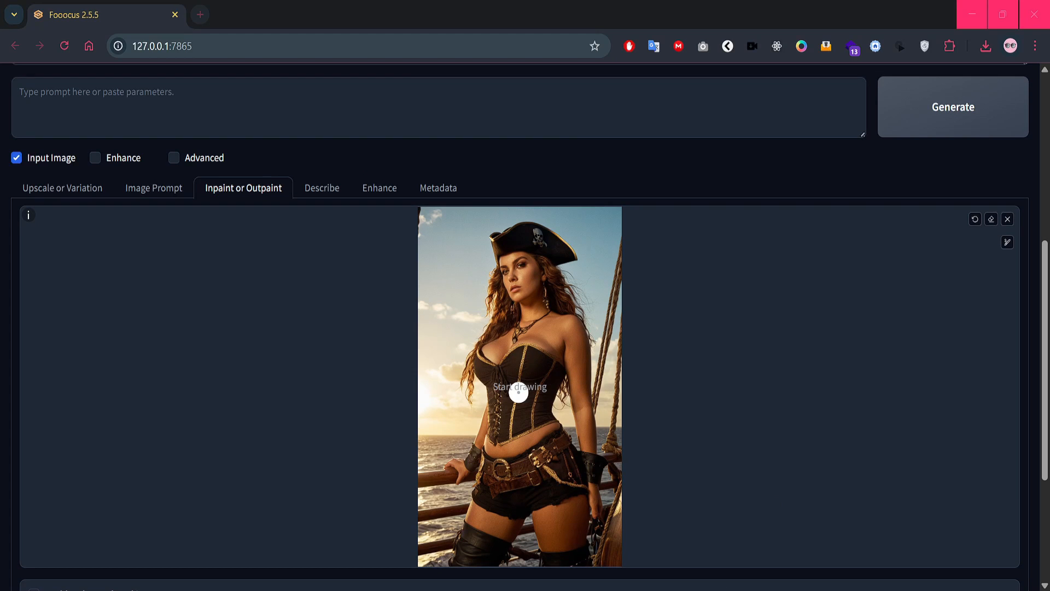
{"action": "mouse_move", "coordinate": [703, 398]}
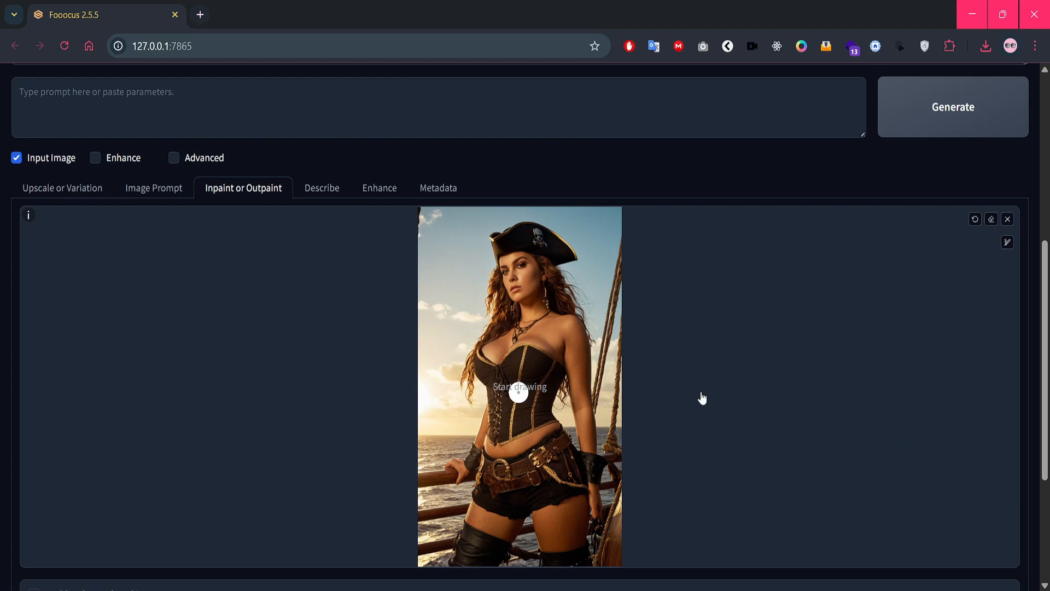
{"action": "mouse_move", "coordinate": [718, 374]}
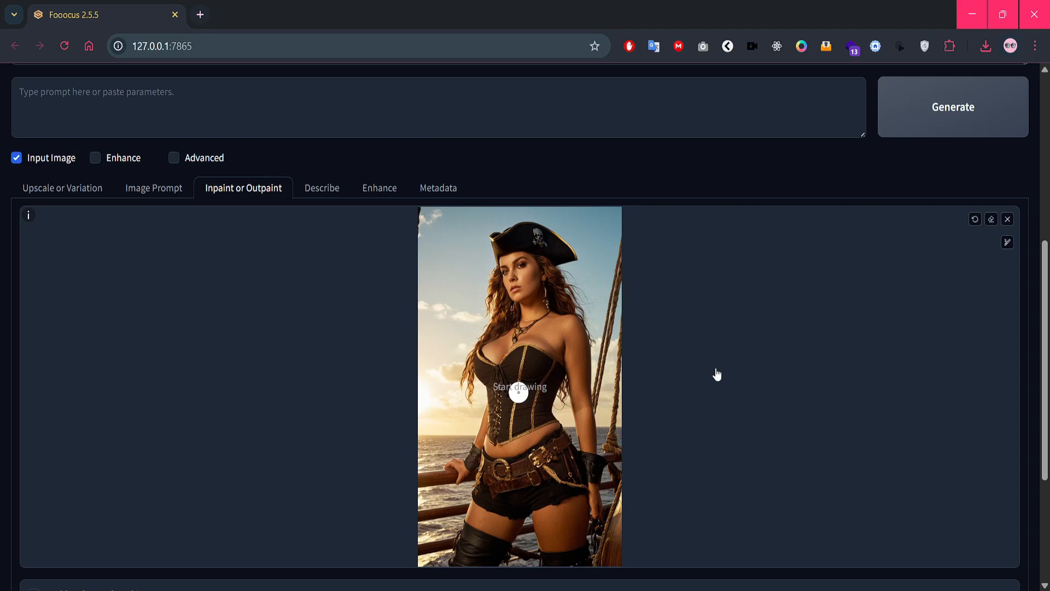
{"action": "left_click", "coordinate": [1006, 242]}
{"action": "type", "text": "Short top, bare belly, athletic abs"}
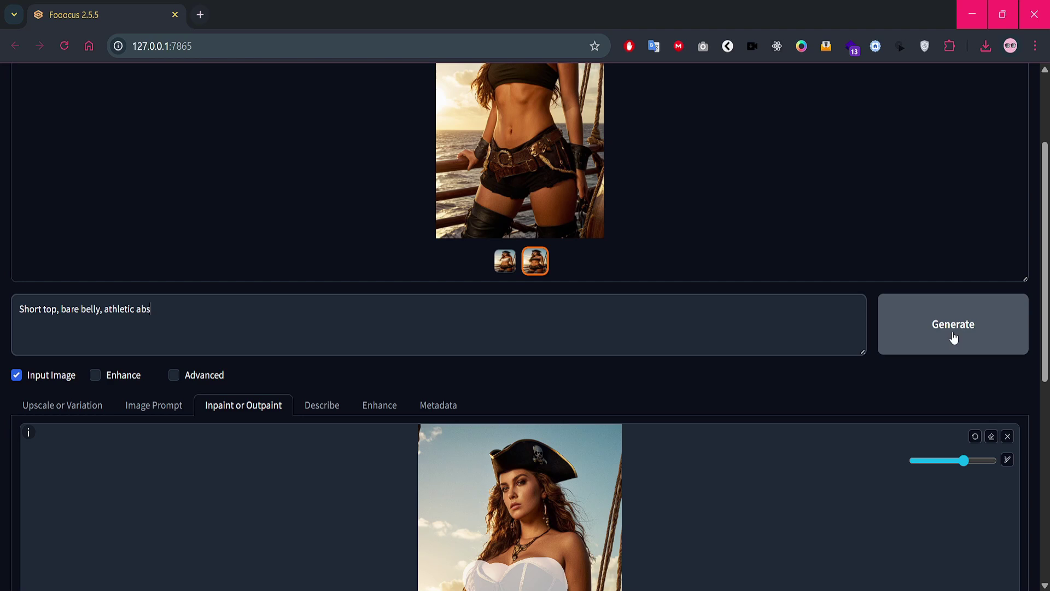
{"action": "left_click", "coordinate": [952, 324]}
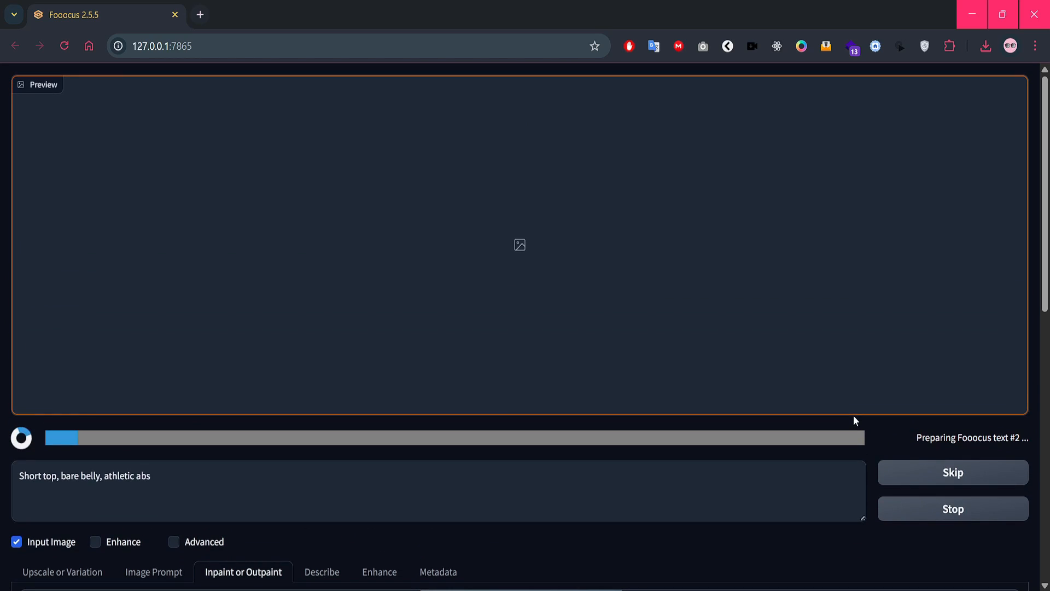
Step: View the purple-top and white-top pirate renders full-size, then close the viewer
{"action": "scroll", "scroll_direction": "down", "scroll_amount": 3}
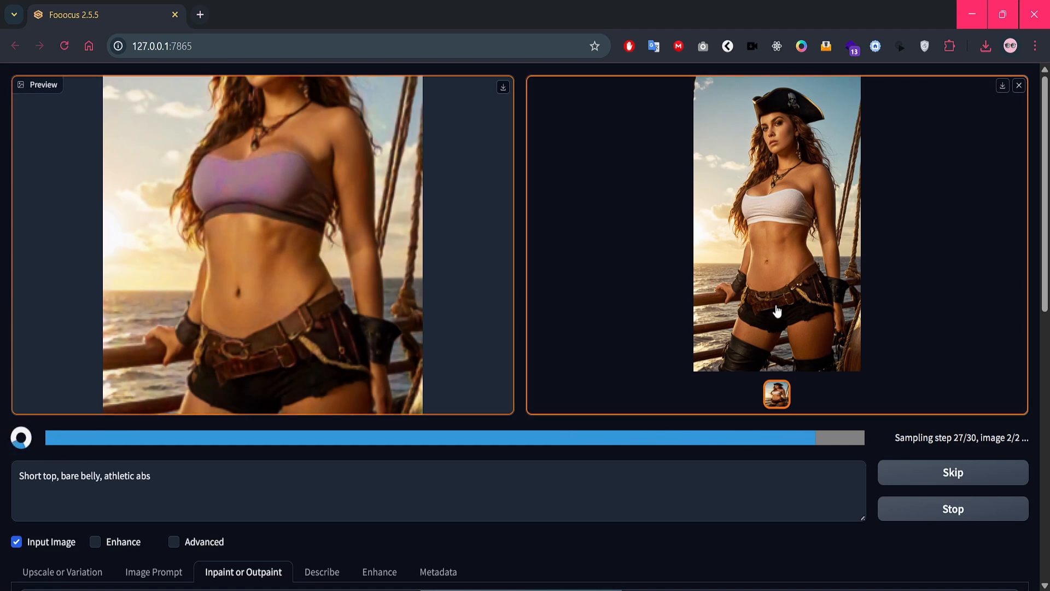
{"action": "left_click", "coordinate": [262, 248]}
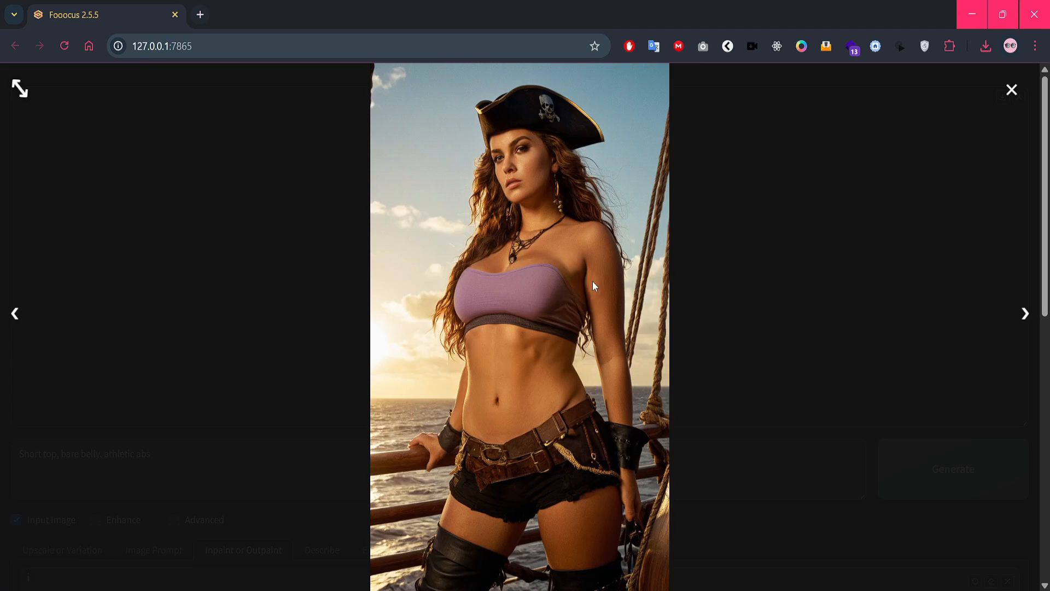
{"action": "left_click", "coordinate": [14, 313]}
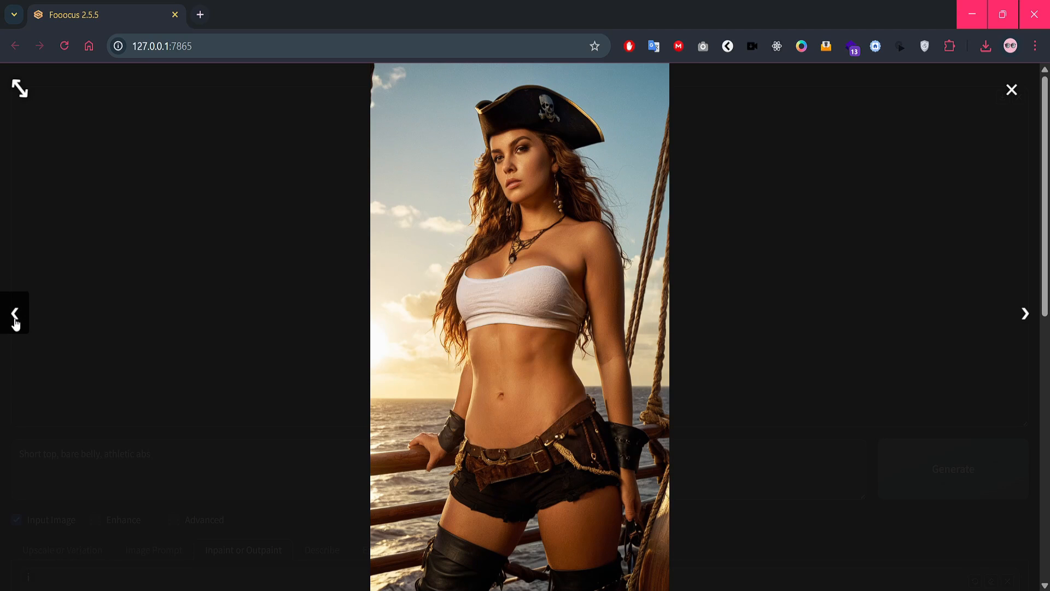
{"action": "left_click", "coordinate": [1024, 313]}
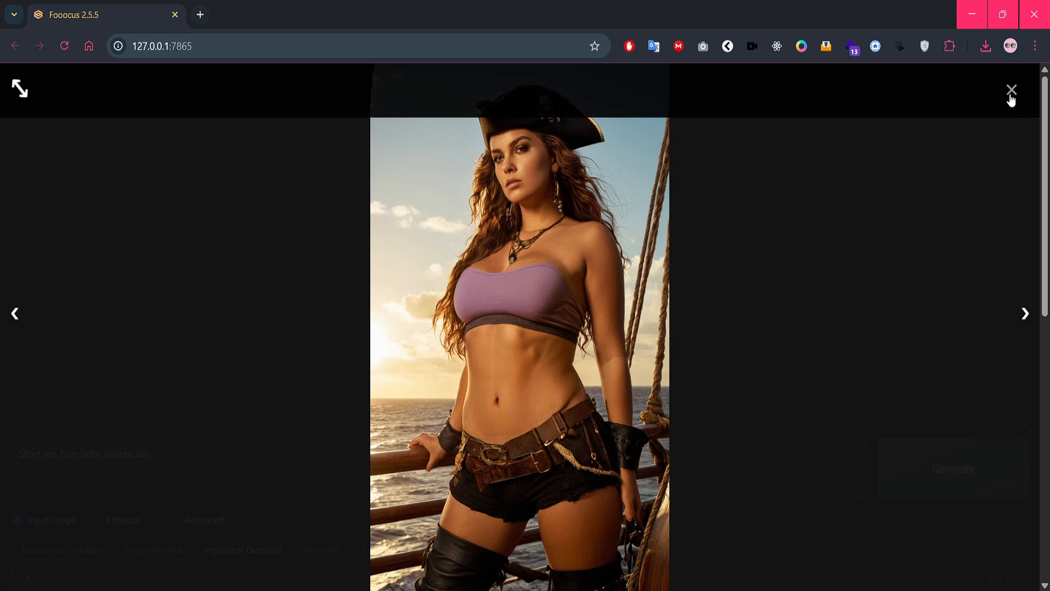
{"action": "left_click", "coordinate": [1011, 90]}
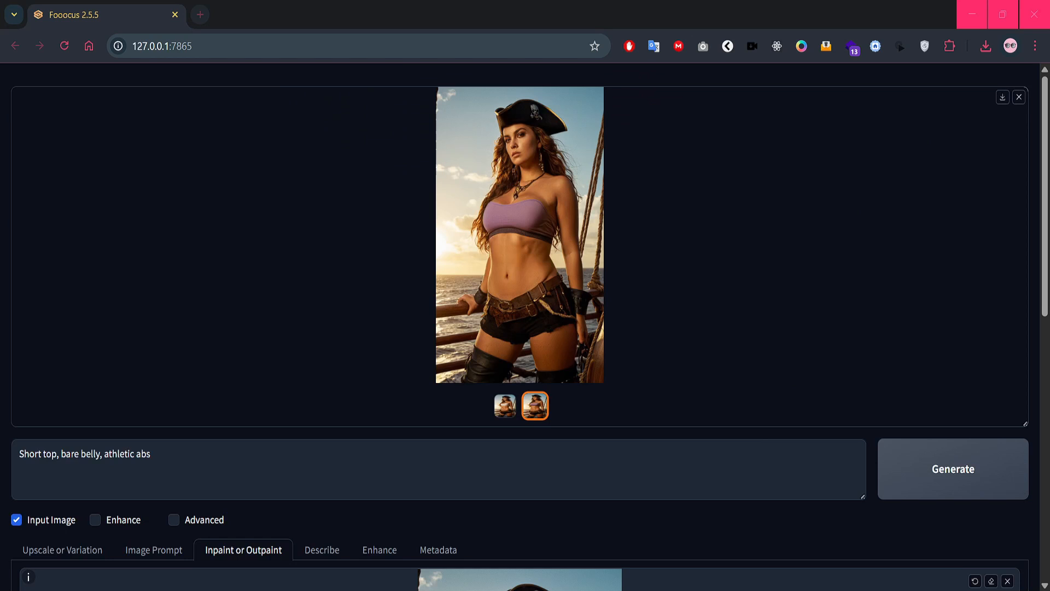
Step: Load the blonde portrait, mask both eyes and enter the dramatic smokey glitter eye-makeup prompt
{"action": "scroll", "scroll_direction": "down", "scroll_amount": 3}
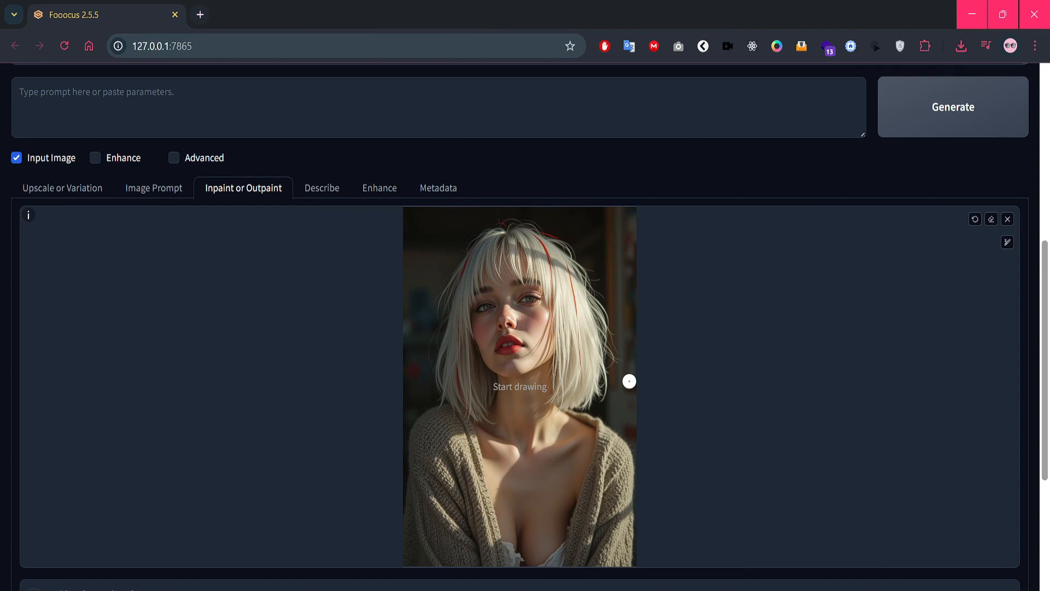
{"action": "mouse_move", "coordinate": [567, 385]}
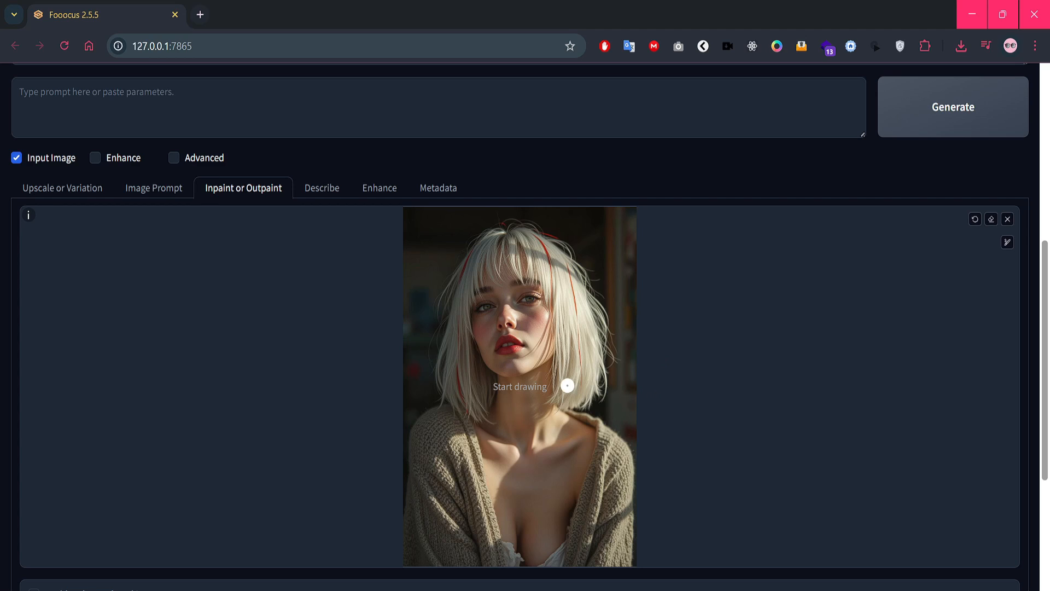
{"action": "left_click", "coordinate": [1006, 242]}
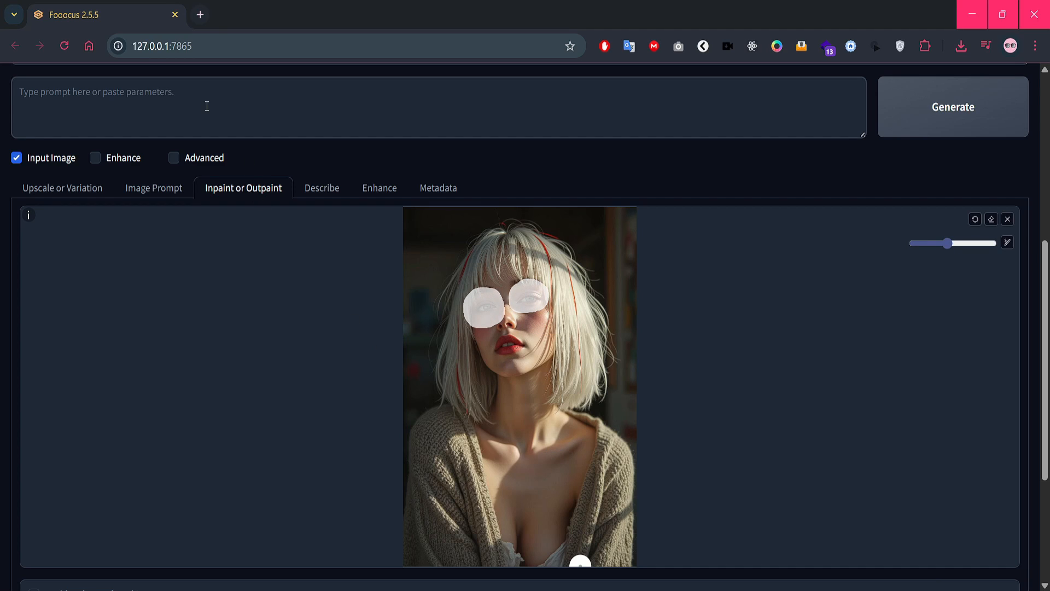
{"action": "type", "text": "I'll brush over the eyes, and in the prompt, I'll add: 'dramatic smokey eye makeup, glitter."}
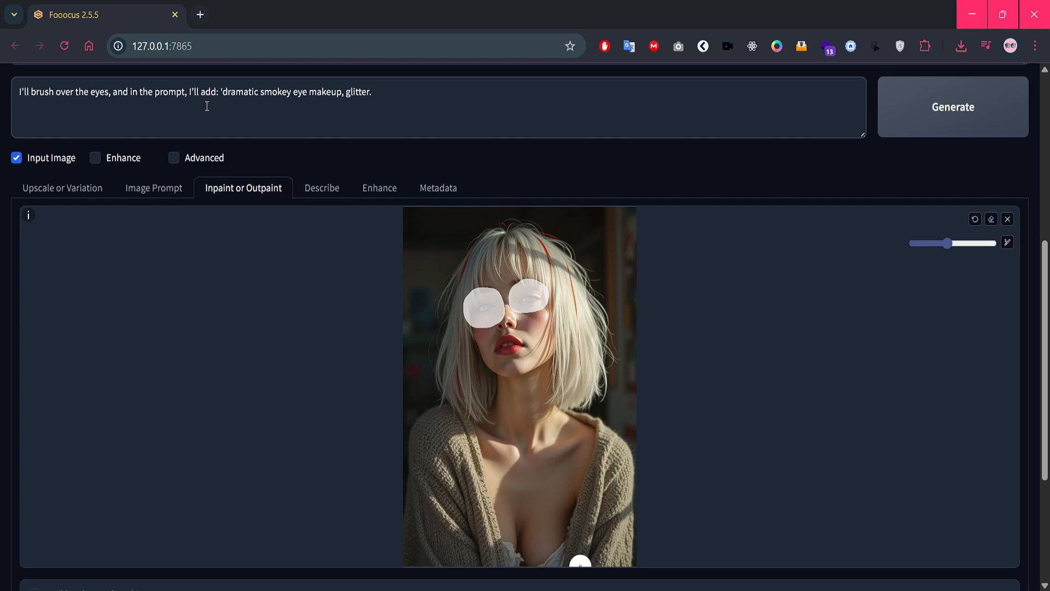
{"action": "scroll", "scroll_direction": "down", "scroll_amount": 3}
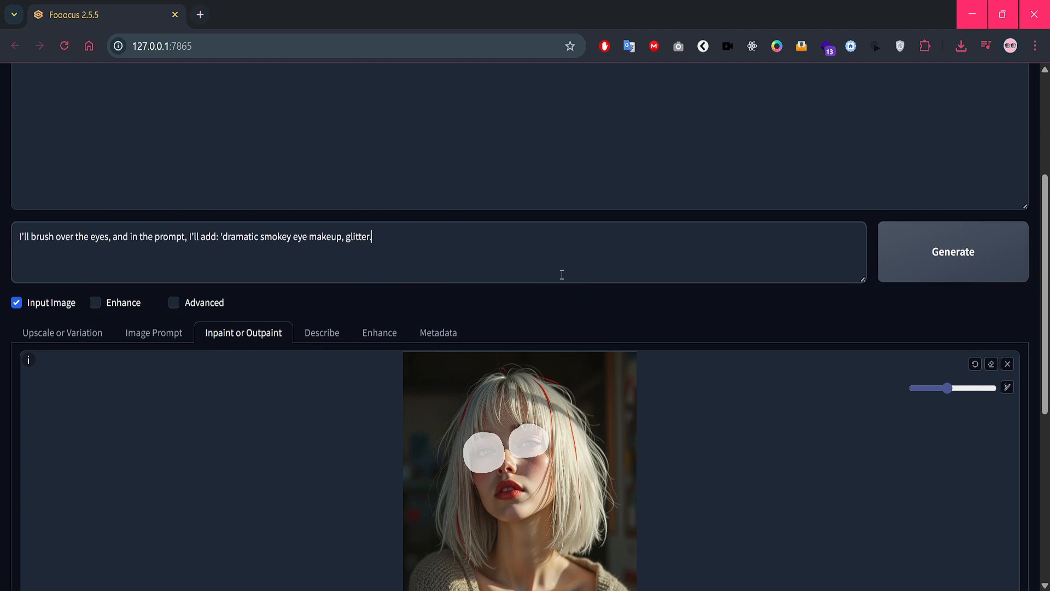
Step: Generate the smokey eye makeup inpaint and scroll to the results
{"action": "left_click", "coordinate": [952, 251]}
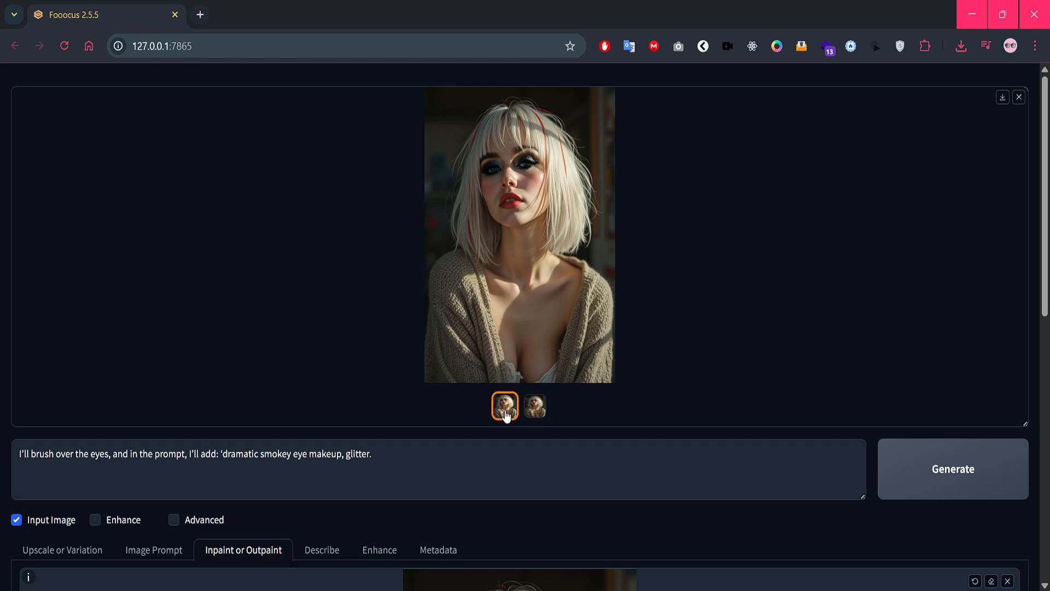
{"action": "scroll", "scroll_direction": "down", "scroll_amount": 3}
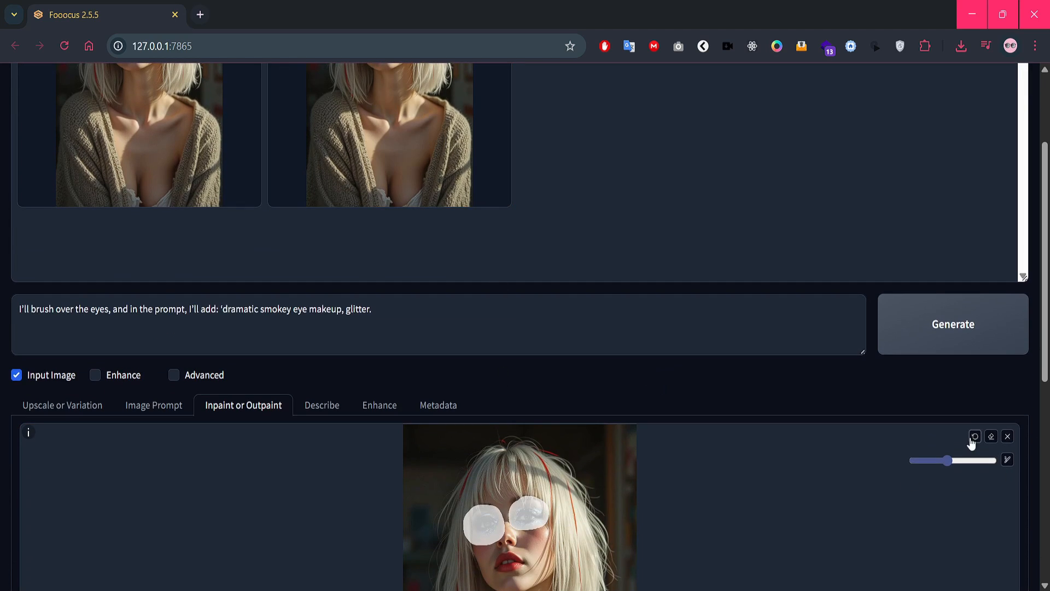
Step: Generate 'floral tattoo on chest.' and view both tattoo renders full-size
{"action": "scroll", "scroll_direction": "down", "scroll_amount": 3}
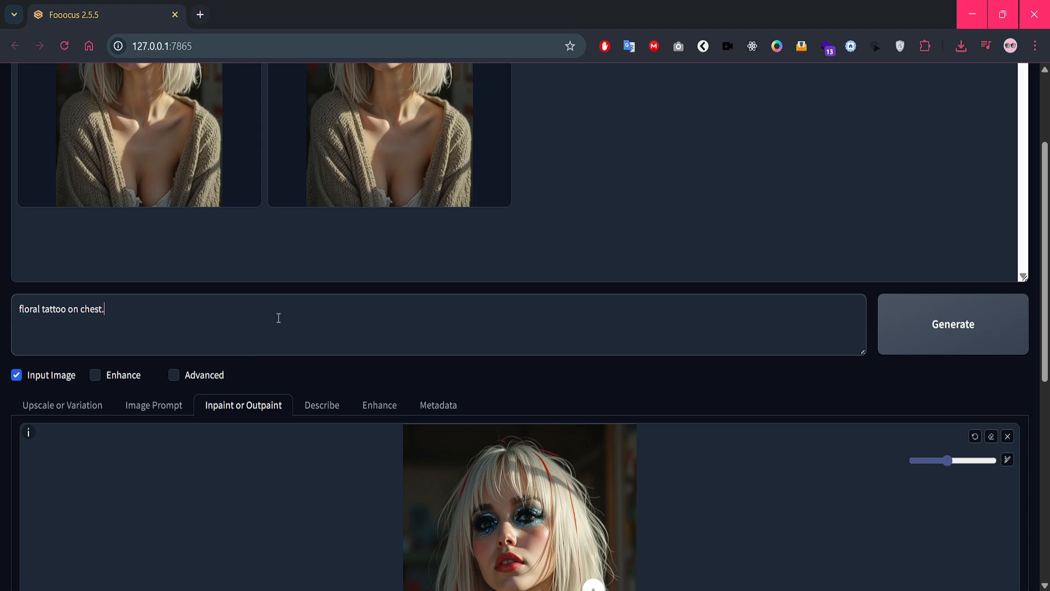
{"action": "mouse_move", "coordinate": [305, 362]}
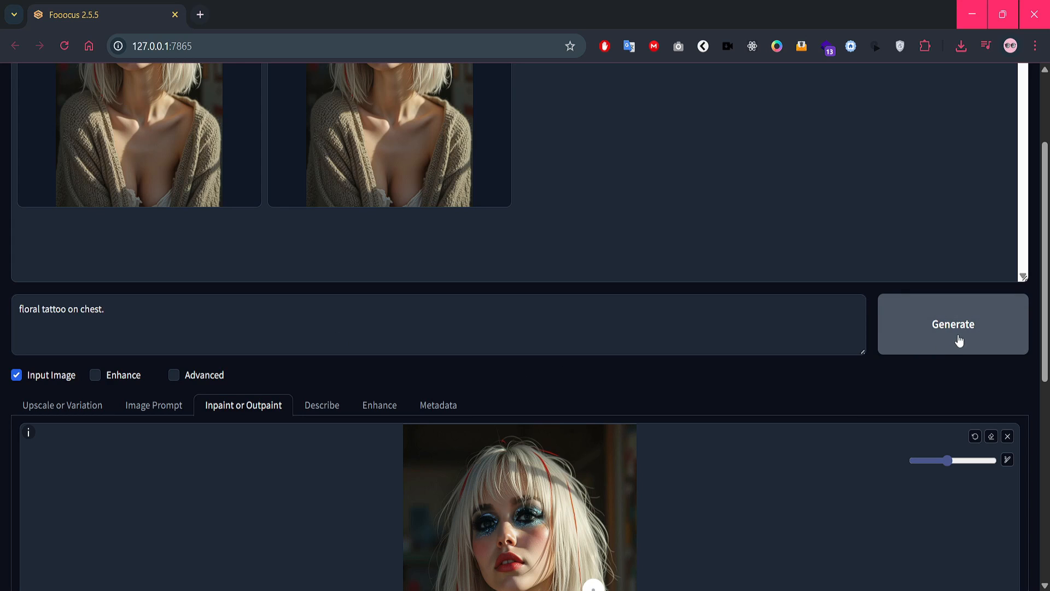
{"action": "left_click", "coordinate": [953, 324]}
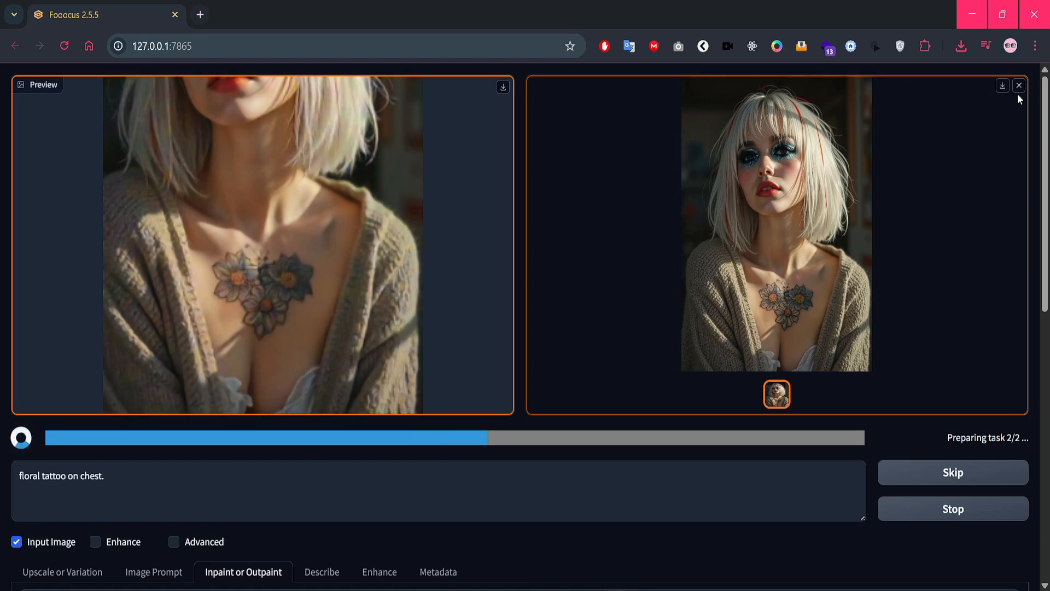
{"action": "mouse_move", "coordinate": [970, 173]}
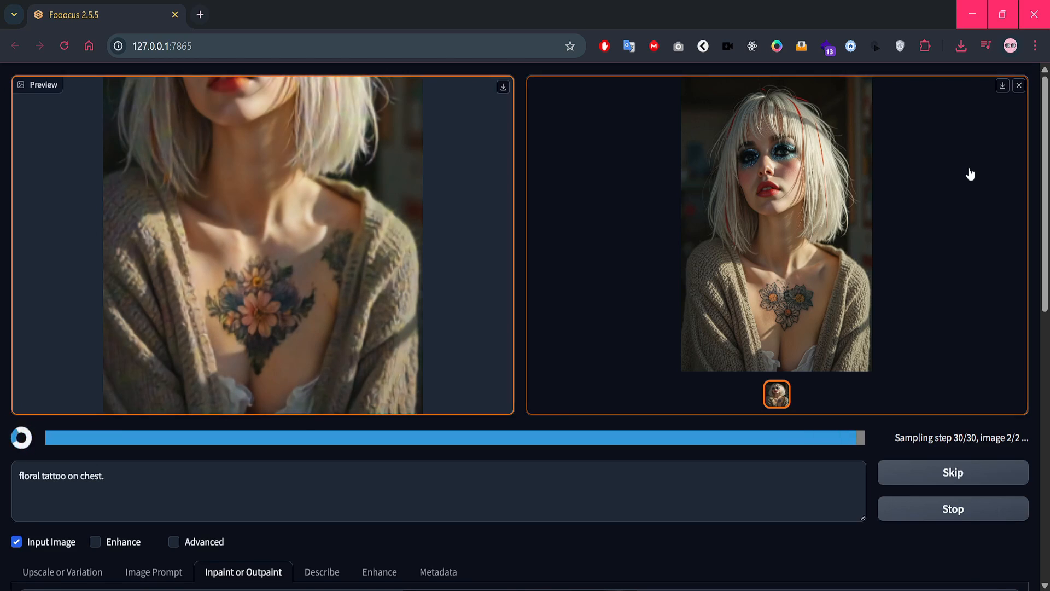
{"action": "left_click", "coordinate": [776, 228]}
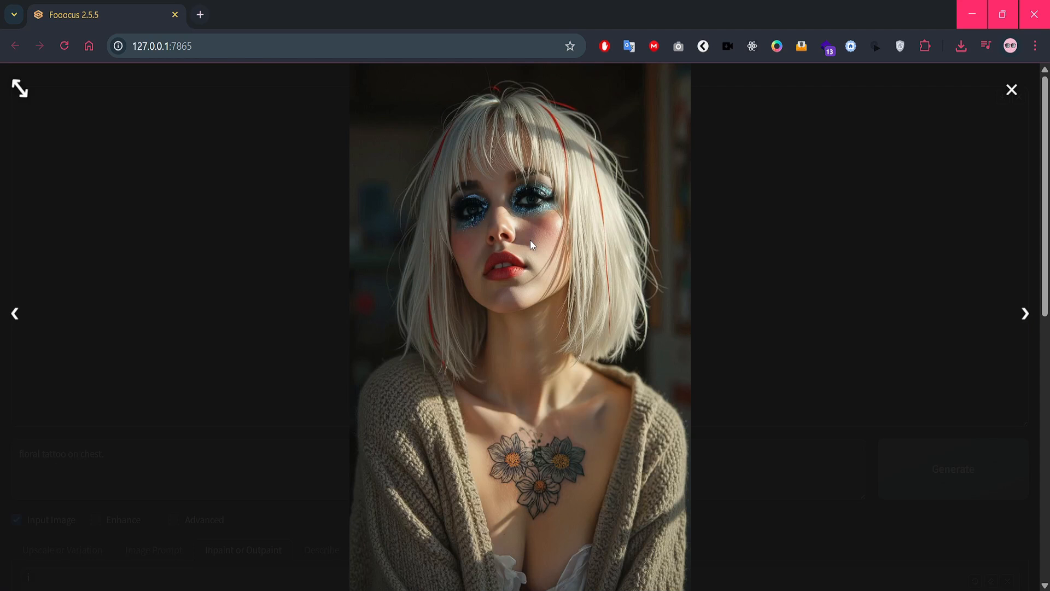
{"action": "left_click", "coordinate": [1025, 313]}
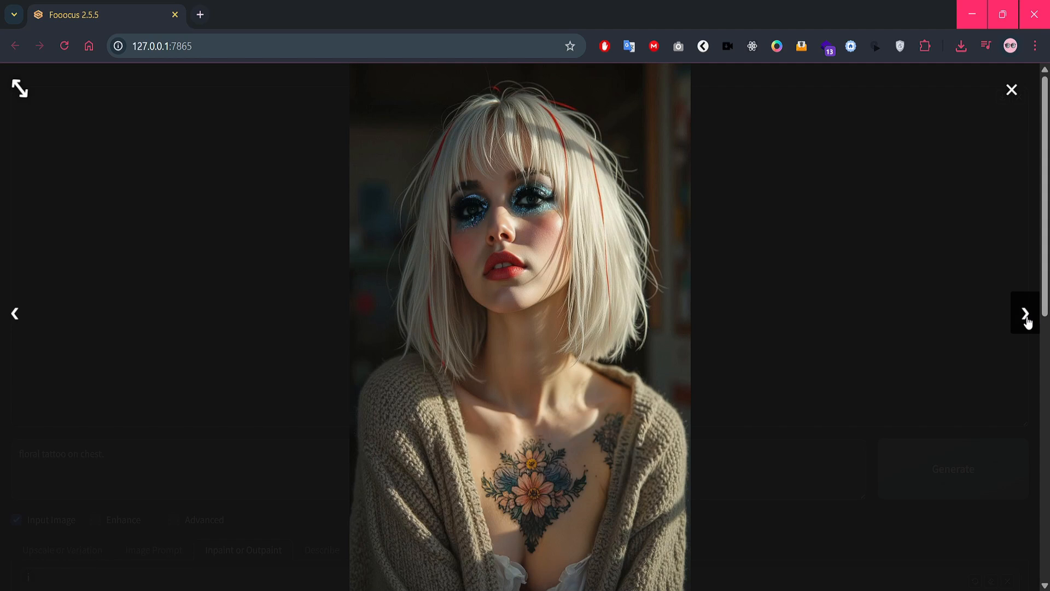
{"action": "left_click", "coordinate": [1011, 88]}
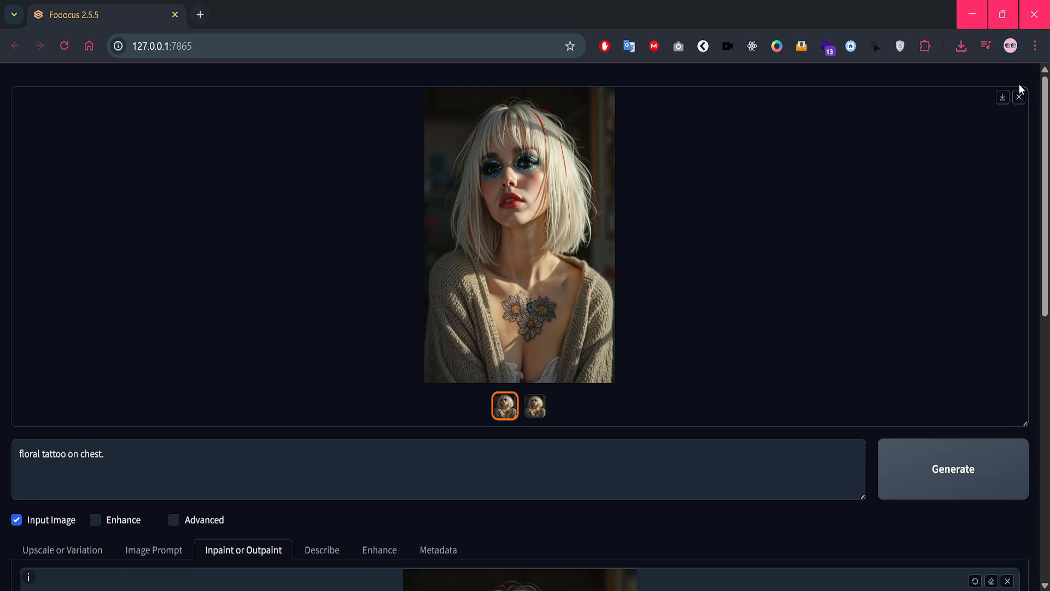
{"action": "mouse_move", "coordinate": [805, 319]}
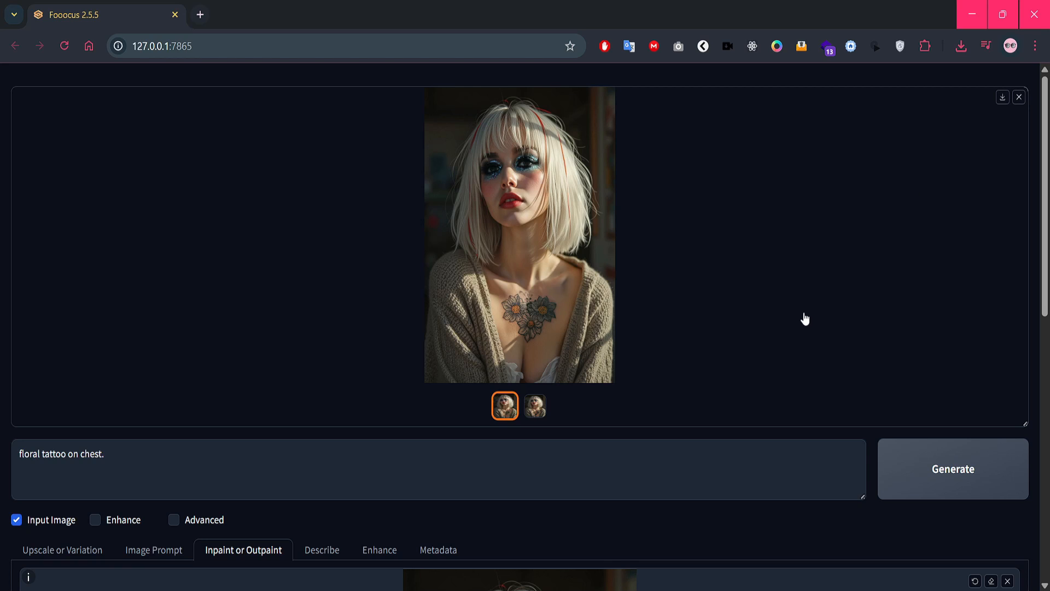
Step: Generate the masked area as 'lavender curly hair, wearing a cyberpunk jacket.'
{"action": "scroll", "scroll_direction": "down", "scroll_amount": 3}
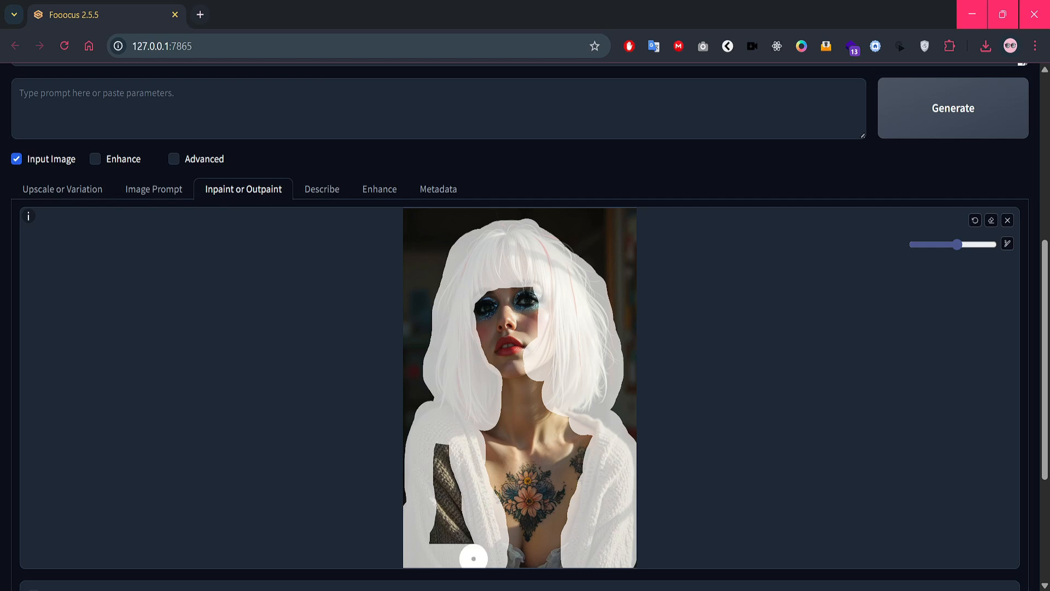
{"action": "type", "text": "lavender curly hair, wearing a cyberpunk jacket."}
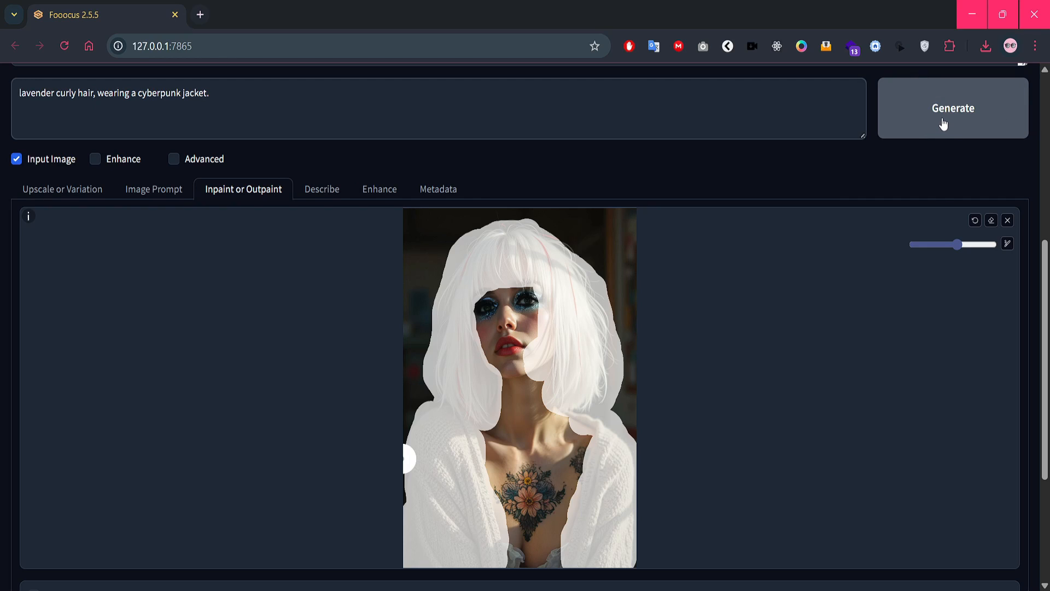
{"action": "left_click", "coordinate": [952, 108]}
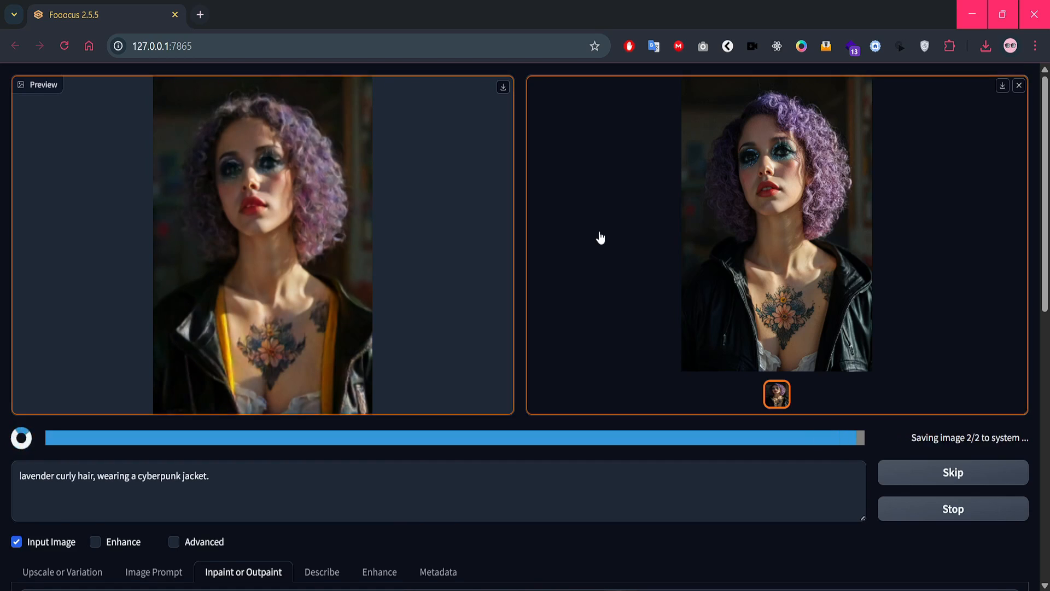
Step: Browse both lavender curly-hair renders full-size, then close the viewer
{"action": "left_click", "coordinate": [775, 228]}
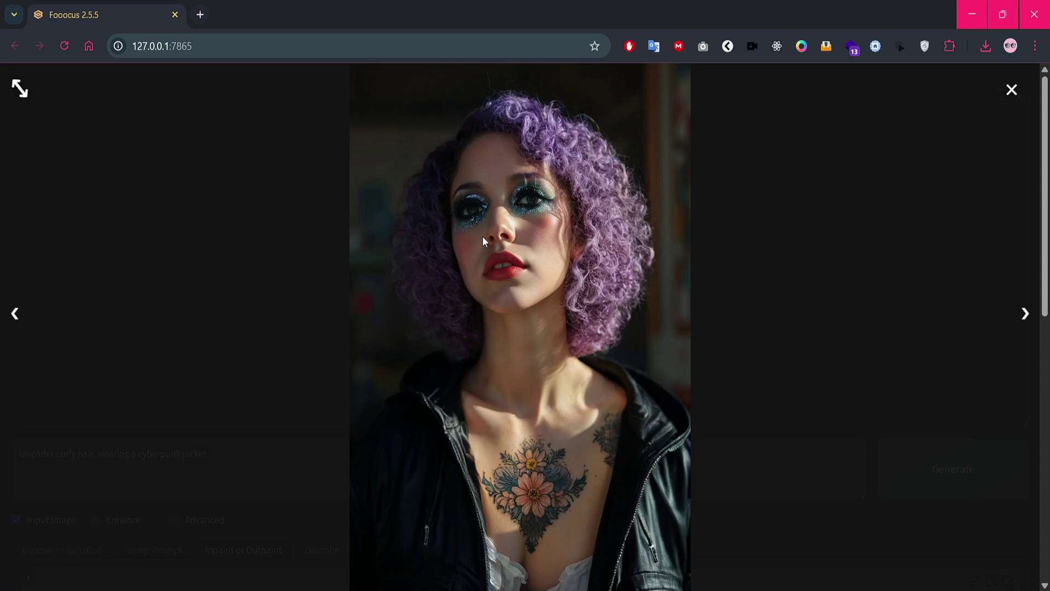
{"action": "left_click", "coordinate": [1026, 313]}
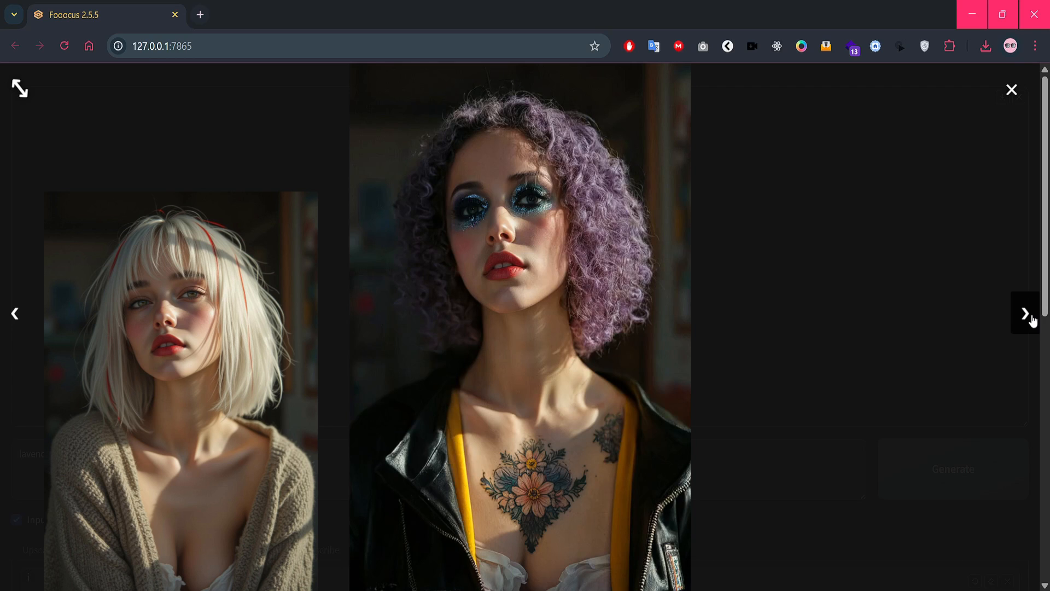
{"action": "left_click", "coordinate": [1024, 313]}
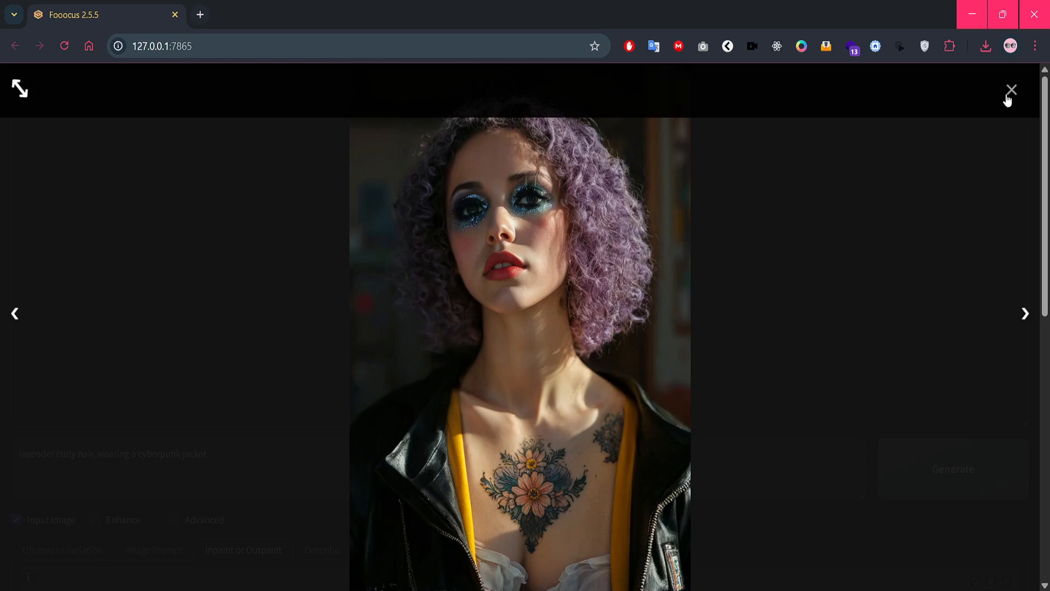
{"action": "left_click", "coordinate": [1011, 89]}
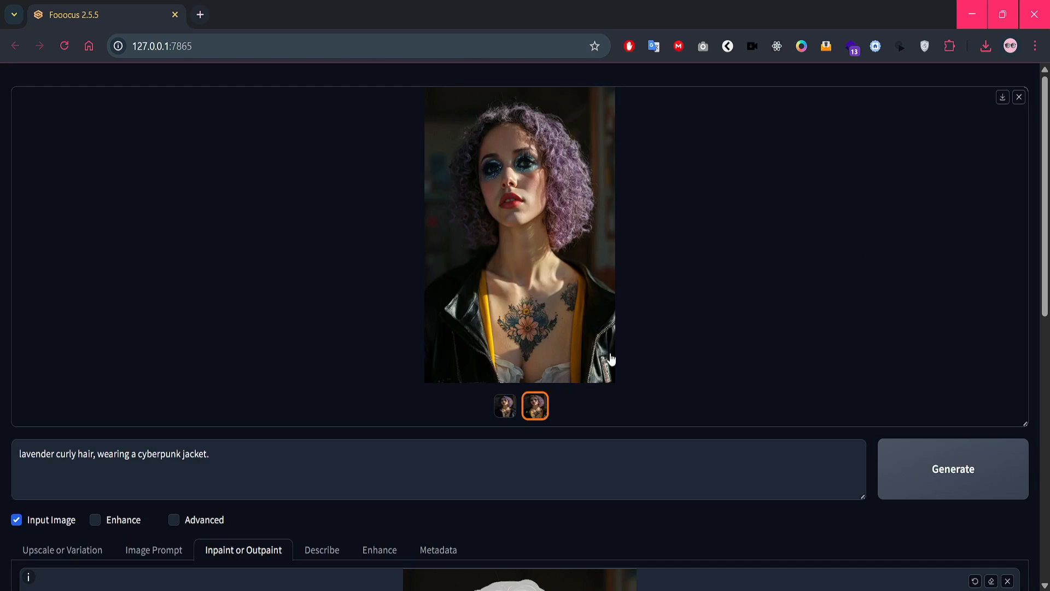
{"action": "mouse_move", "coordinate": [578, 383]}
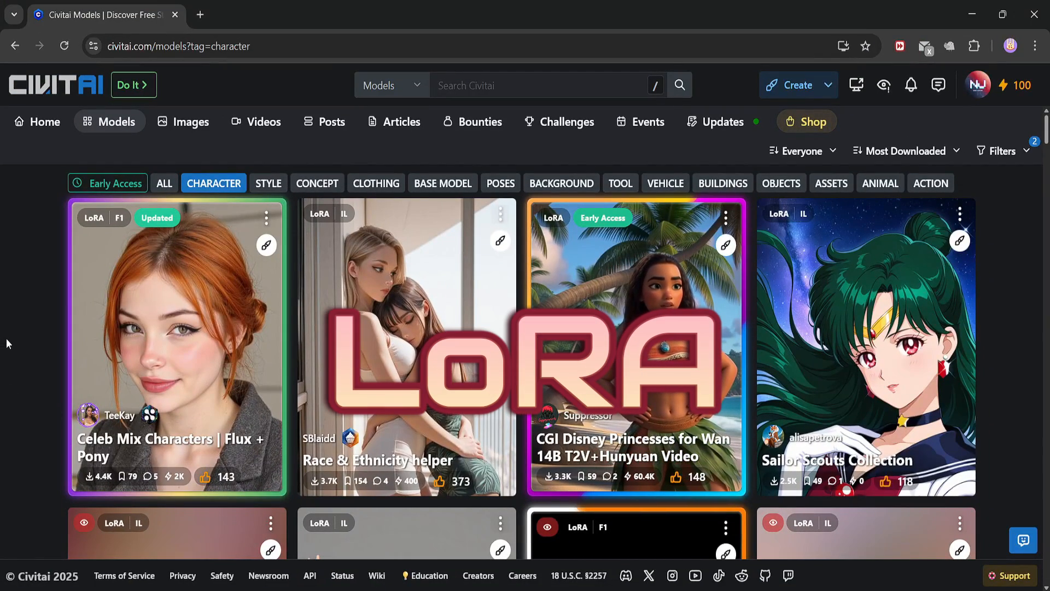
Step: Scroll through the most-downloaded character LoRA cards, then return to Civitai home
{"action": "scroll", "scroll_direction": "down", "scroll_amount": 3}
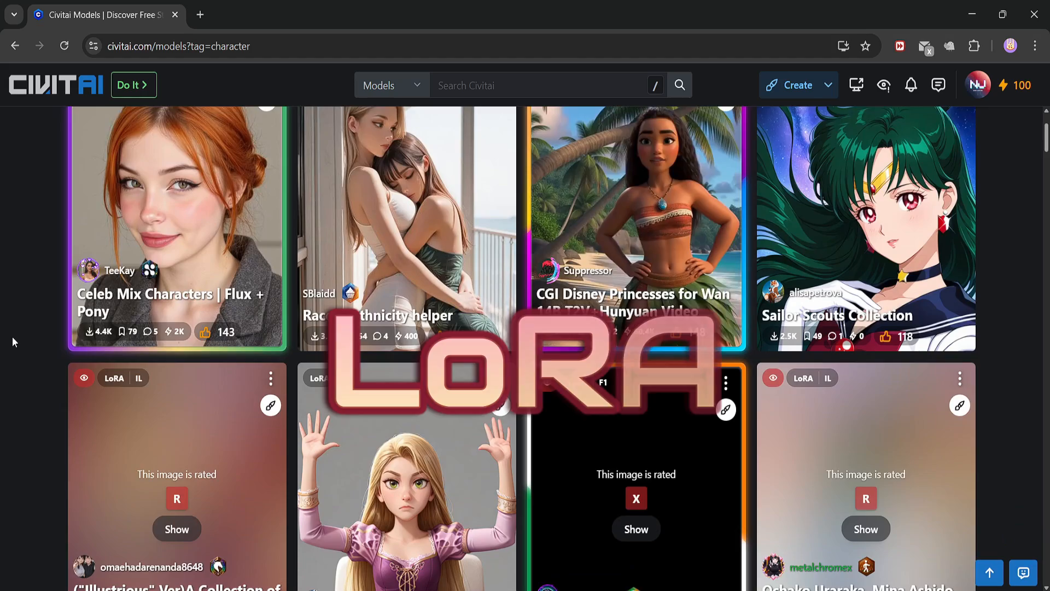
{"action": "scroll", "scroll_direction": "down", "scroll_amount": 3}
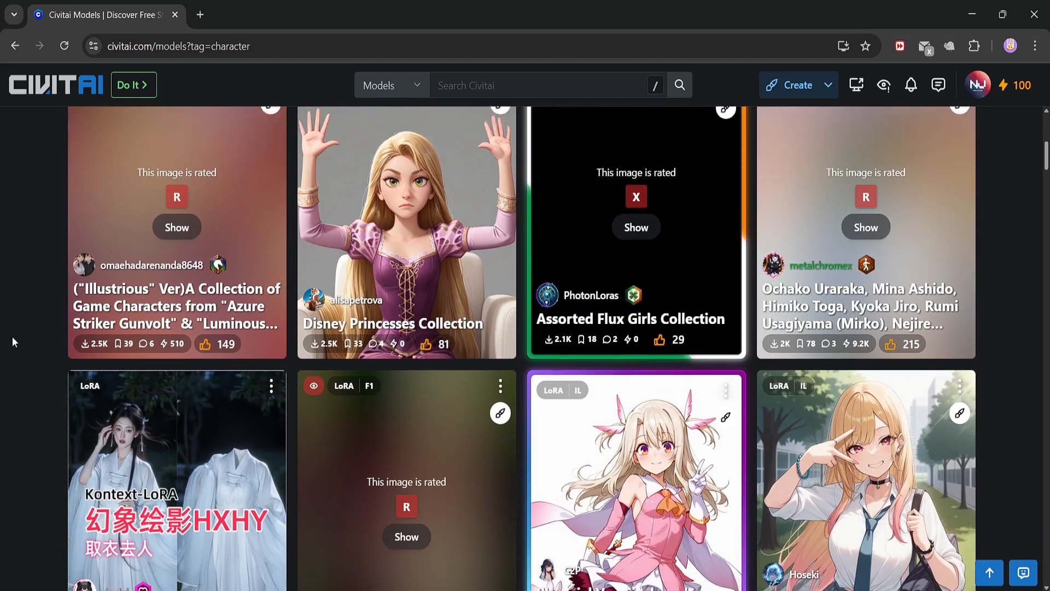
{"action": "scroll", "scroll_direction": "down", "scroll_amount": 3}
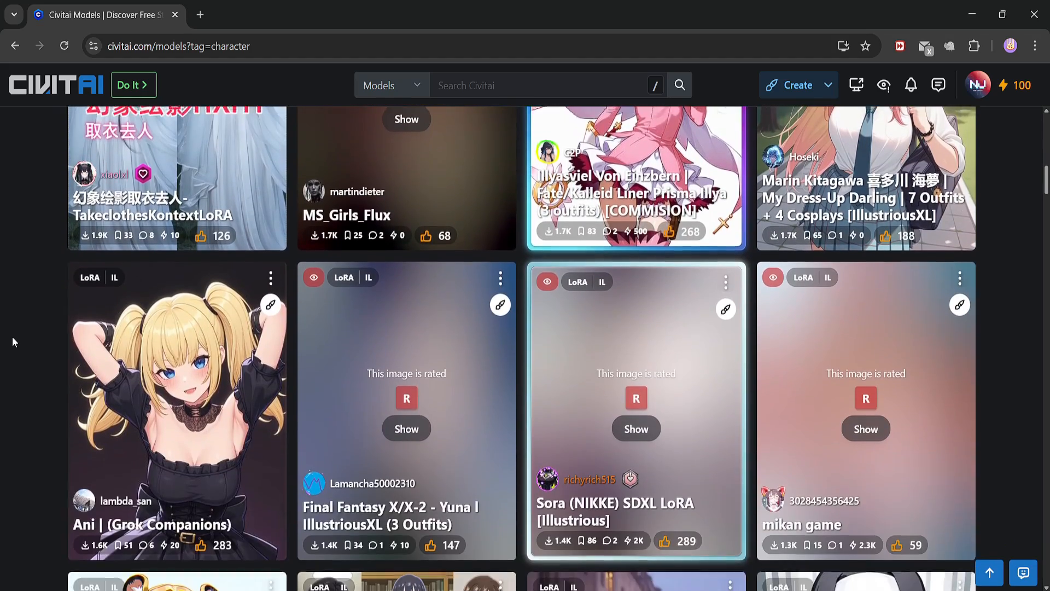
{"action": "scroll", "scroll_direction": "down", "scroll_amount": 3}
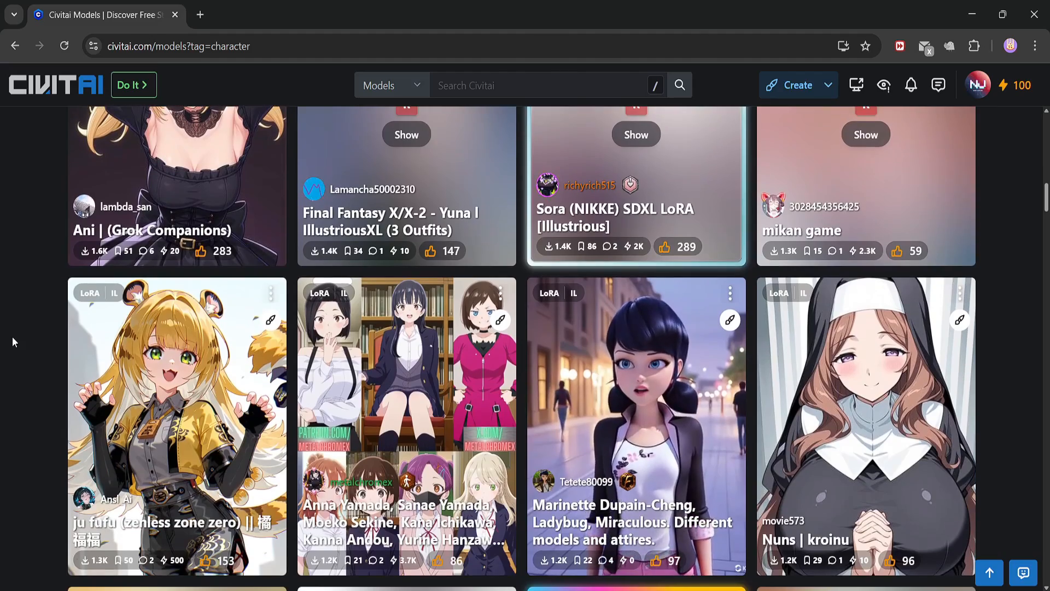
{"action": "scroll", "scroll_direction": "down", "scroll_amount": 3}
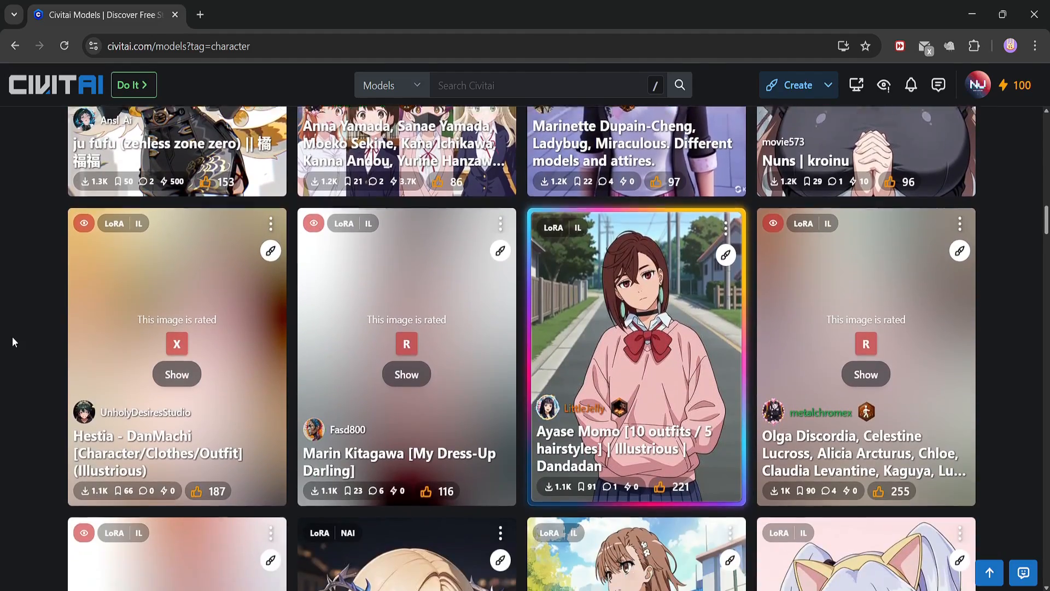
{"action": "scroll", "scroll_direction": "down", "scroll_amount": 3}
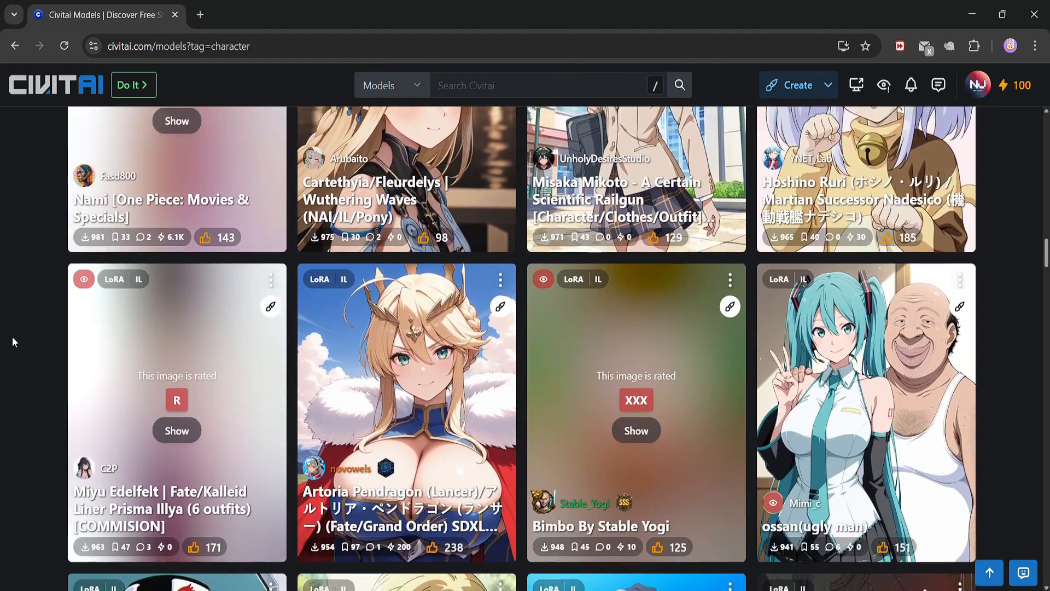
{"action": "scroll", "scroll_direction": "down", "scroll_amount": 3}
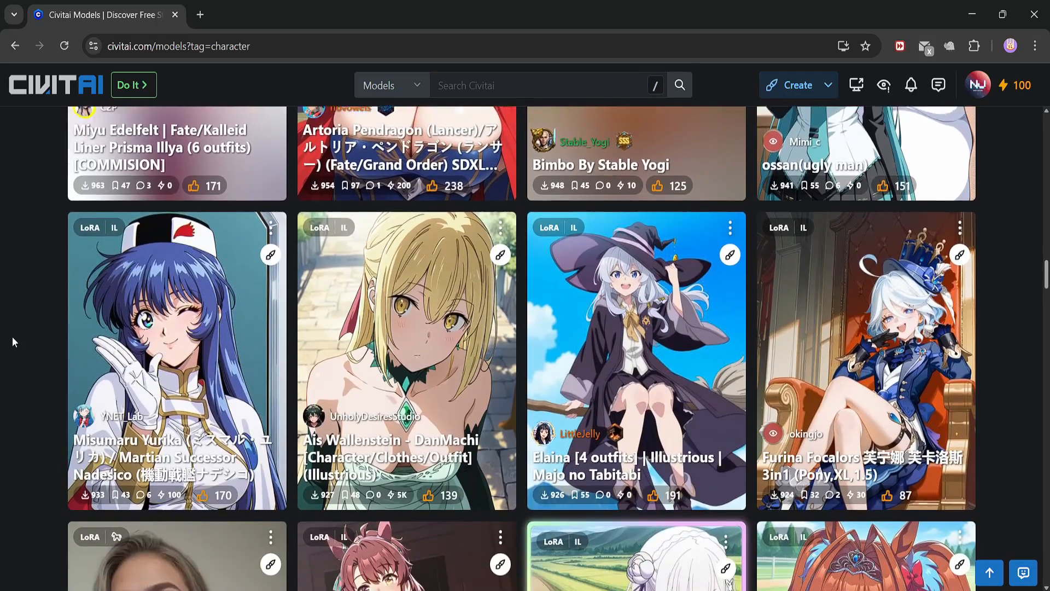
{"action": "scroll", "scroll_direction": "down", "scroll_amount": 3}
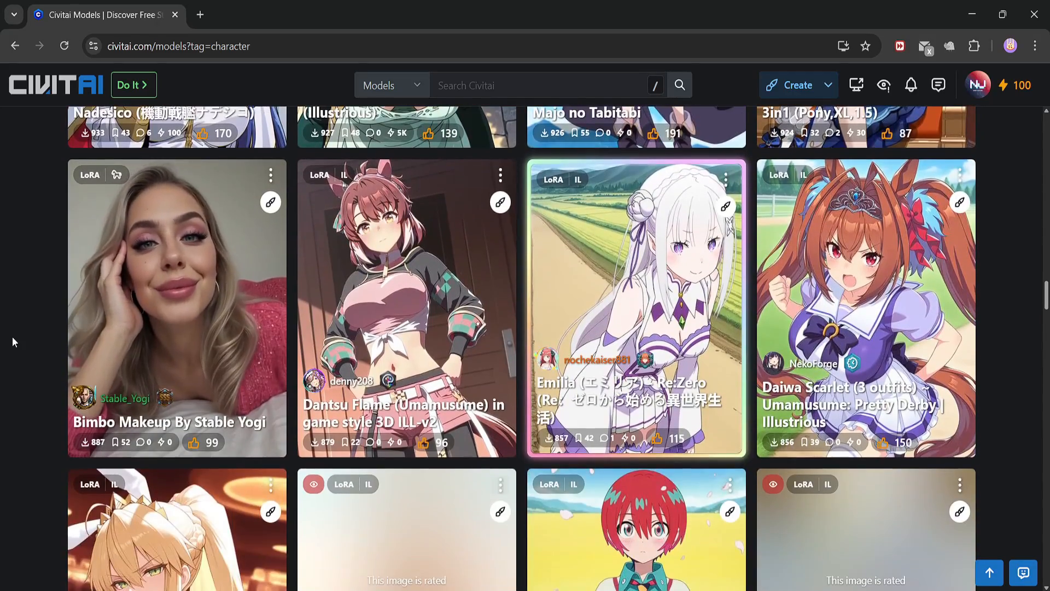
{"action": "scroll", "scroll_direction": "down", "scroll_amount": 3}
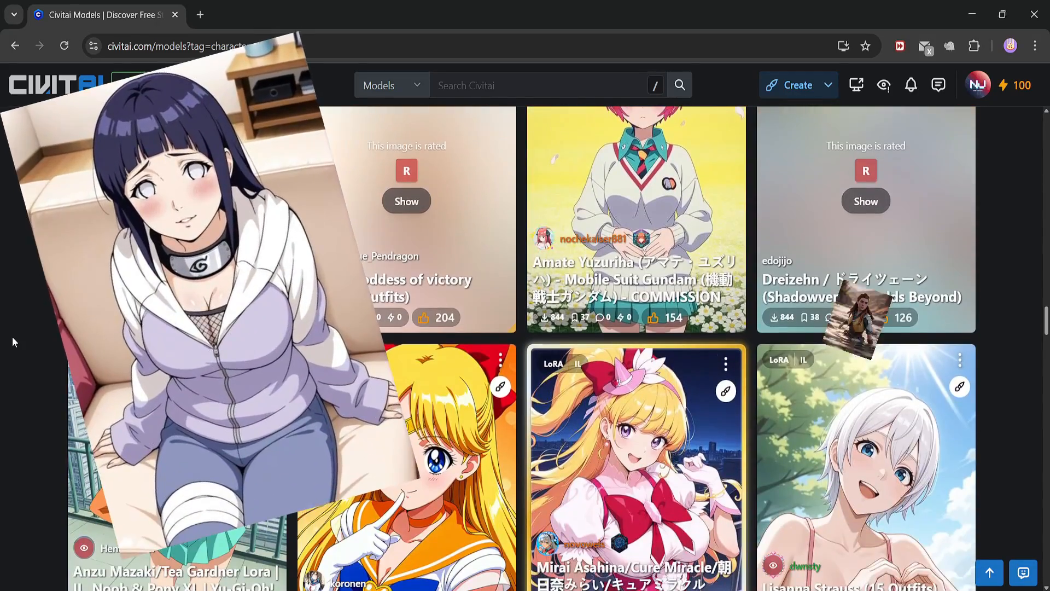
{"action": "scroll", "scroll_direction": "down", "scroll_amount": 3}
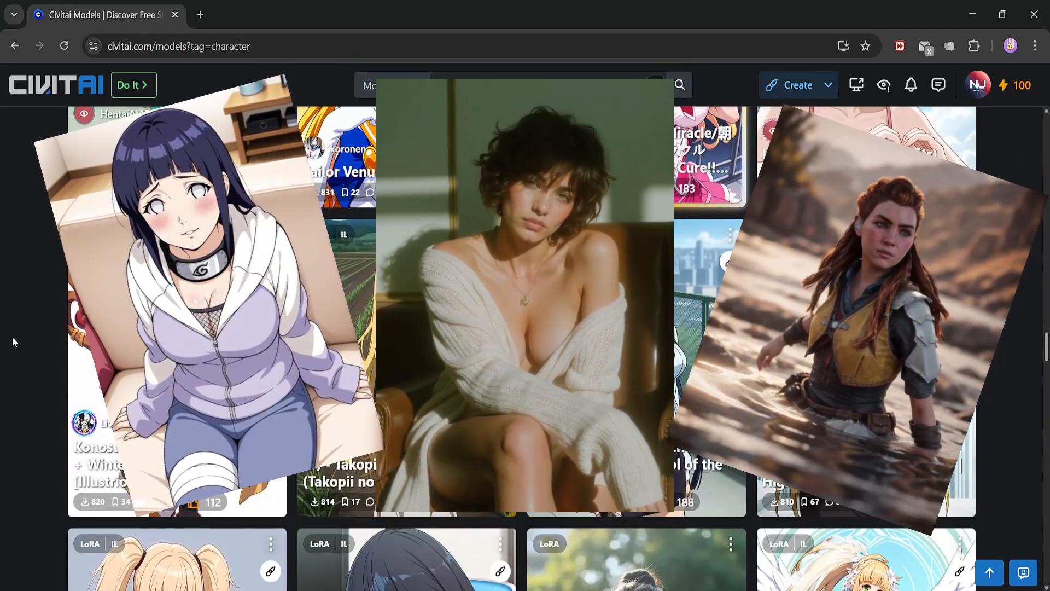
{"action": "scroll", "scroll_direction": "down", "scroll_amount": 3}
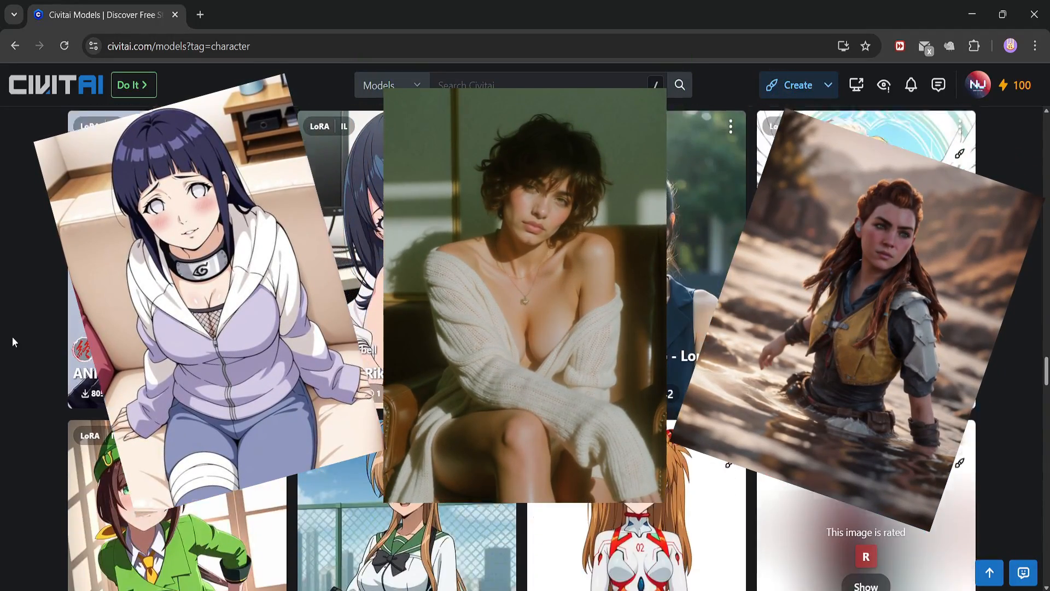
{"action": "scroll", "scroll_direction": "down", "scroll_amount": 3}
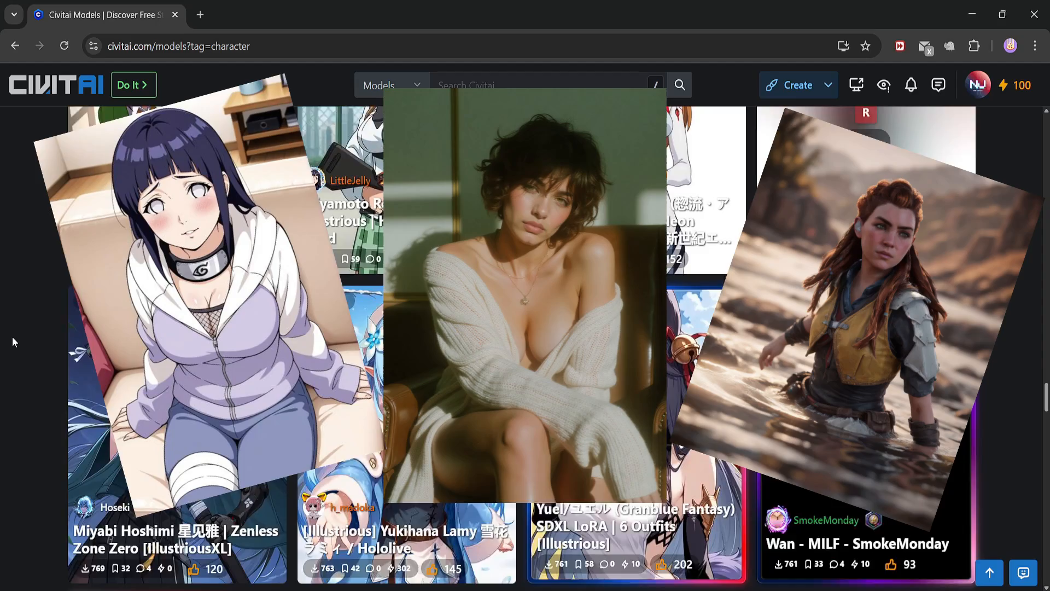
{"action": "left_click", "coordinate": [55, 85]}
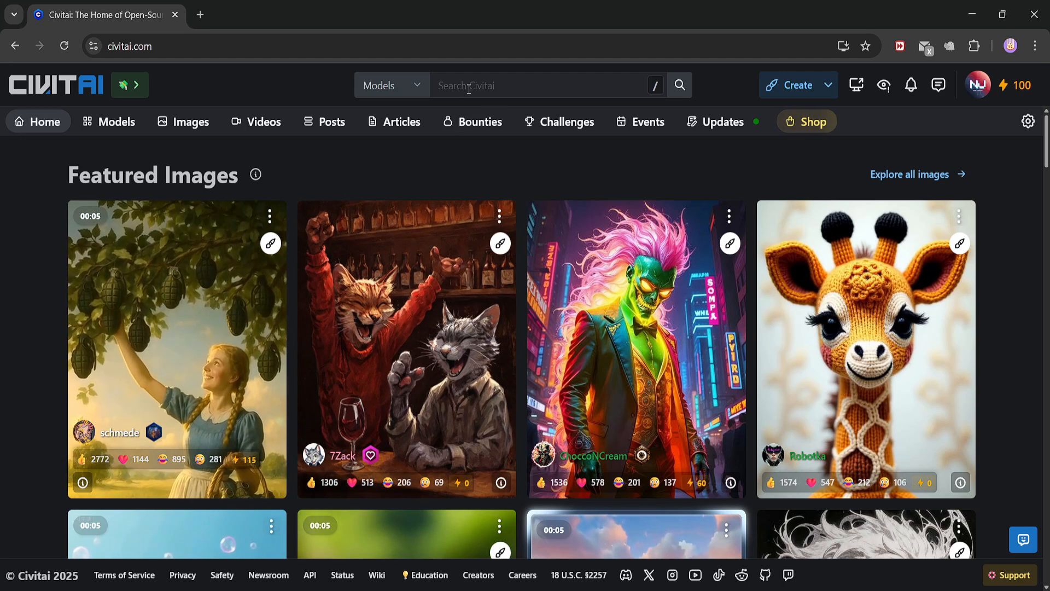
Step: Search Civitai for 'Hin' and limit the Hinata results to LoRA models
{"action": "left_click", "coordinate": [542, 85]}
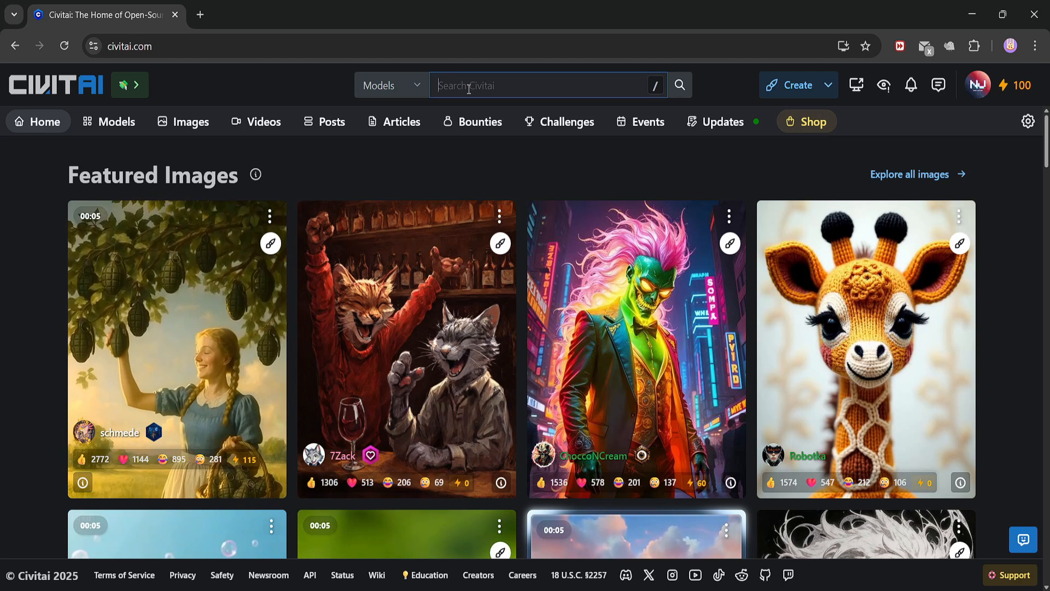
{"action": "type", "text": "Hinata"}
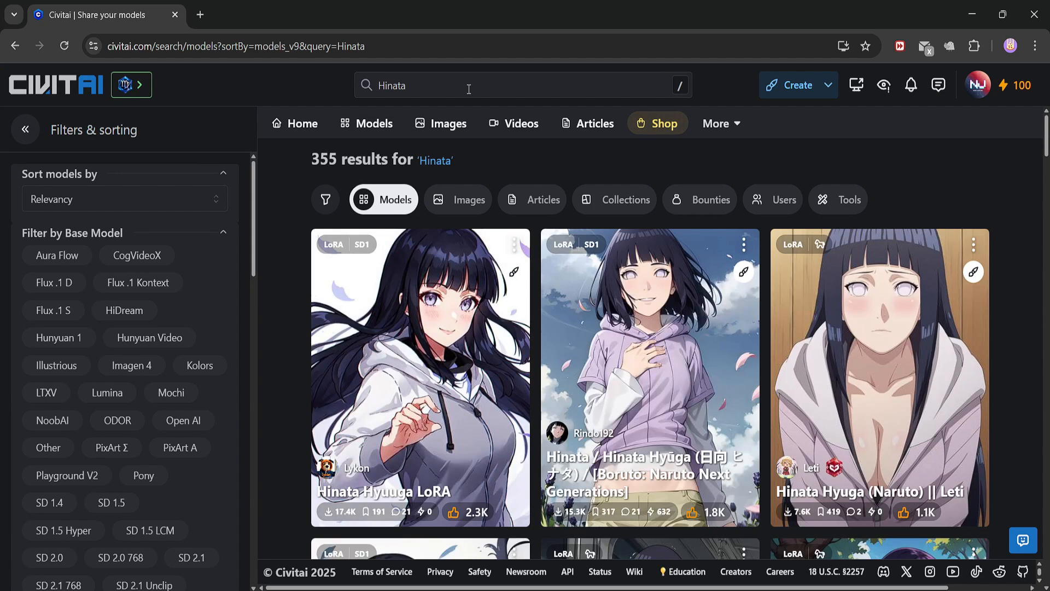
{"action": "scroll", "scroll_direction": "down", "scroll_amount": 3}
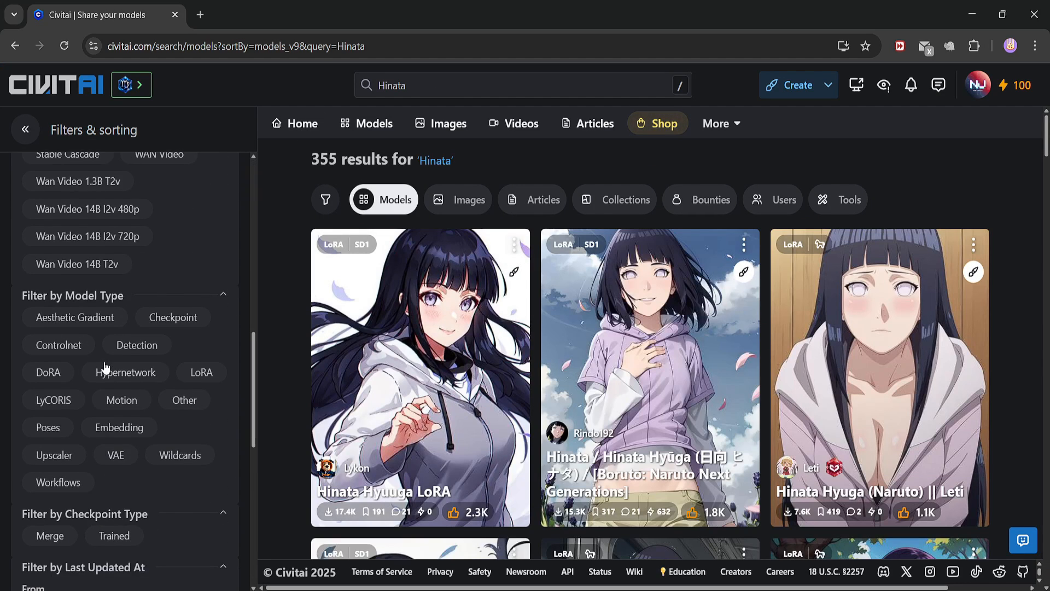
{"action": "scroll", "scroll_direction": "down", "scroll_amount": 3}
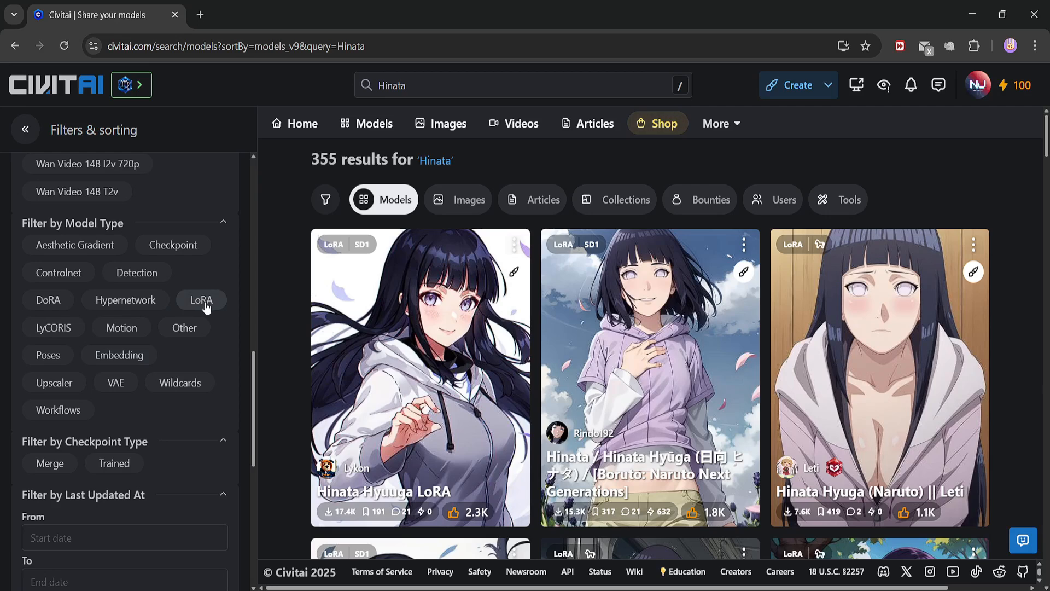
{"action": "left_click", "coordinate": [202, 300]}
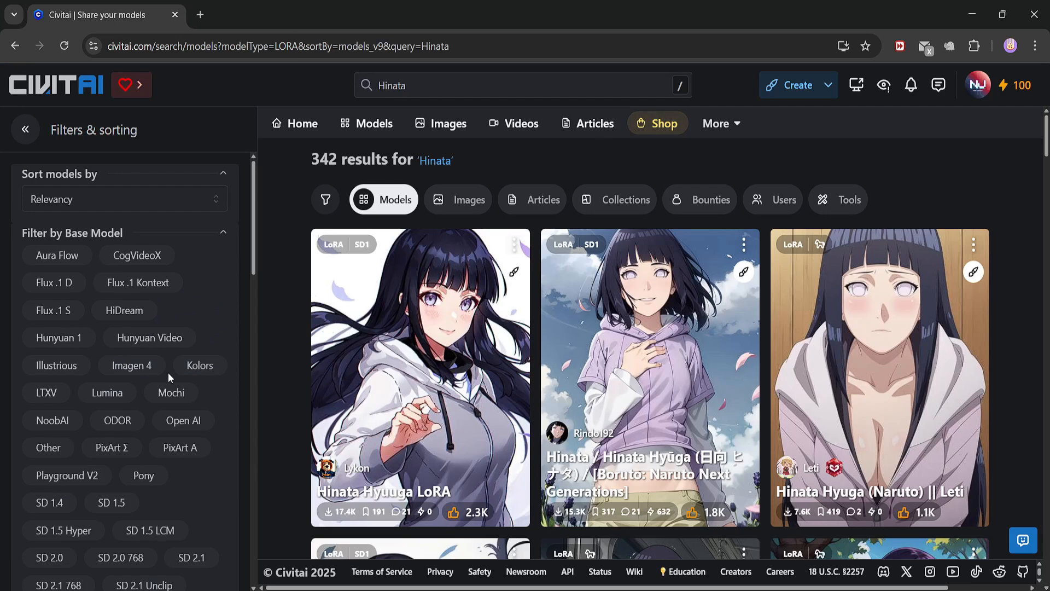
{"action": "mouse_move", "coordinate": [55, 365]}
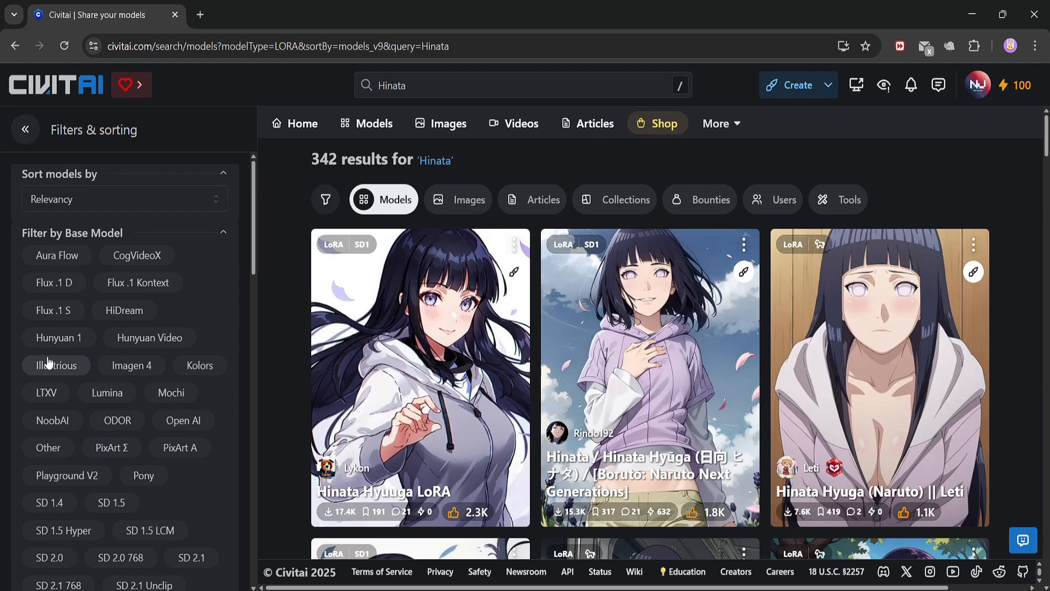
Step: Filter the Hinata LoRAs to the Illustrious base model and browse the 103 results
{"action": "left_click", "coordinate": [56, 366]}
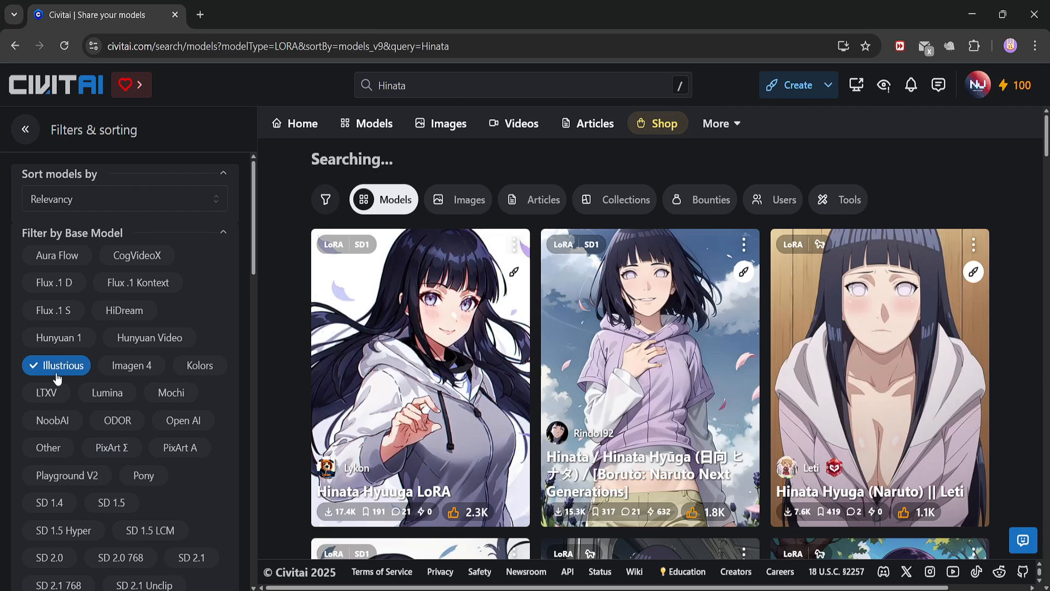
{"action": "left_click", "coordinate": [56, 366]}
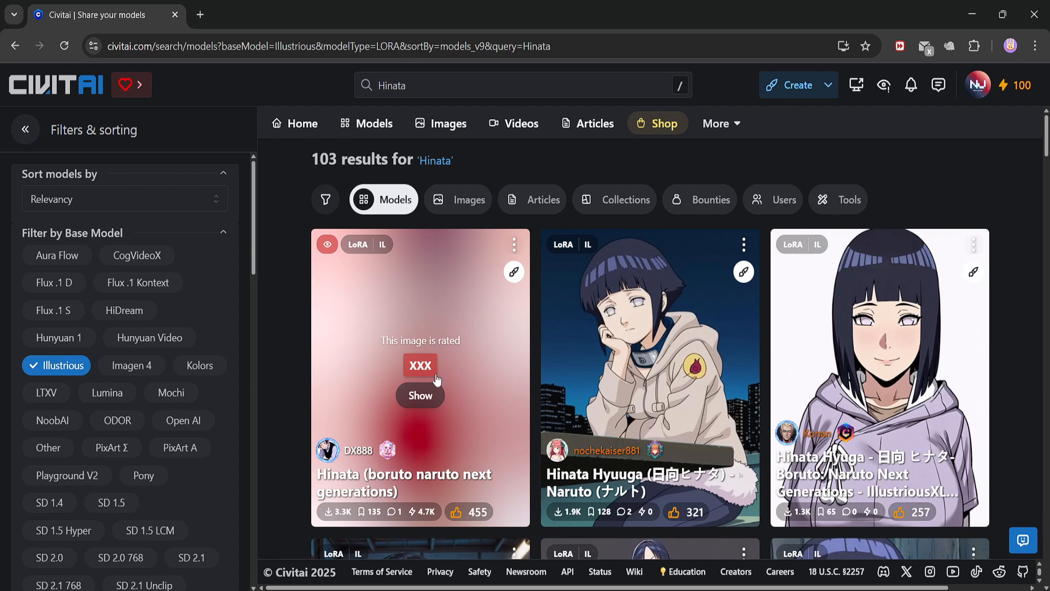
{"action": "scroll", "scroll_direction": "down", "scroll_amount": 3}
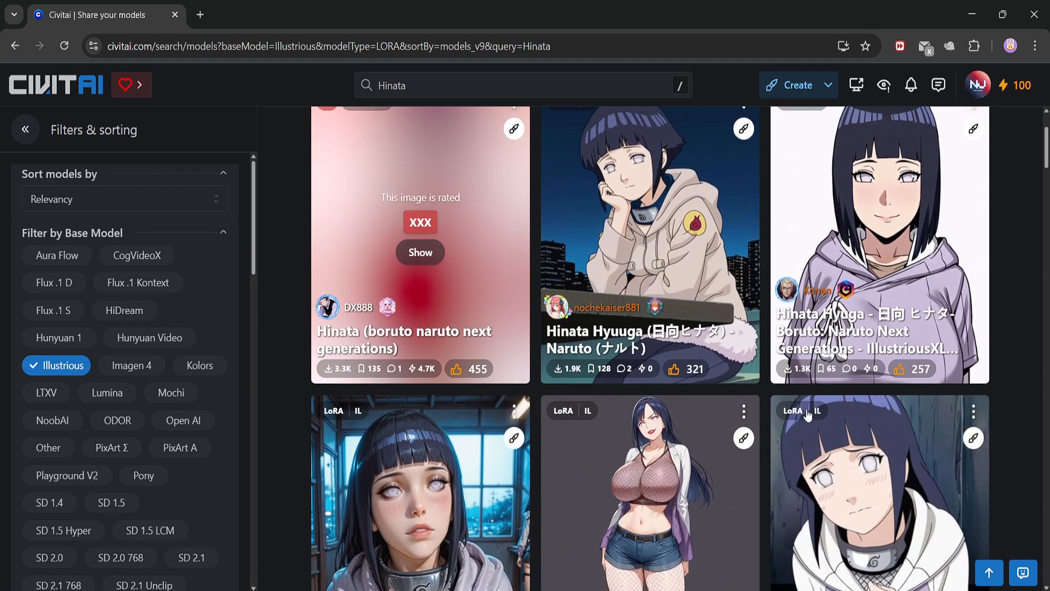
{"action": "scroll", "scroll_direction": "up", "scroll_amount": 3}
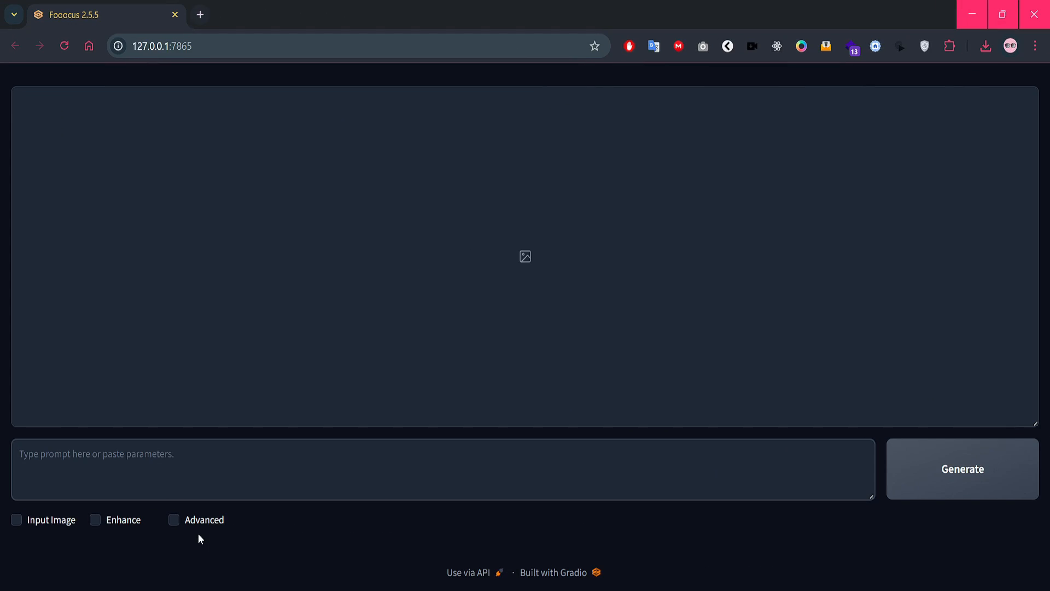
{"action": "mouse_move", "coordinate": [211, 506]}
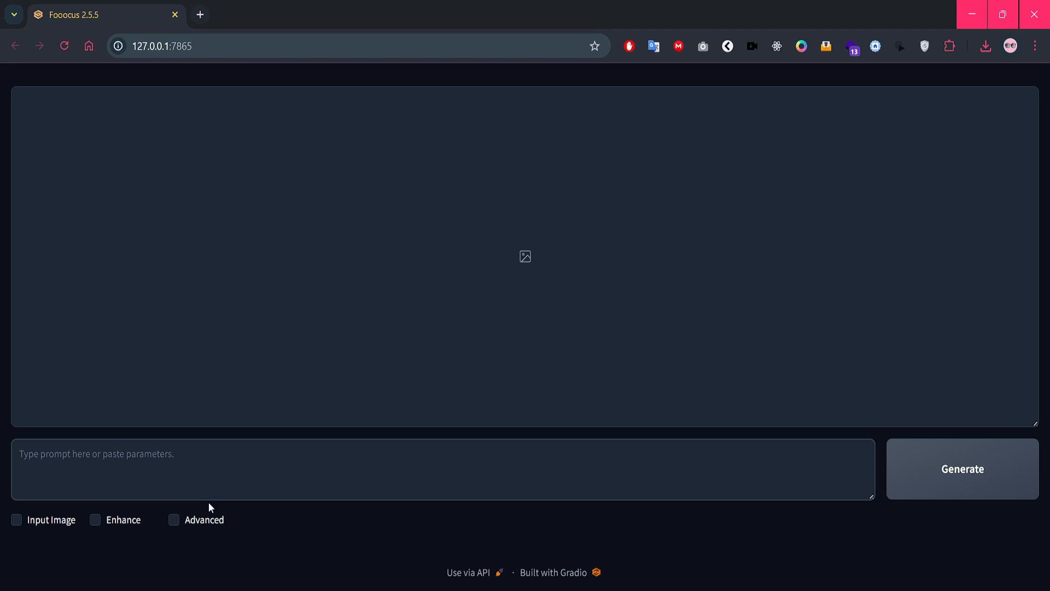
Step: Enable Advanced settings and select the aMixIllustrious checkpoint as Base Model under Models
{"action": "left_click", "coordinate": [174, 519]}
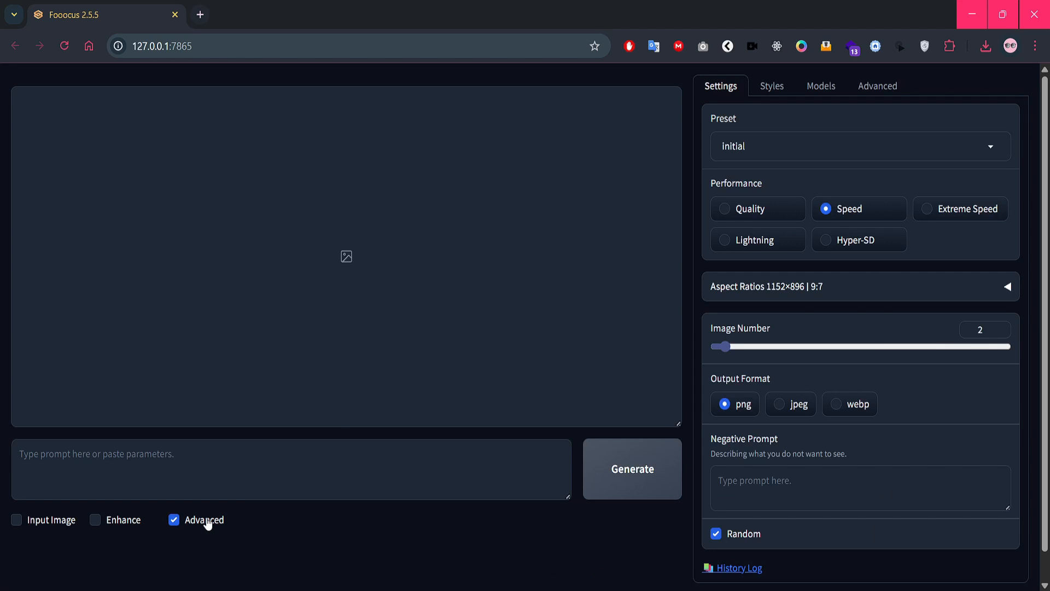
{"action": "left_click", "coordinate": [820, 86]}
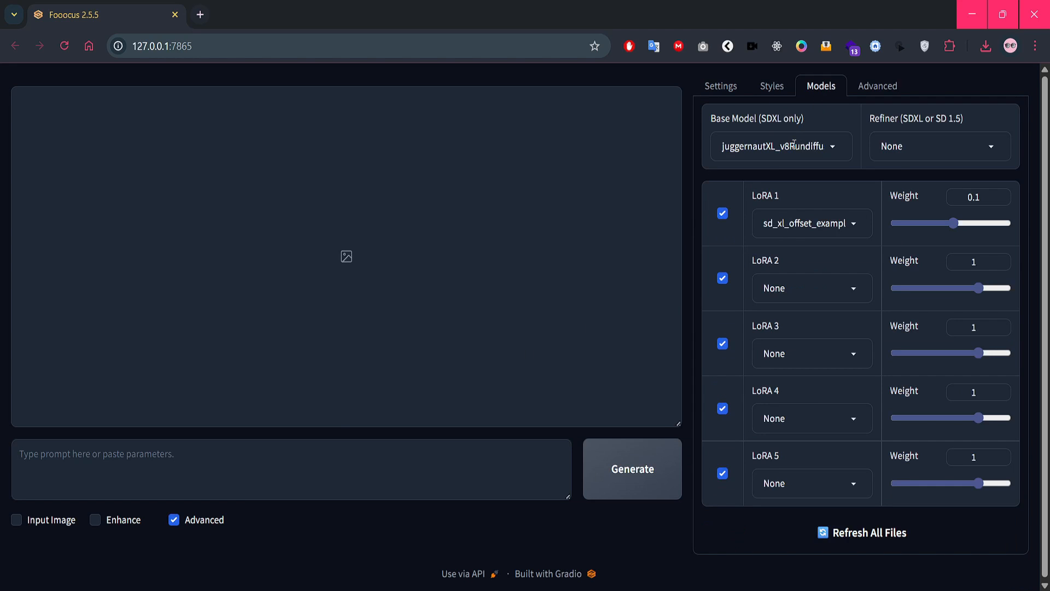
{"action": "left_click", "coordinate": [779, 145]}
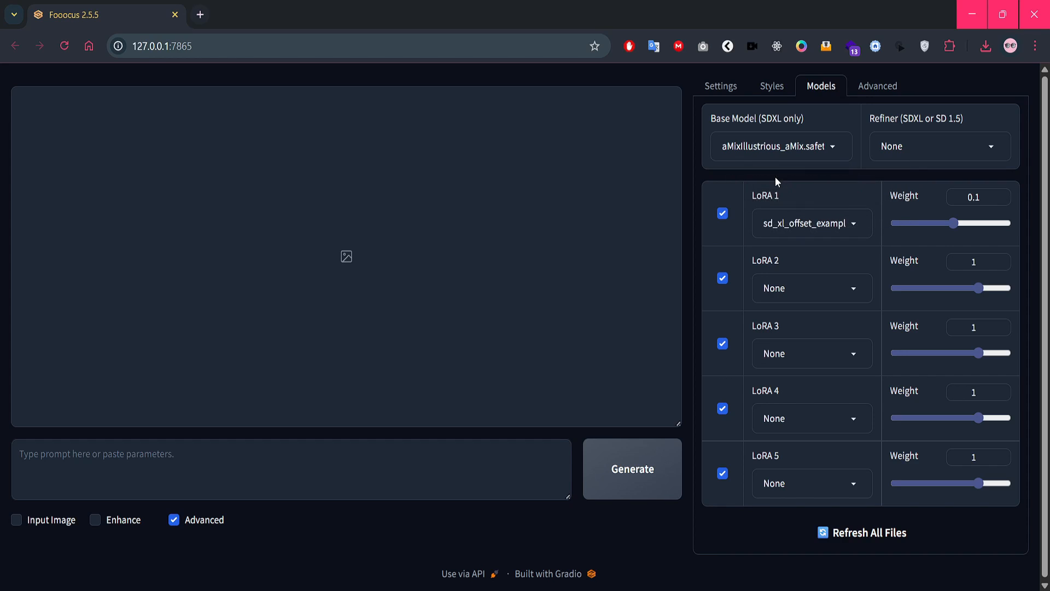
{"action": "mouse_move", "coordinate": [786, 197]}
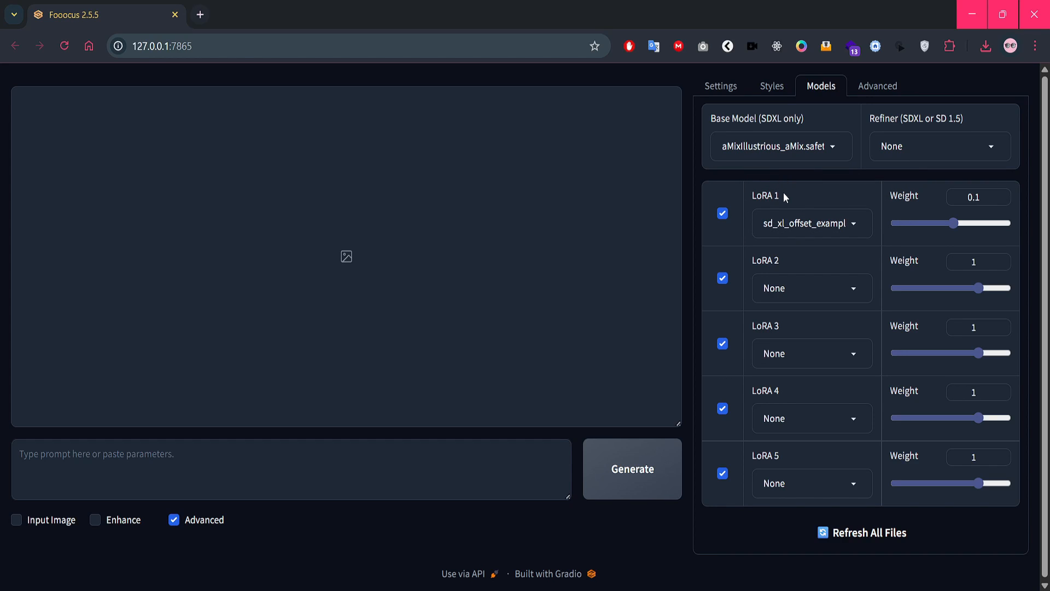
{"action": "mouse_move", "coordinate": [794, 206]}
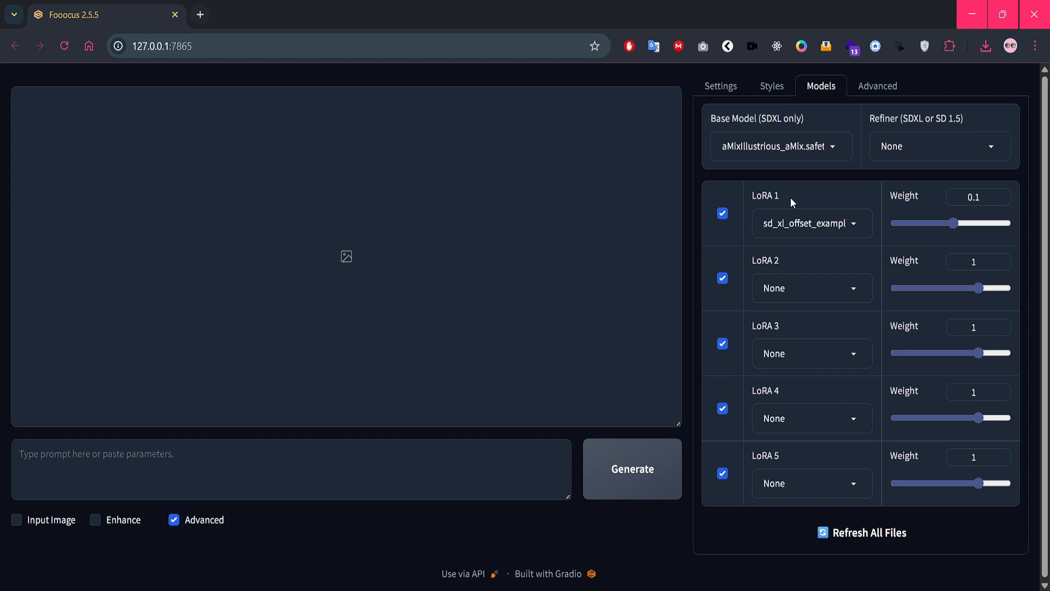
{"action": "left_click", "coordinate": [811, 223]}
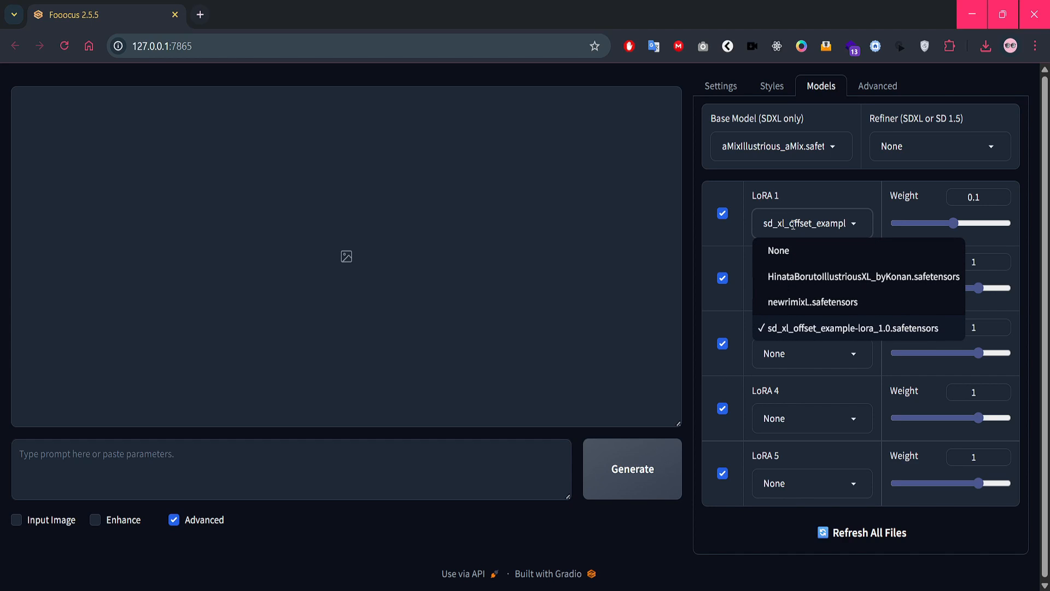
{"action": "mouse_move", "coordinate": [814, 285]}
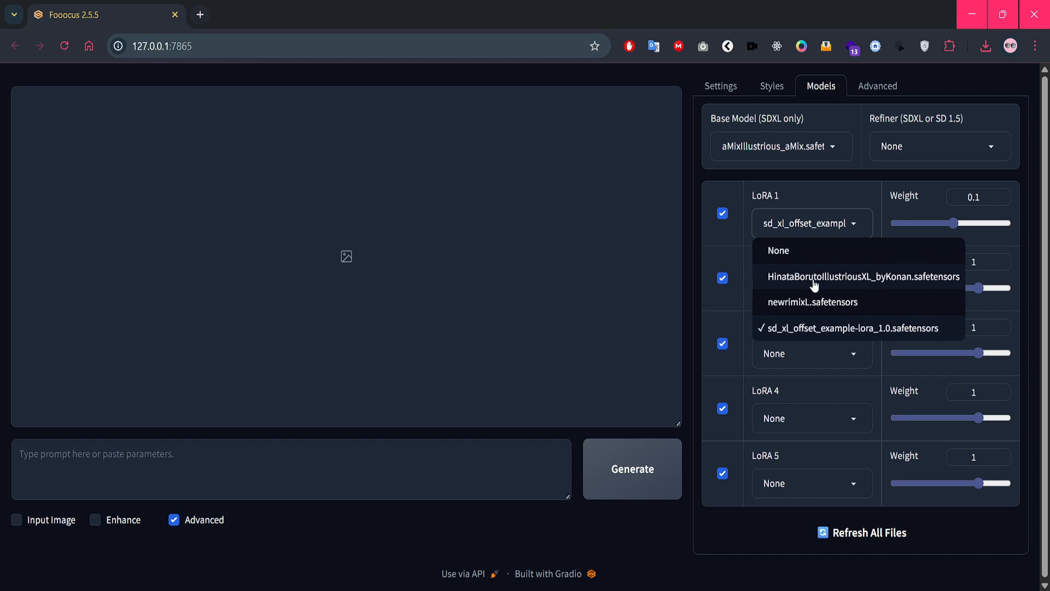
Step: Load HinataBorutoIllustriousXL in LoRA 1 at weight 1 and generate the Hinata beach swimsuit prompt
{"action": "left_click", "coordinate": [861, 276]}
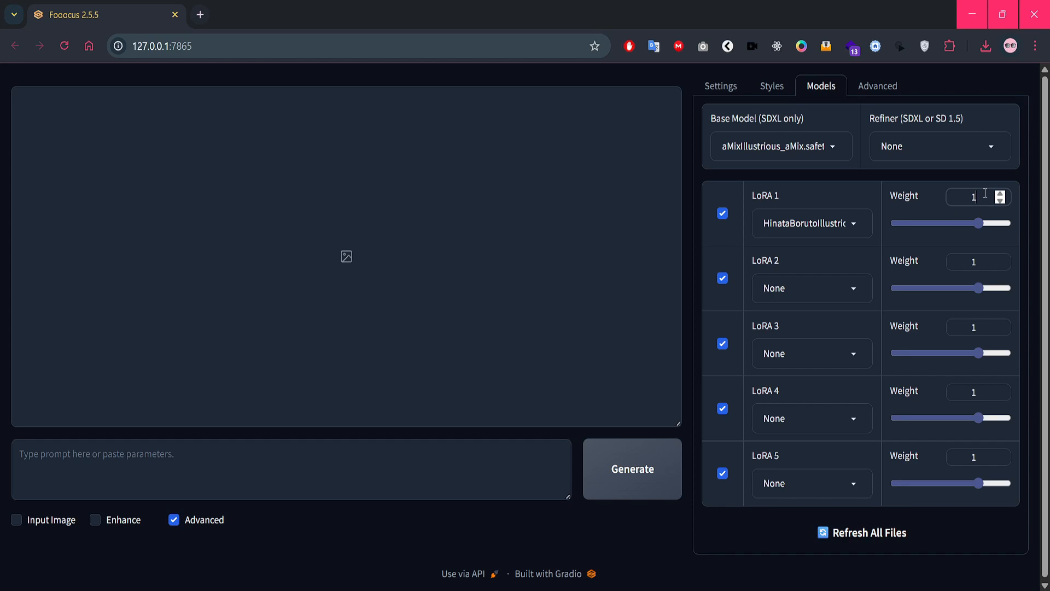
{"action": "mouse_move", "coordinate": [697, 221]}
{"action": "type", "text": "1girl, hyuuga hinata, bangs, short hair, black hair, white eyes"}
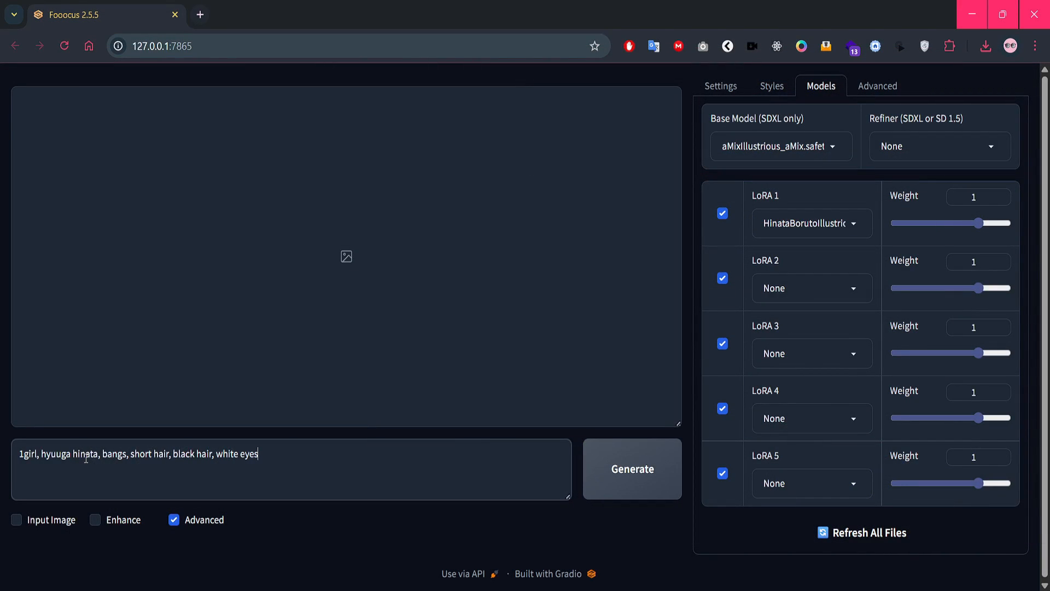
{"action": "type", "text": ", in the beach, full body swim"}
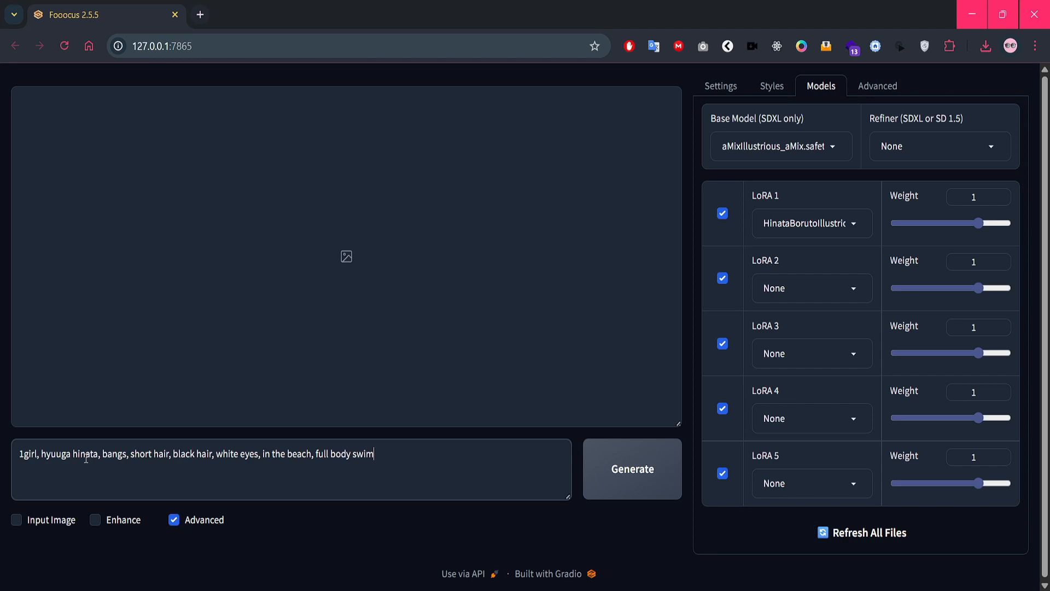
{"action": "type", "text": "suit"}
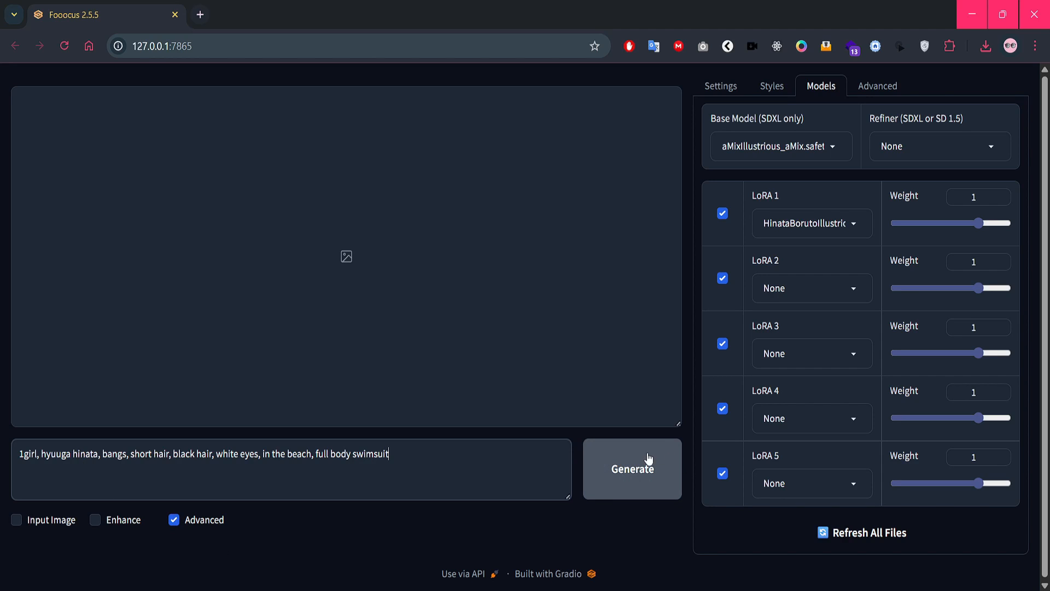
{"action": "left_click", "coordinate": [632, 469]}
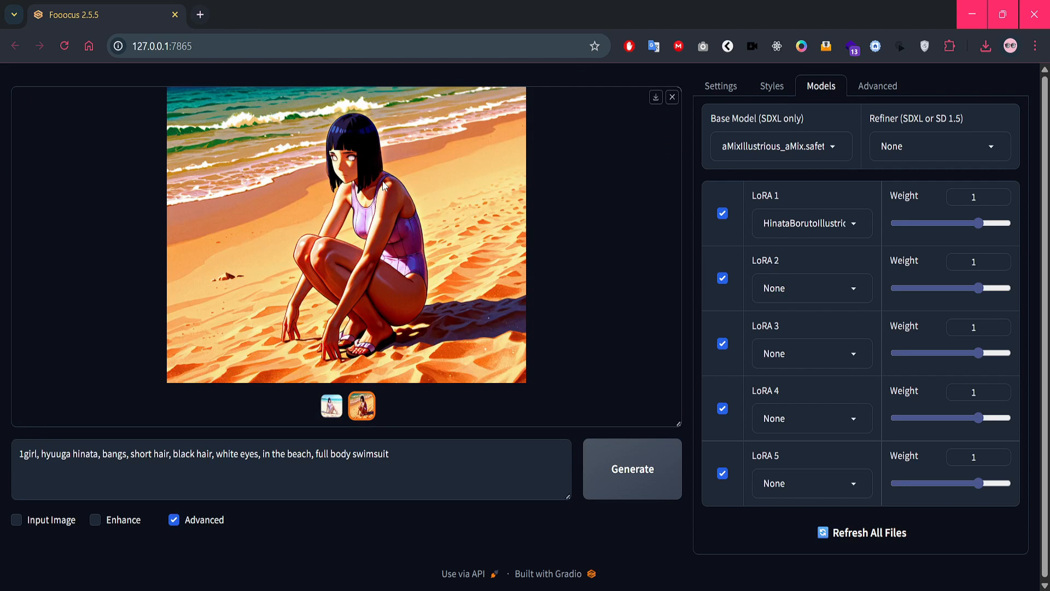
Step: Switch between the two generated Hinata beach swimsuit thumbnails
{"action": "left_click", "coordinate": [331, 406]}
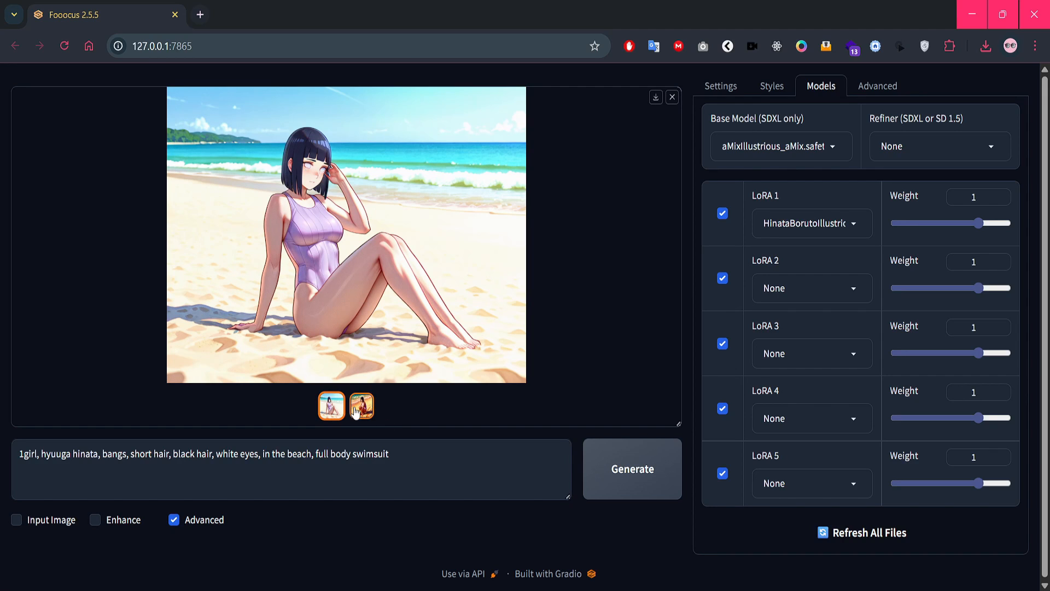
{"action": "left_click", "coordinate": [331, 405]}
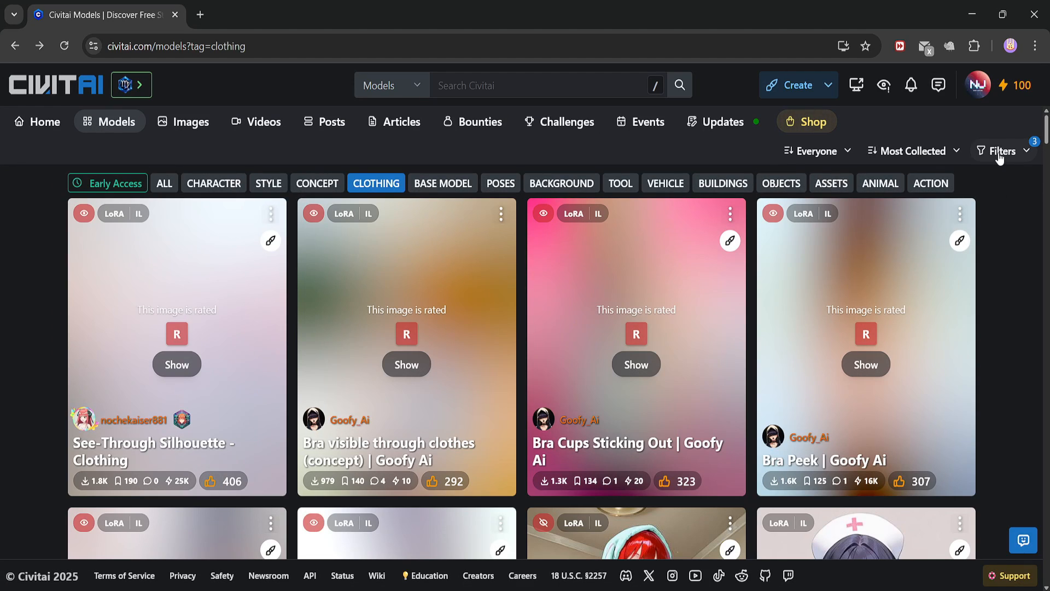
Step: Check the Clothing tag filters (LoRA, Illustrious) and open the 修道女/nun(XL,ill,pony) LoRA card
{"action": "left_click", "coordinate": [1002, 151]}
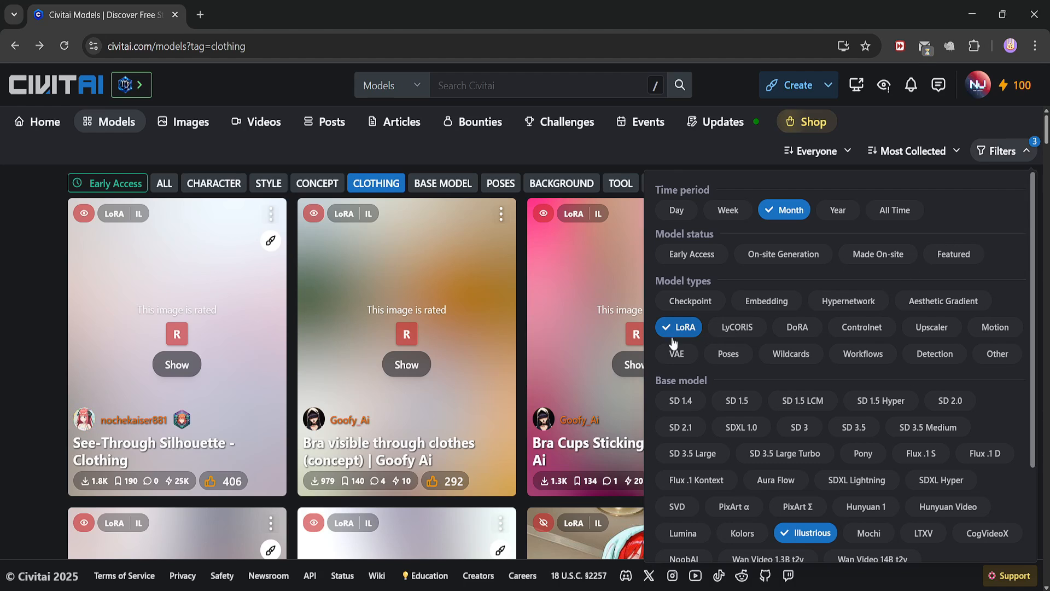
{"action": "scroll", "scroll_direction": "down", "scroll_amount": 3}
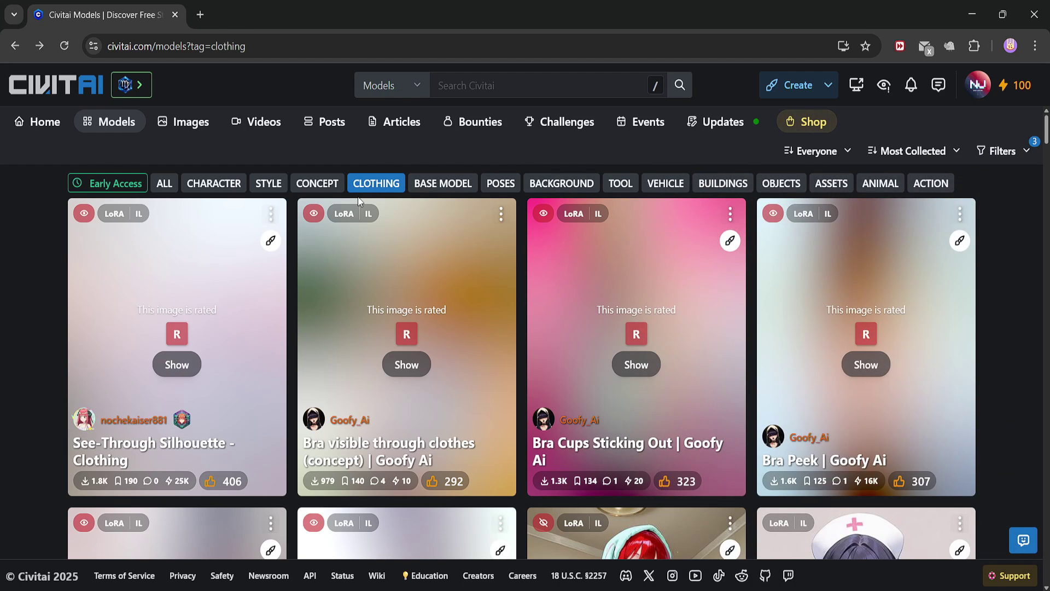
{"action": "mouse_move", "coordinate": [367, 277]}
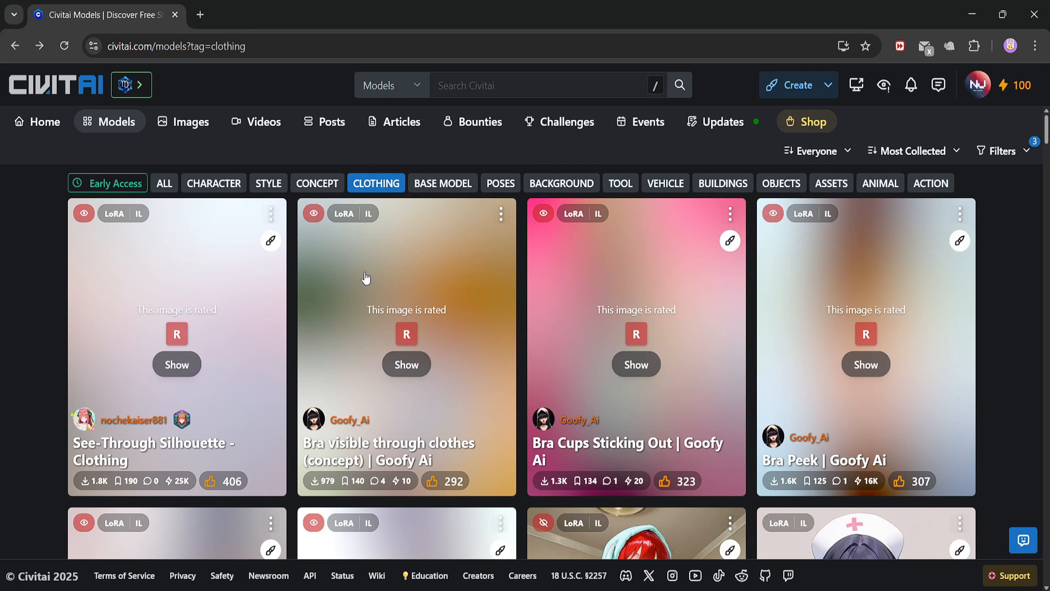
{"action": "scroll", "scroll_direction": "down", "scroll_amount": 3}
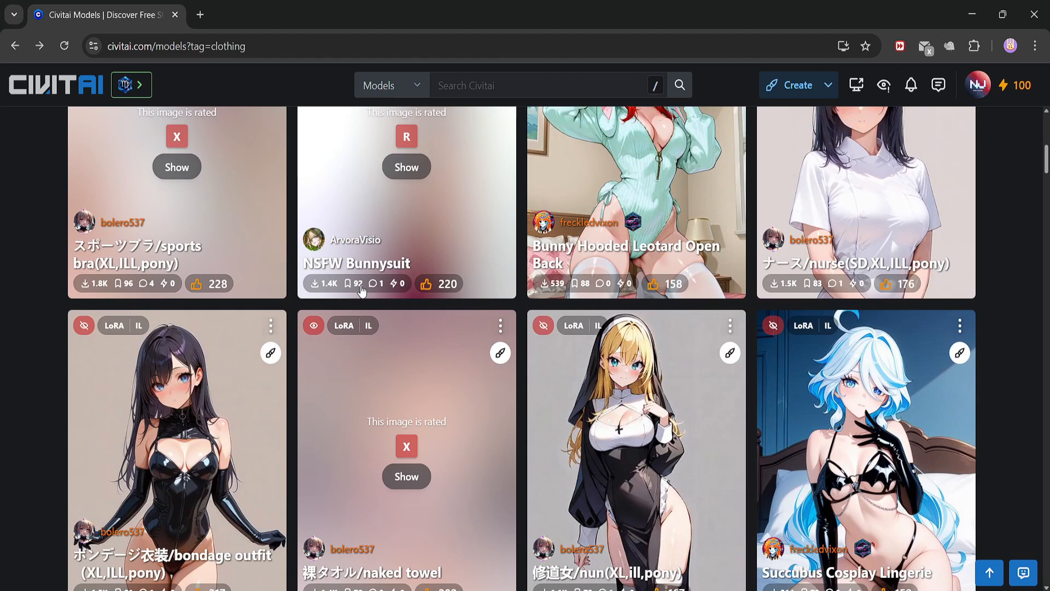
{"action": "scroll", "scroll_direction": "down", "scroll_amount": 3}
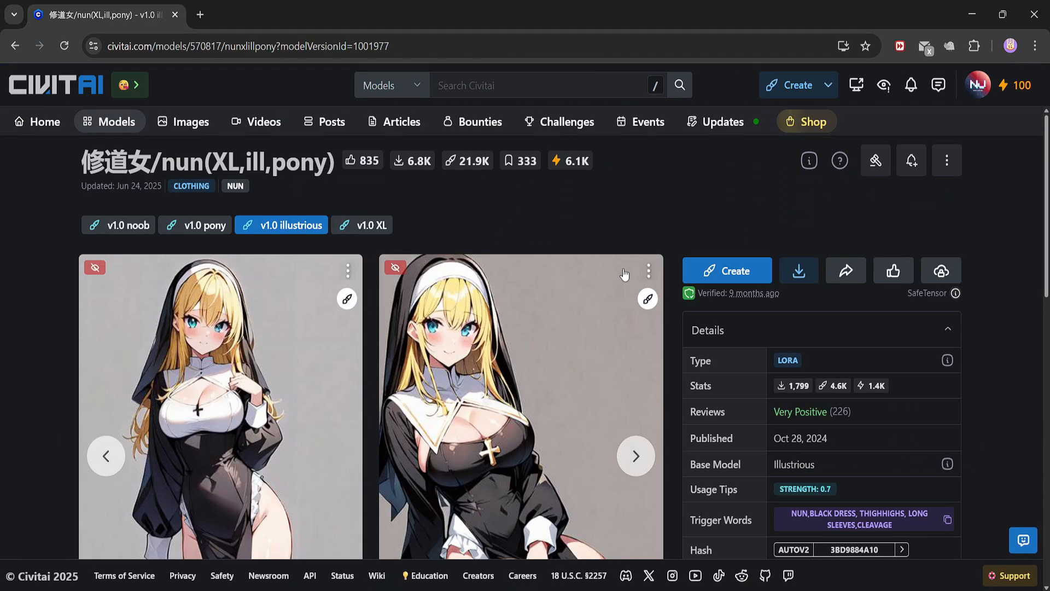
{"action": "left_click", "coordinate": [799, 270]}
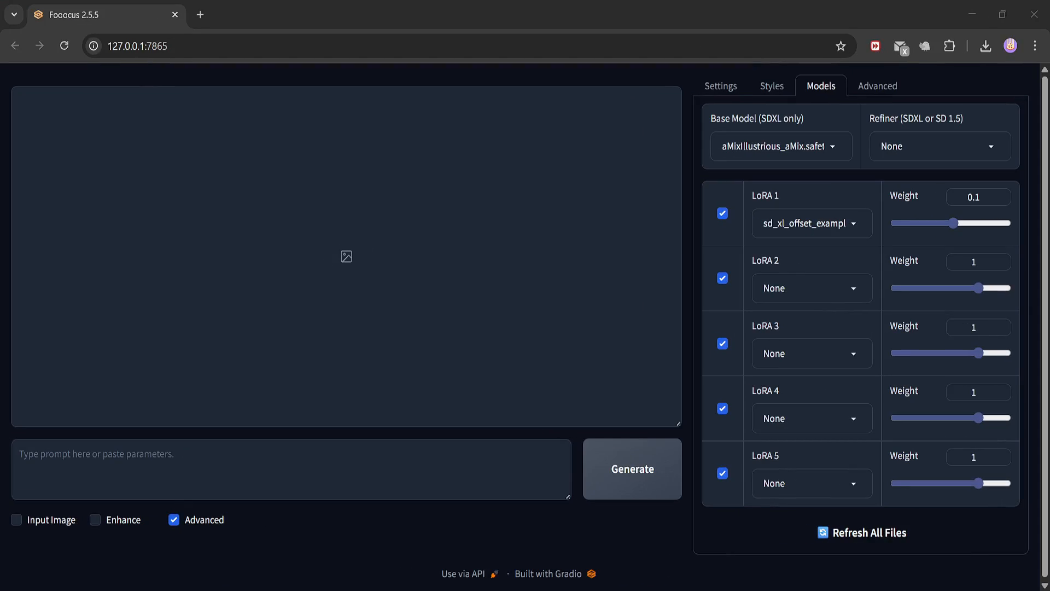
{"action": "mouse_move", "coordinate": [690, 237]}
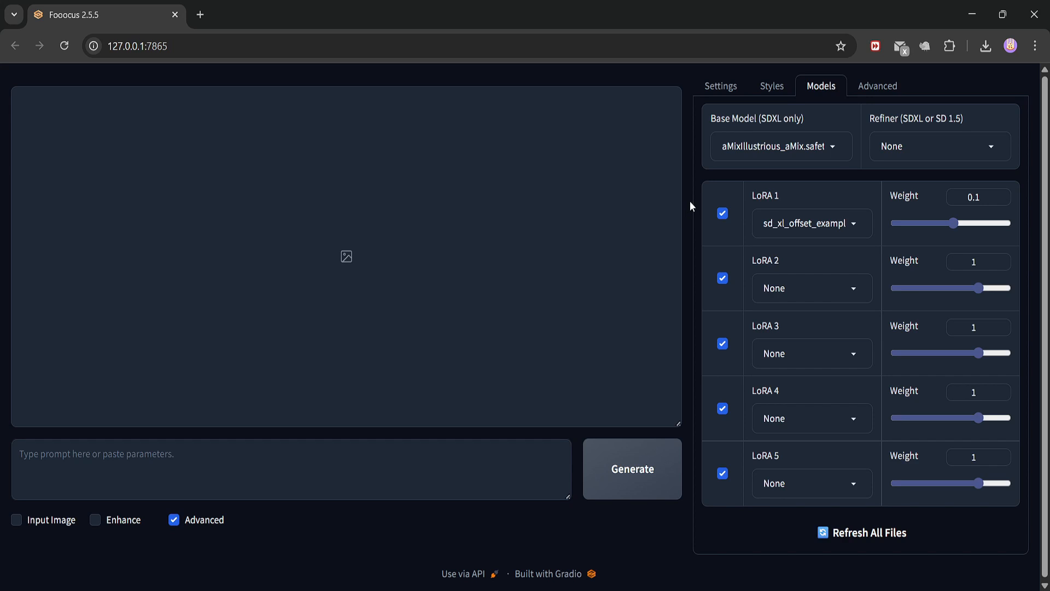
{"action": "mouse_move", "coordinate": [830, 163]}
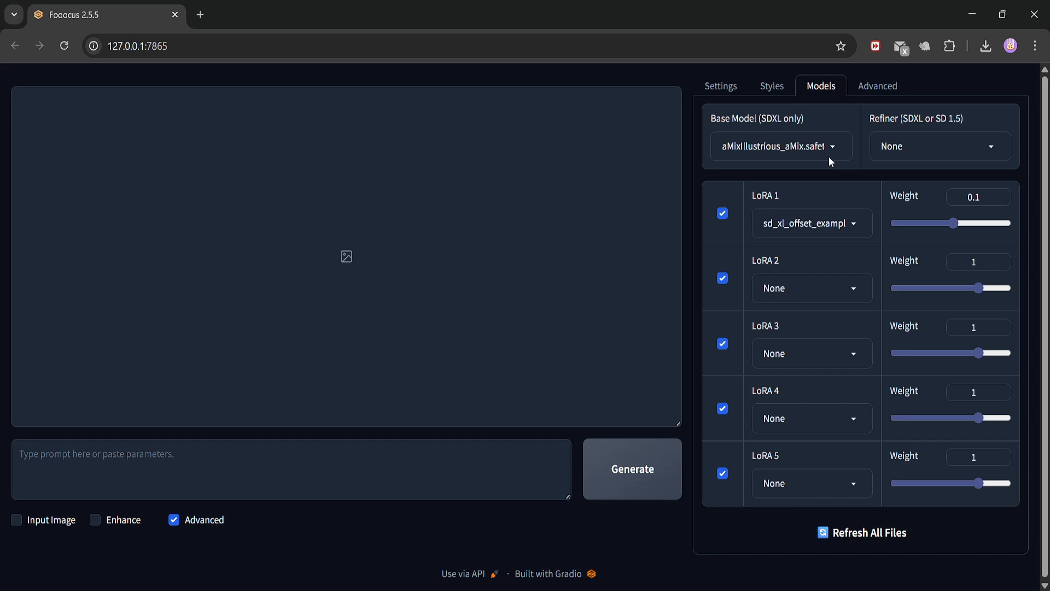
Step: Put the nun_illustrious LoRA in slot 2 and reduce its weight from 1 to 0.9
{"action": "left_click", "coordinate": [811, 223]}
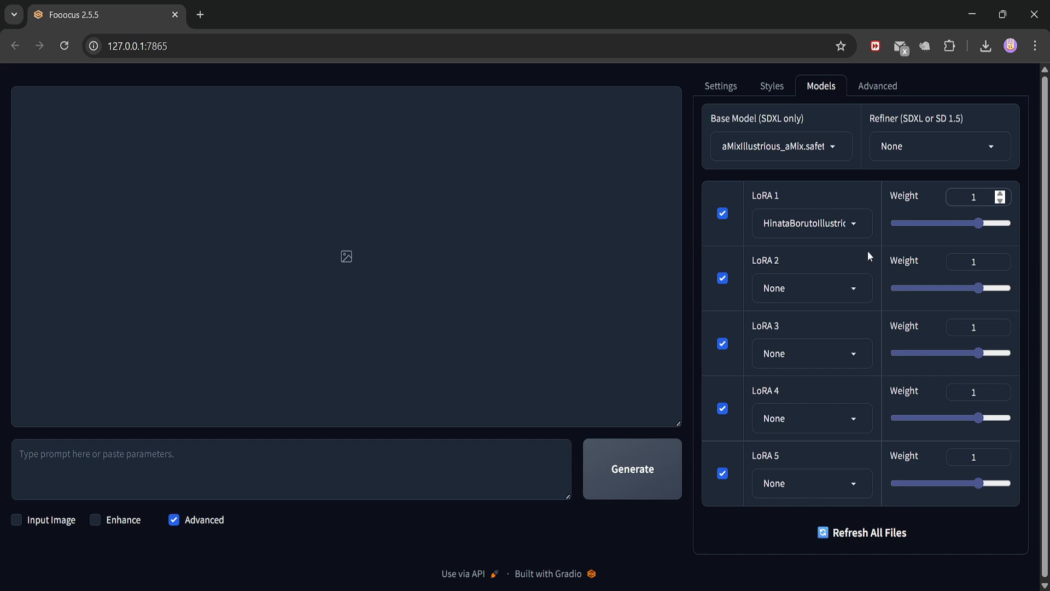
{"action": "left_click", "coordinate": [810, 288]}
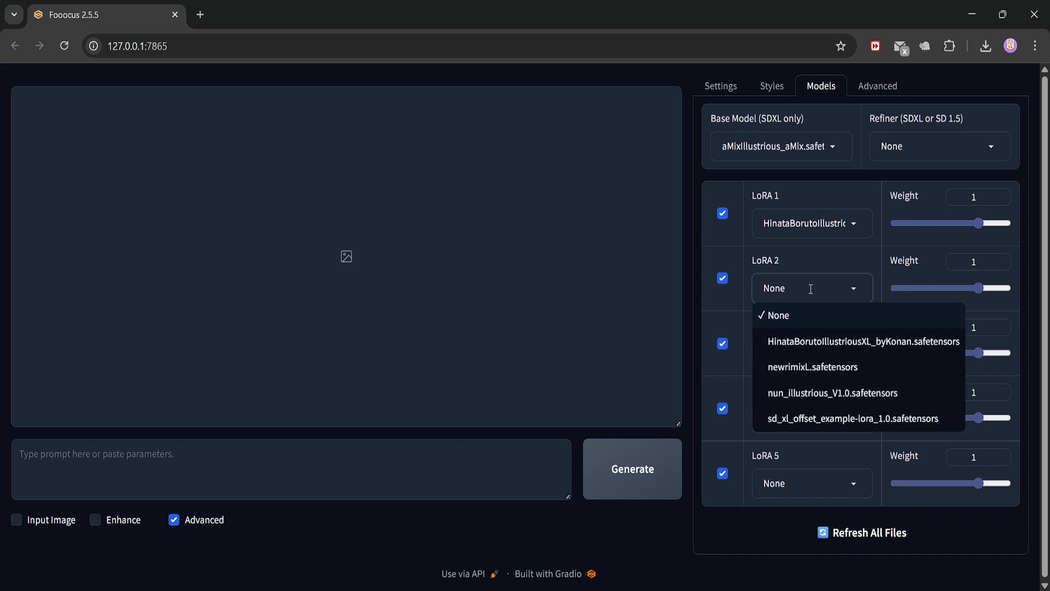
{"action": "left_click", "coordinate": [843, 393]}
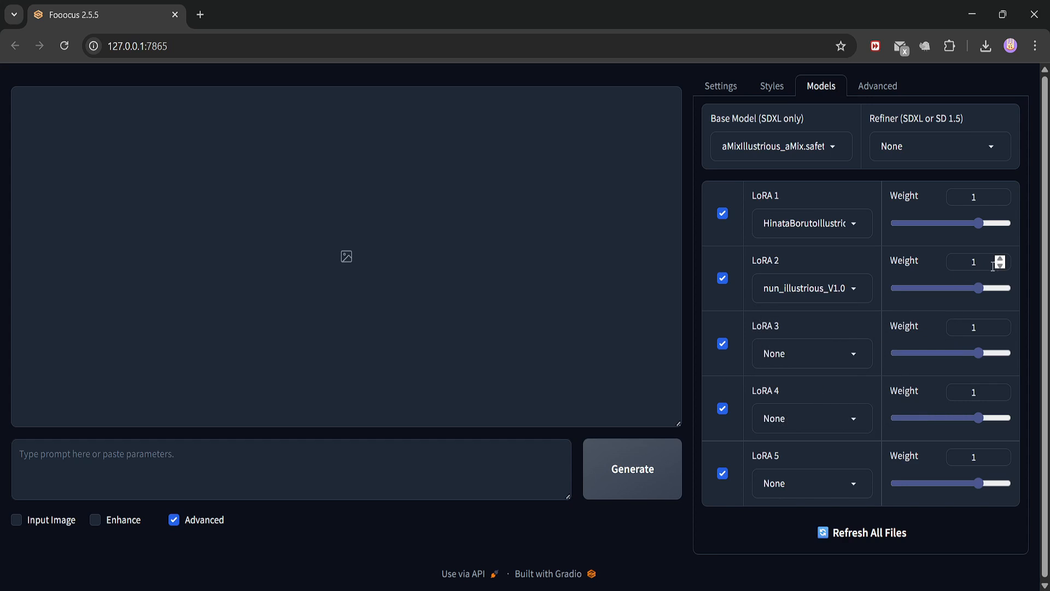
{"action": "left_click", "coordinate": [1001, 265]}
{"action": "type", "text": "1girl, hyuuga hinata, bangs, short hair, black hair, white eyes, nun,black dress, thighhighs, long sleeves,cleavage"}
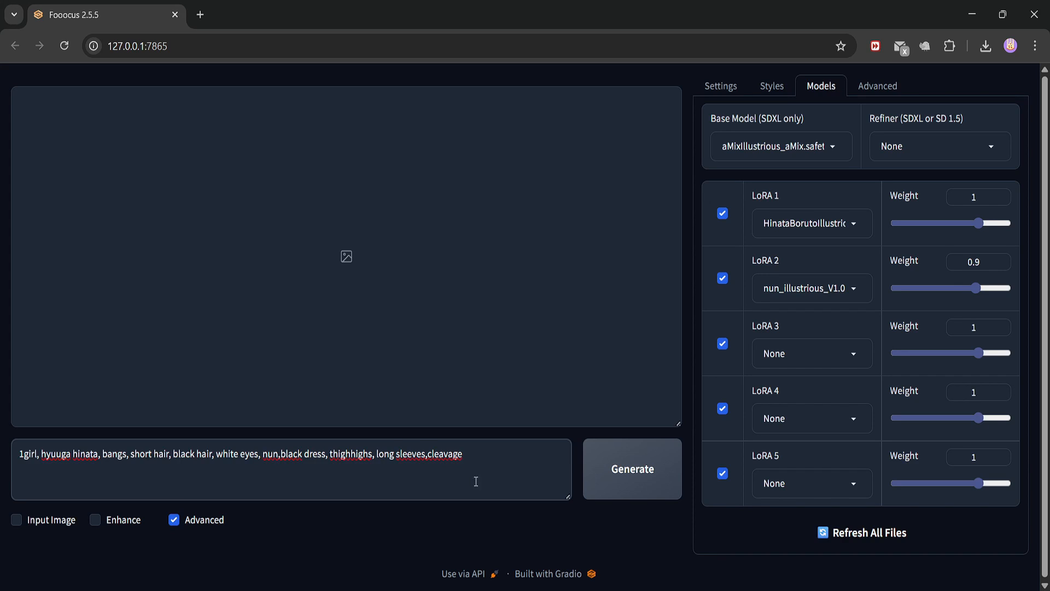
Step: Append ', embarrassed expression, holding a candle.' to the Hinata nun prompt and generate
{"action": "type", "text": ","}
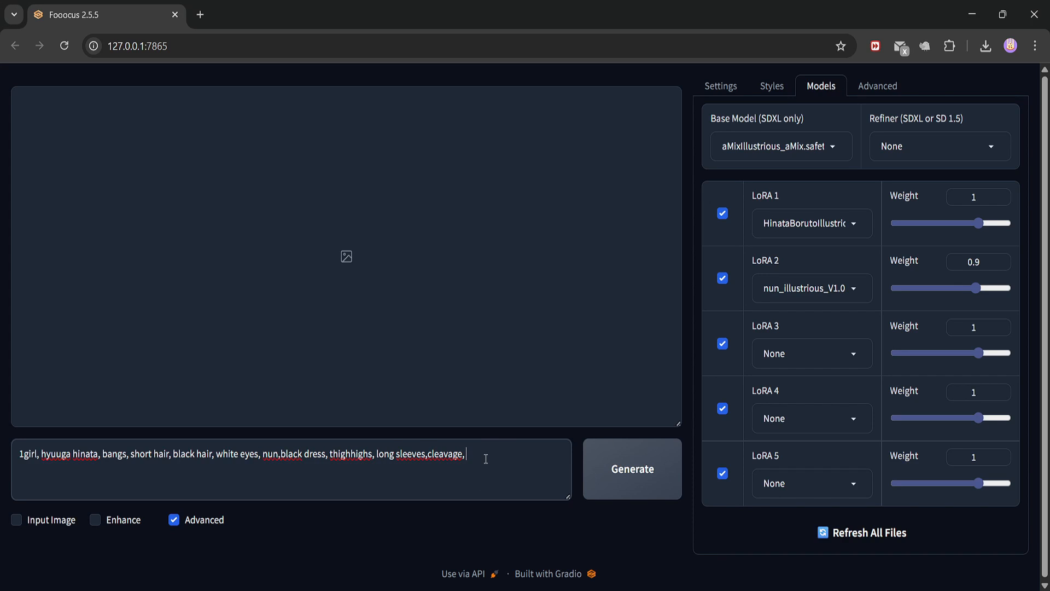
{"action": "type", "text": "embarrassed expression, holding a candle."}
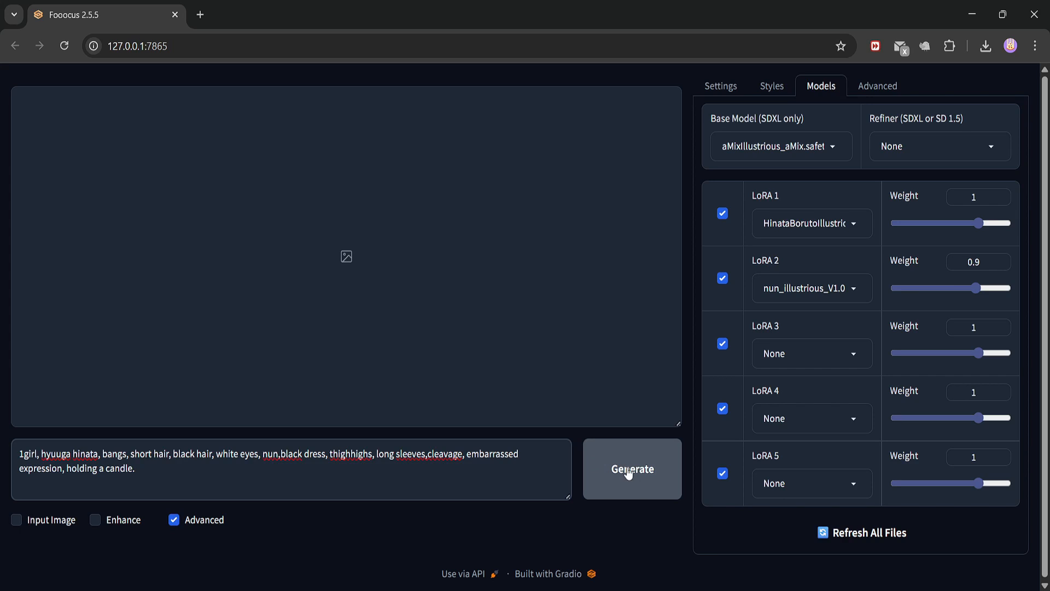
{"action": "left_click", "coordinate": [632, 470]}
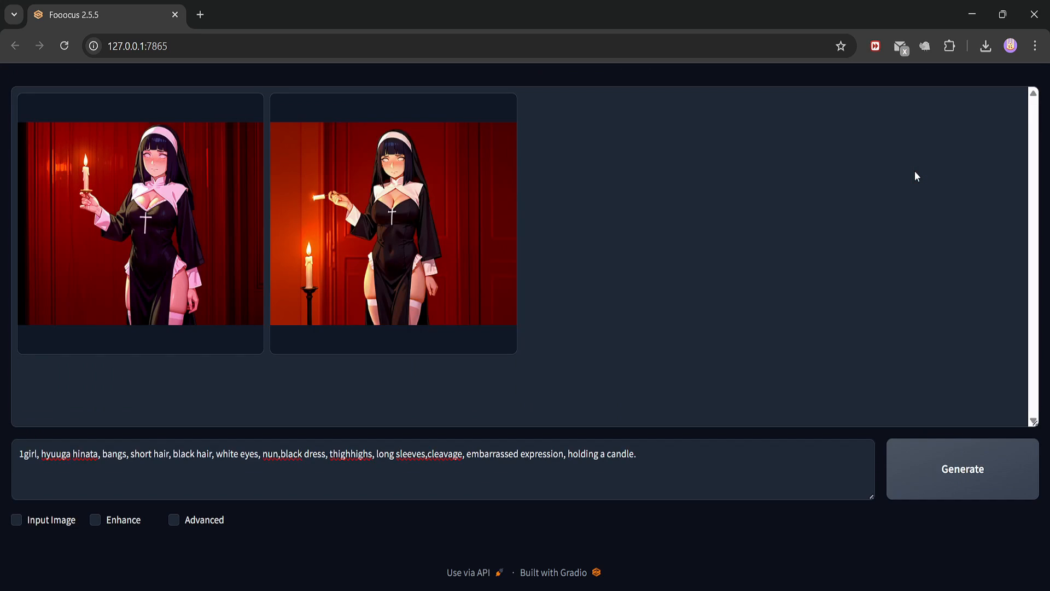
Step: View both candle-holding nun renders in the full-size preview, then close it
{"action": "left_click", "coordinate": [141, 225]}
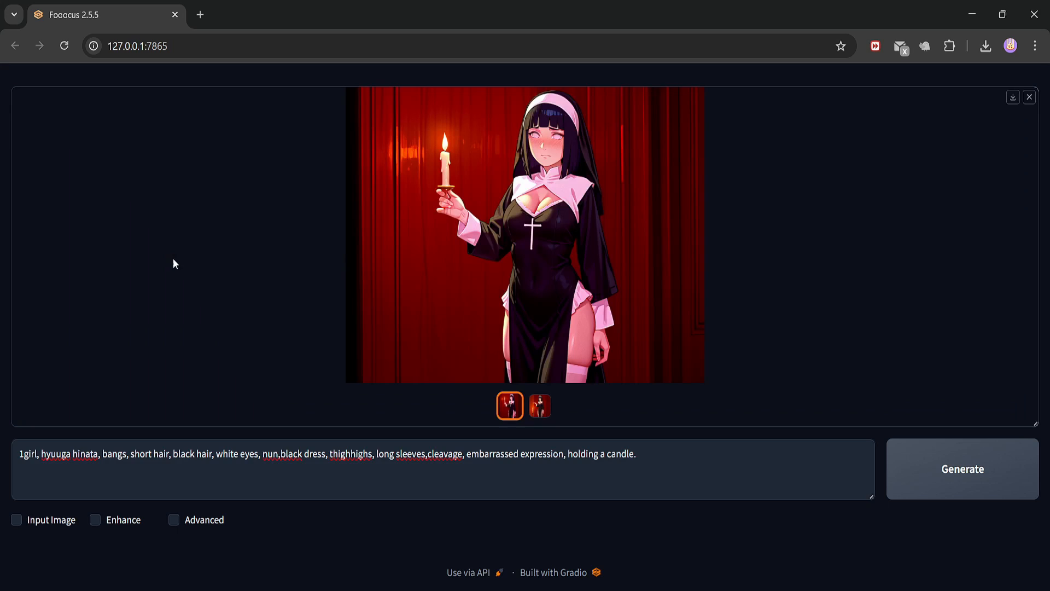
{"action": "left_click", "coordinate": [524, 234]}
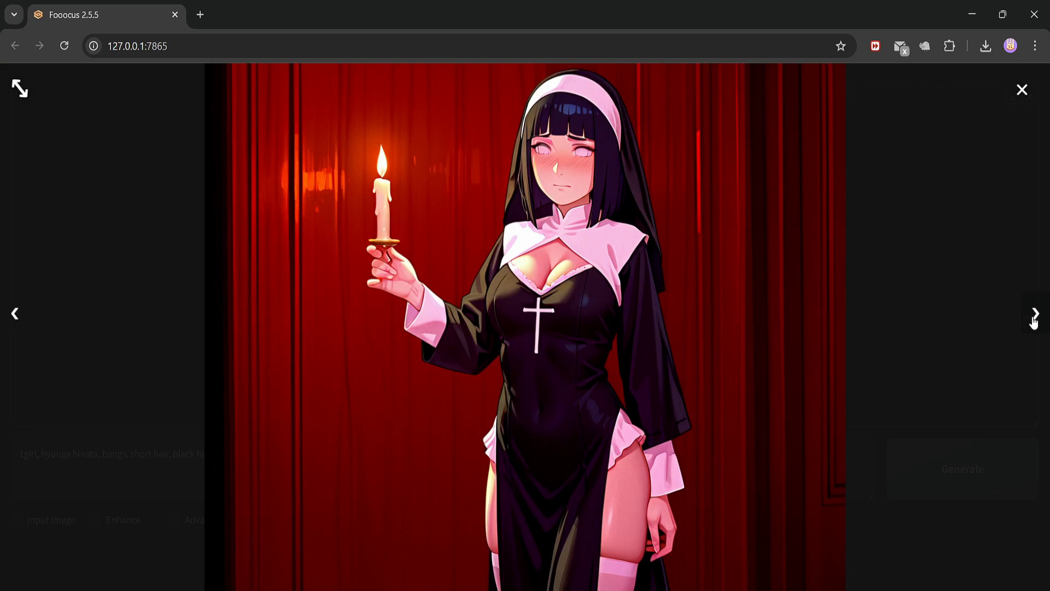
{"action": "left_click", "coordinate": [1034, 314]}
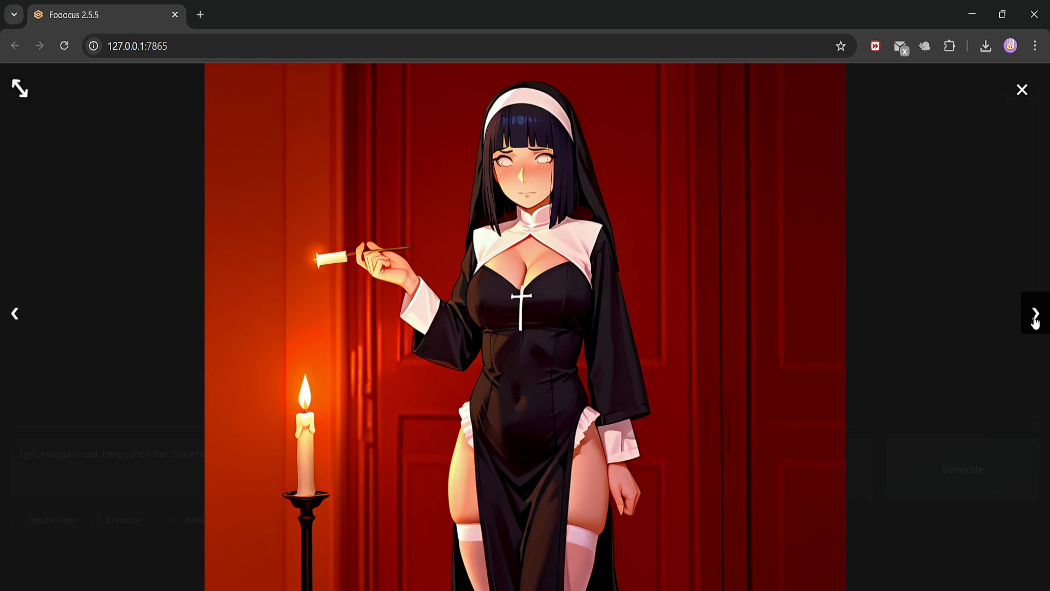
{"action": "left_click", "coordinate": [1035, 313]}
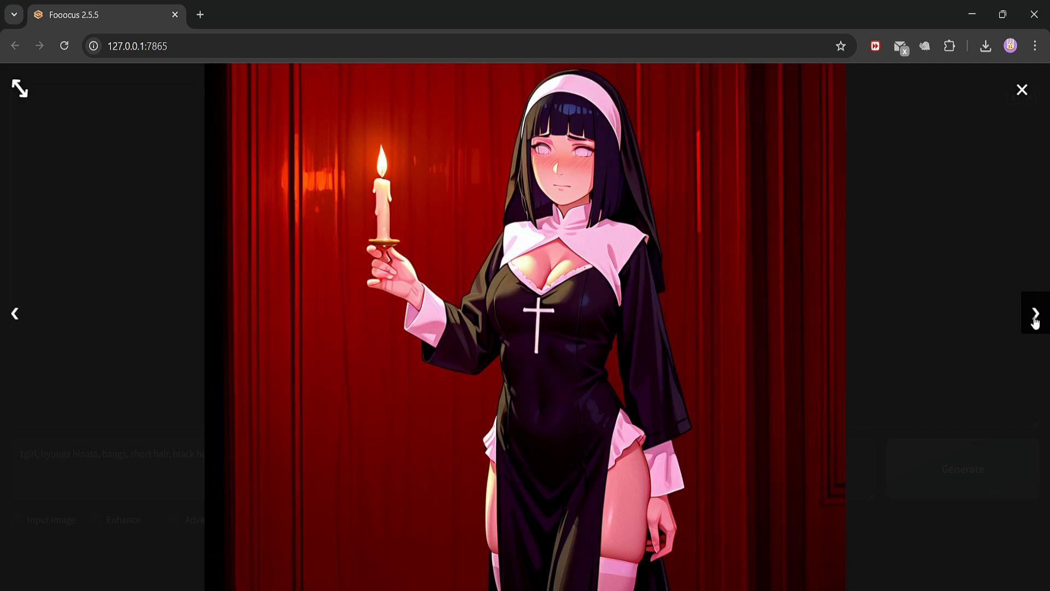
{"action": "mouse_move", "coordinate": [816, 396]}
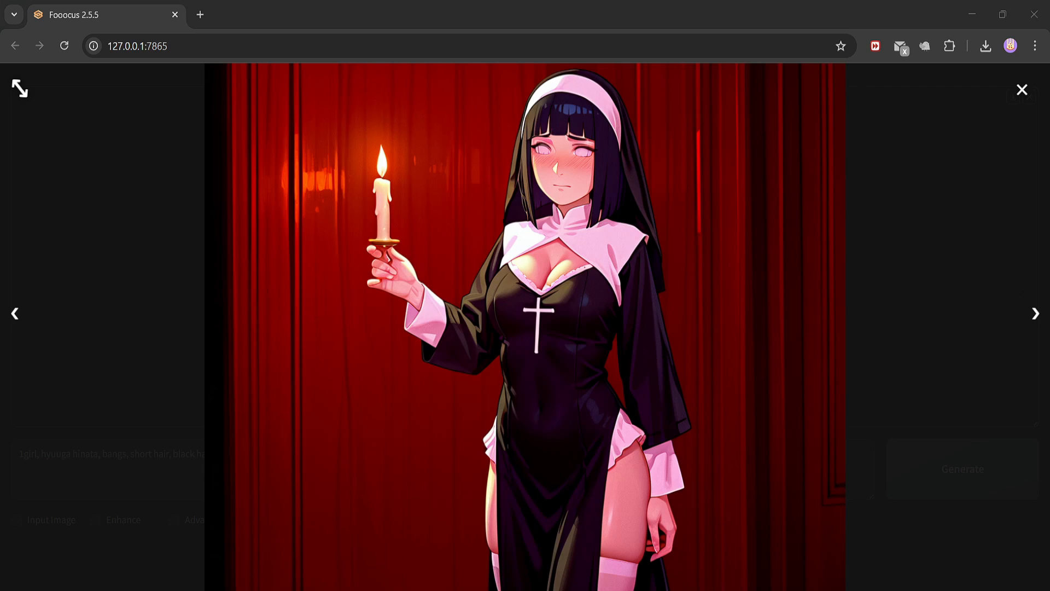
{"action": "left_click", "coordinate": [1021, 88]}
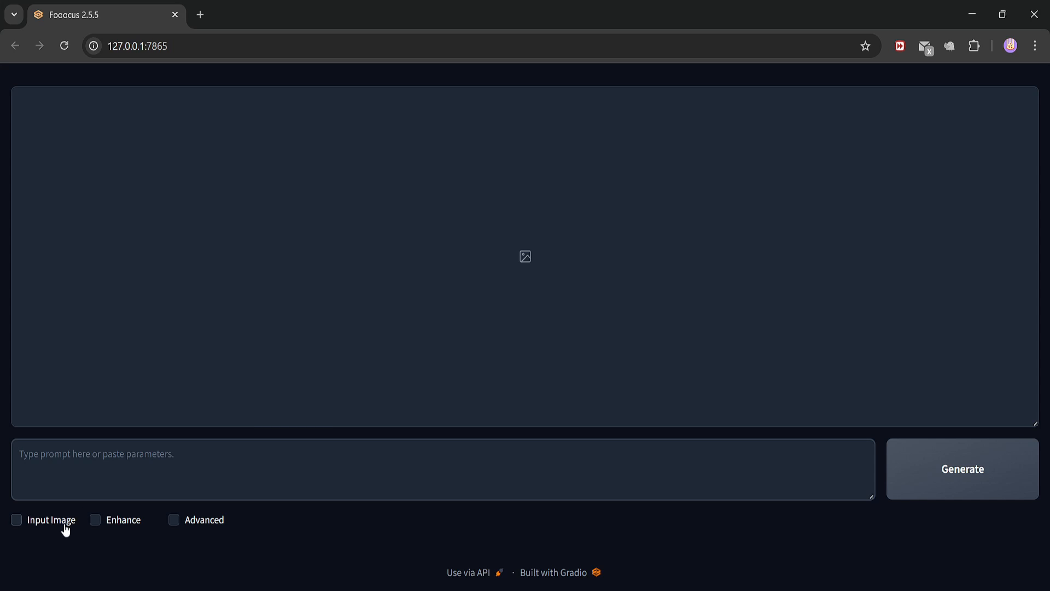
Step: Enable Input Image, upload the short-haired woman photo and choose Upscale (2x) with Advanced ticked
{"action": "left_click", "coordinate": [16, 520]}
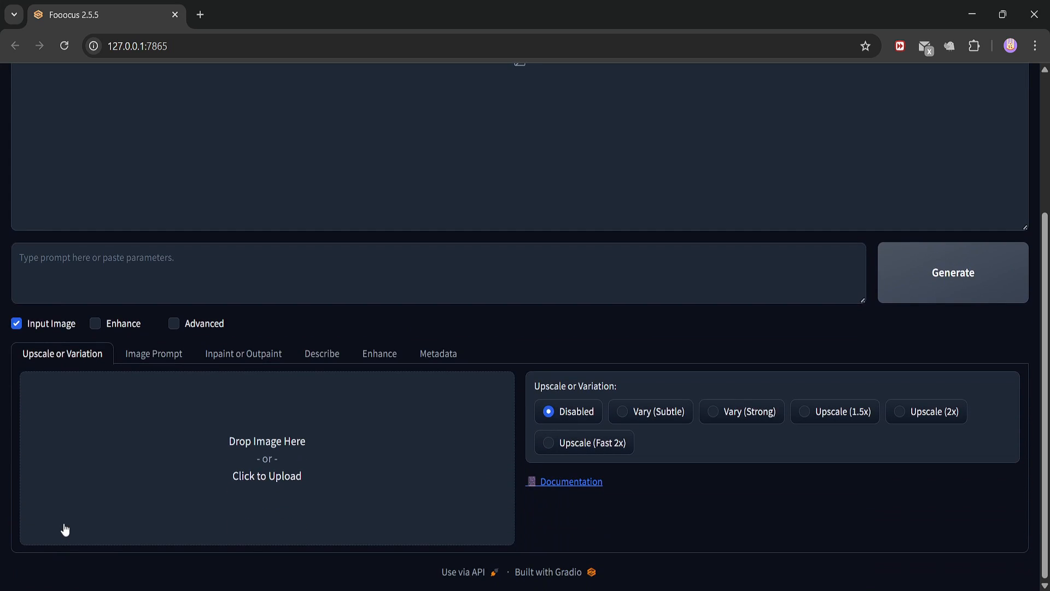
{"action": "mouse_move", "coordinate": [274, 479]}
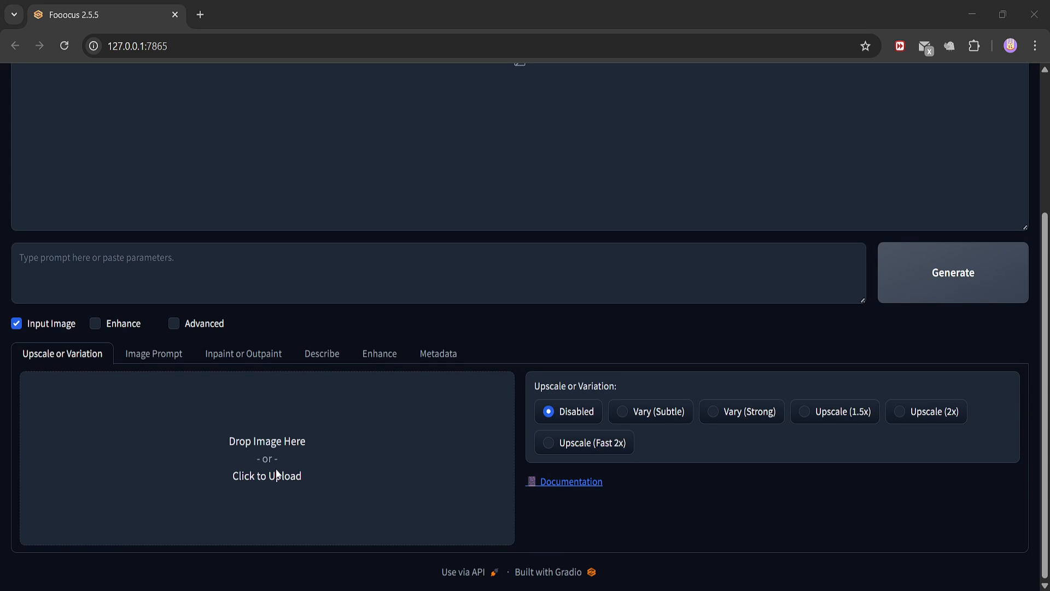
{"action": "left_click", "coordinate": [267, 459]}
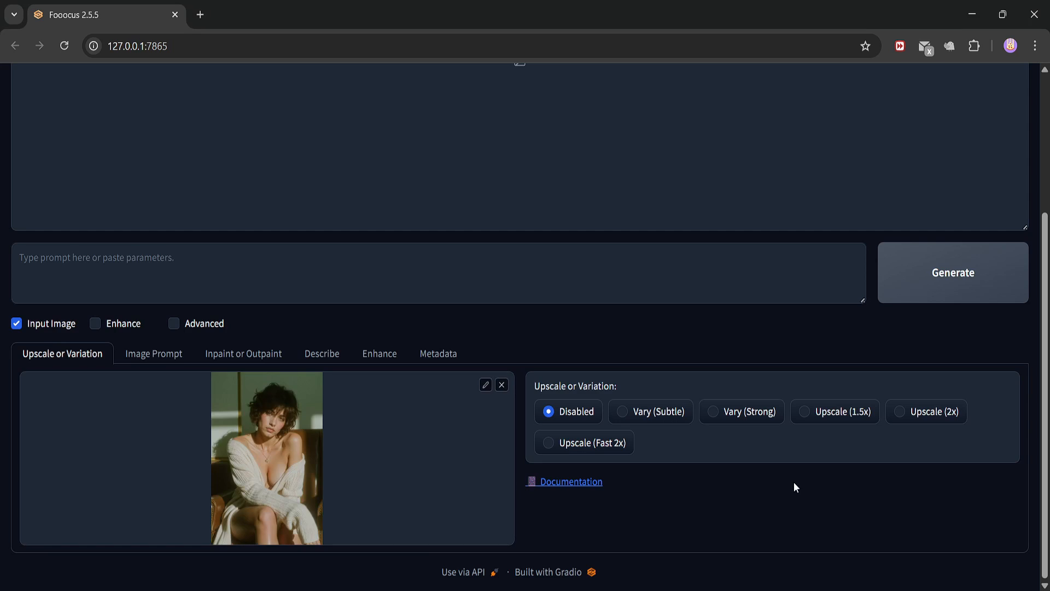
{"action": "mouse_move", "coordinate": [922, 418]}
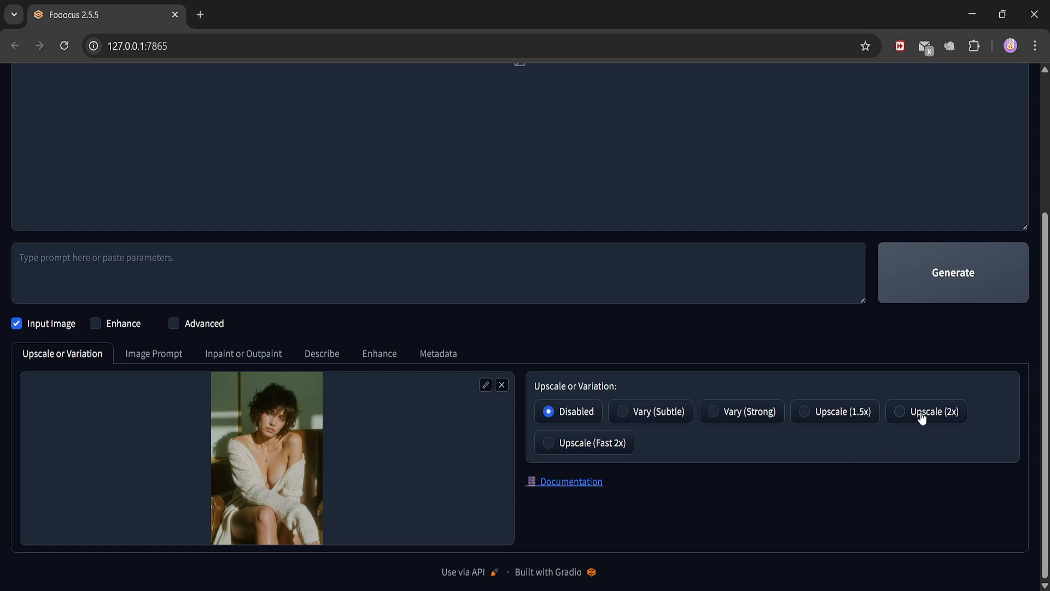
{"action": "left_click", "coordinate": [900, 411]}
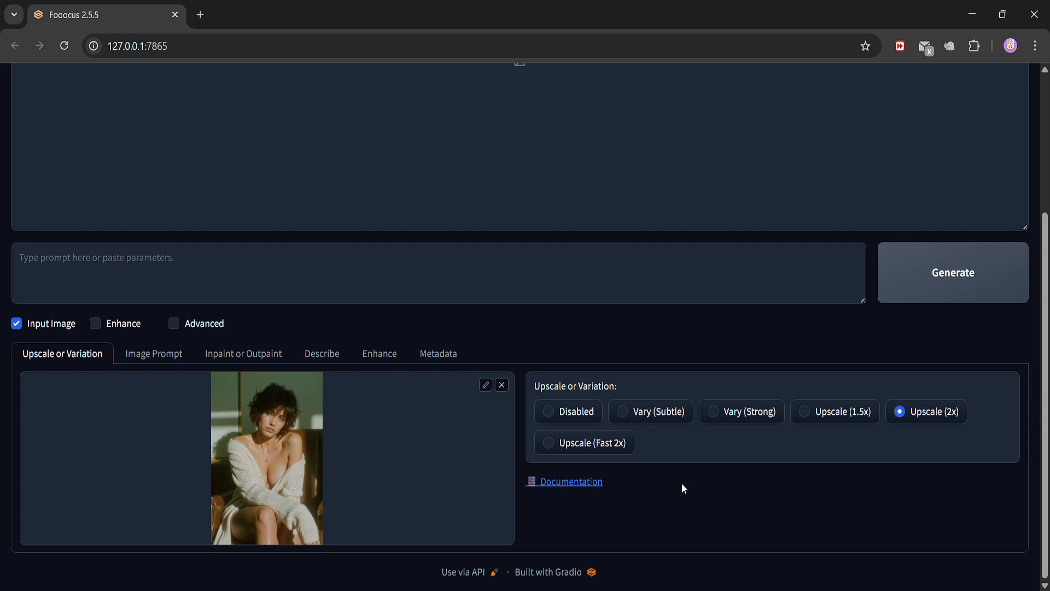
{"action": "mouse_move", "coordinate": [232, 394]}
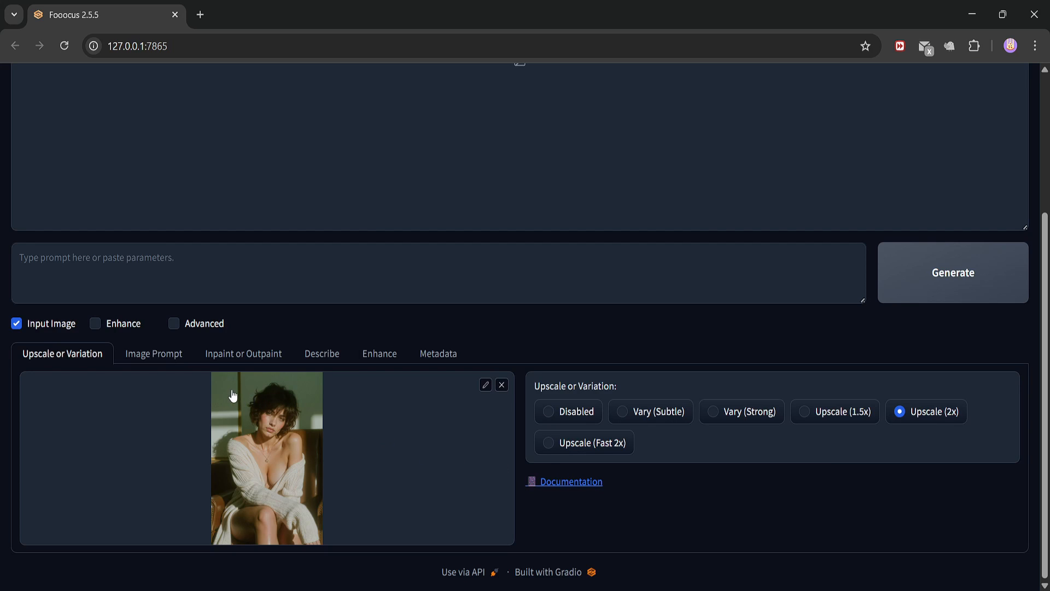
{"action": "left_click", "coordinate": [174, 324]}
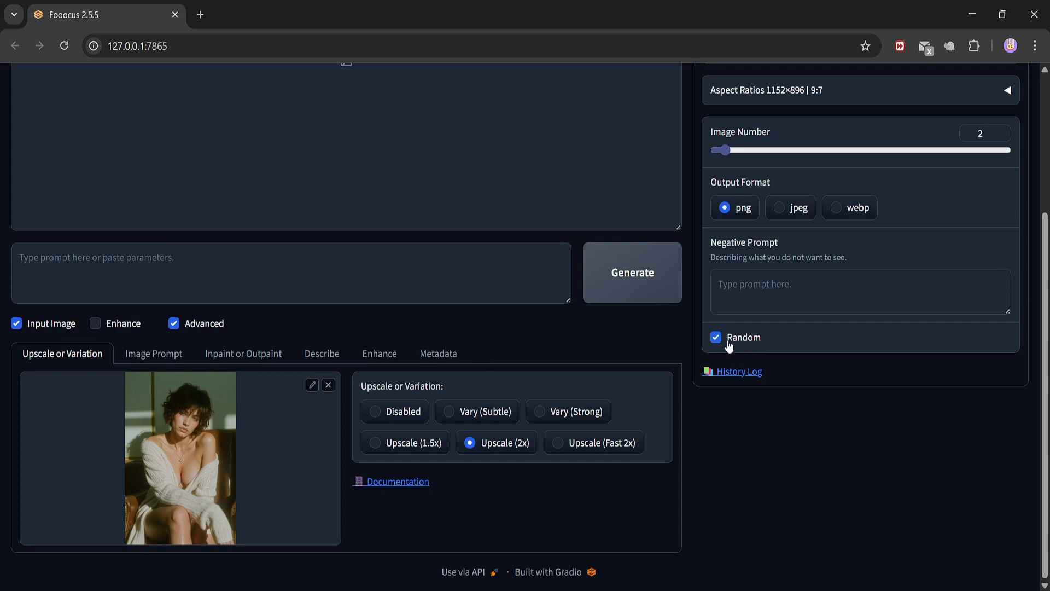
Step: Untick Random so the seed stays 0 and start the 2x upscale run
{"action": "left_click", "coordinate": [716, 337]}
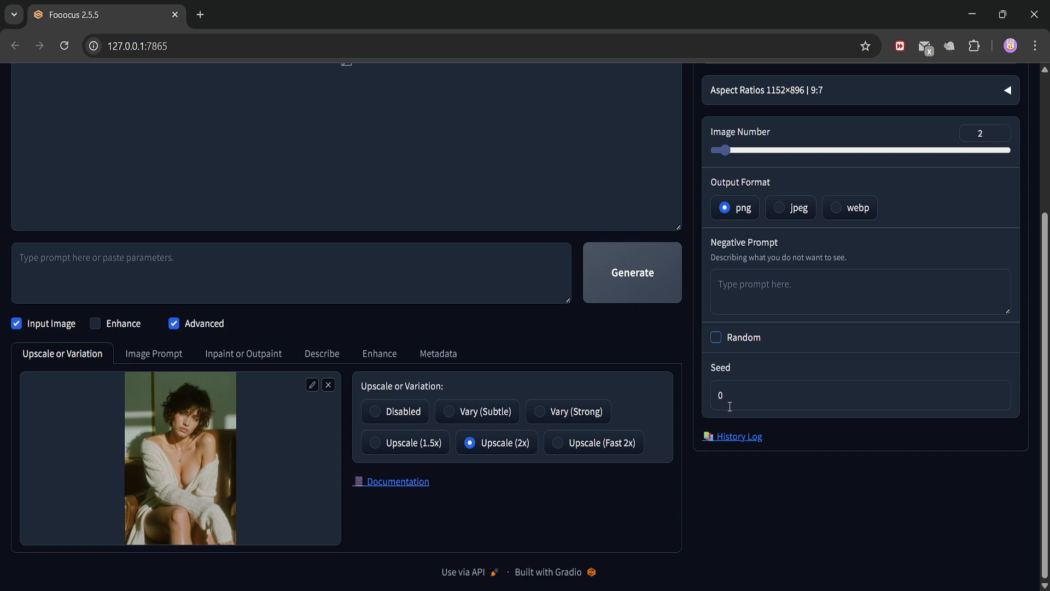
{"action": "mouse_move", "coordinate": [667, 368]}
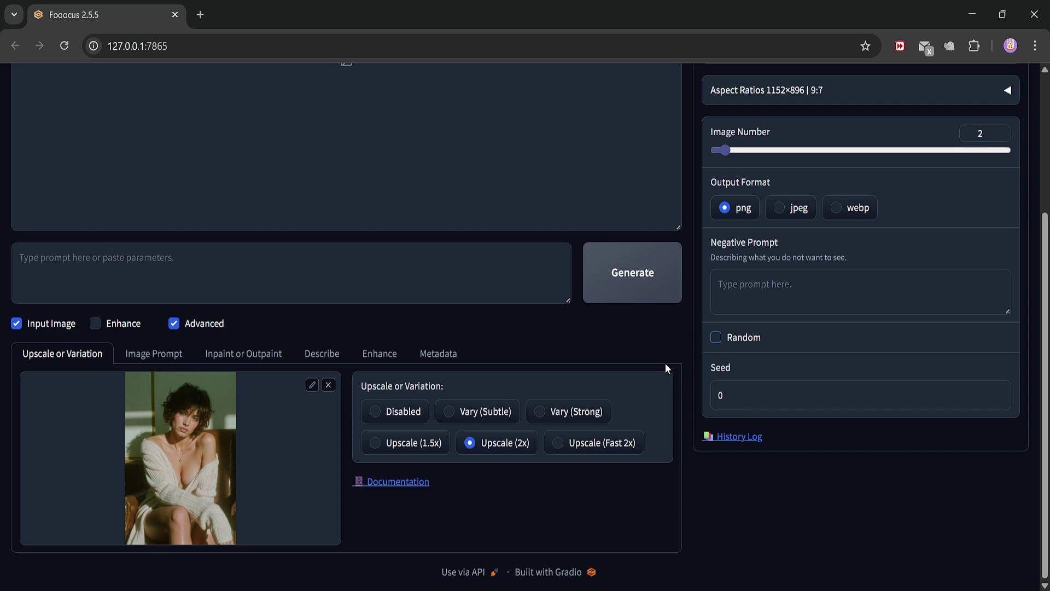
{"action": "scroll", "scroll_direction": "up", "scroll_amount": 3}
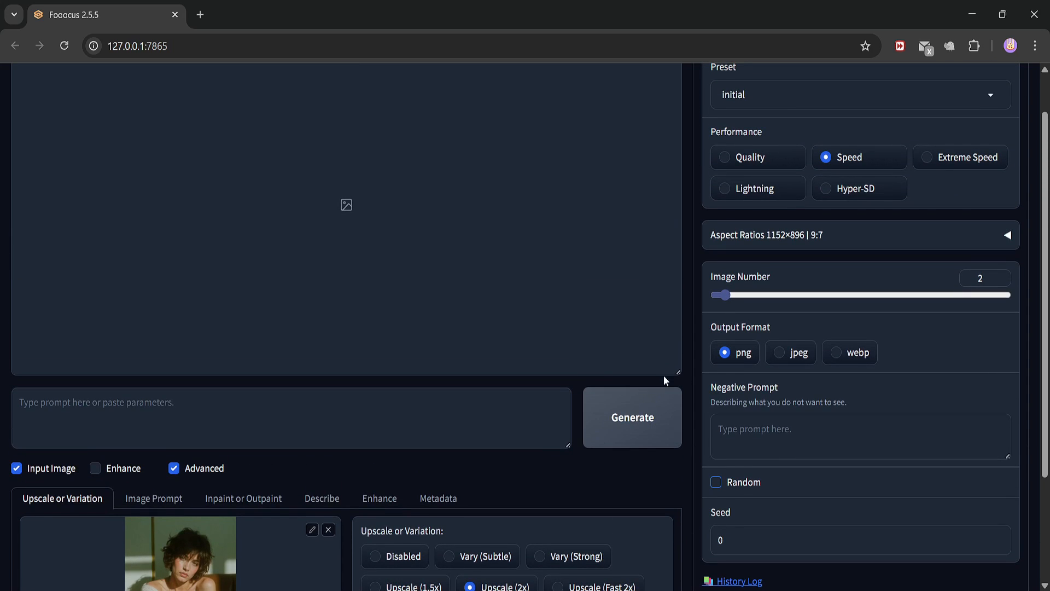
{"action": "mouse_move", "coordinate": [632, 427]}
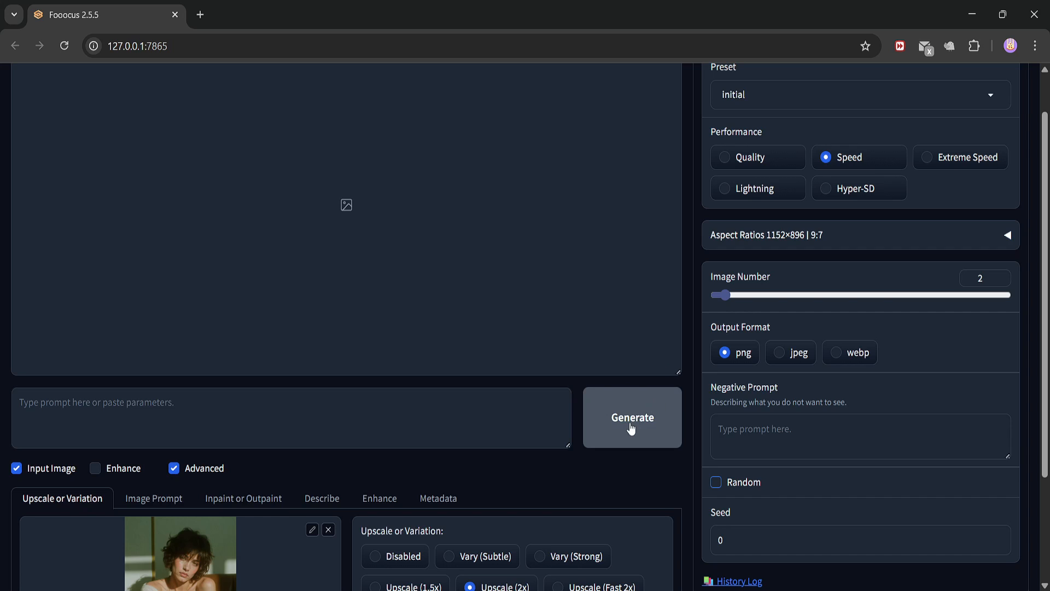
{"action": "left_click", "coordinate": [631, 417]}
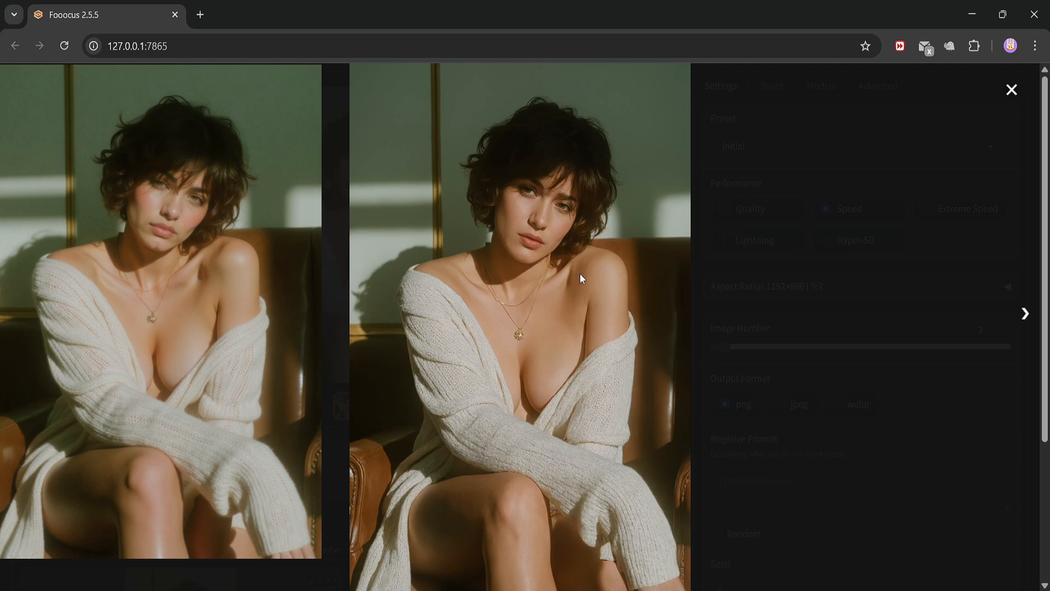
{"action": "mouse_move", "coordinate": [518, 256]}
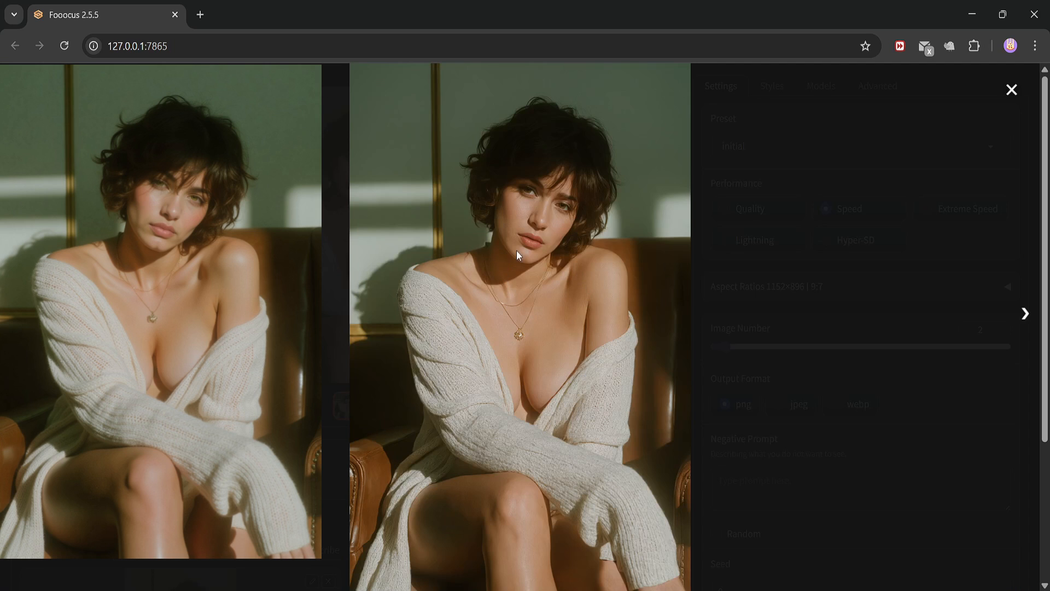
{"action": "mouse_move", "coordinate": [554, 305]}
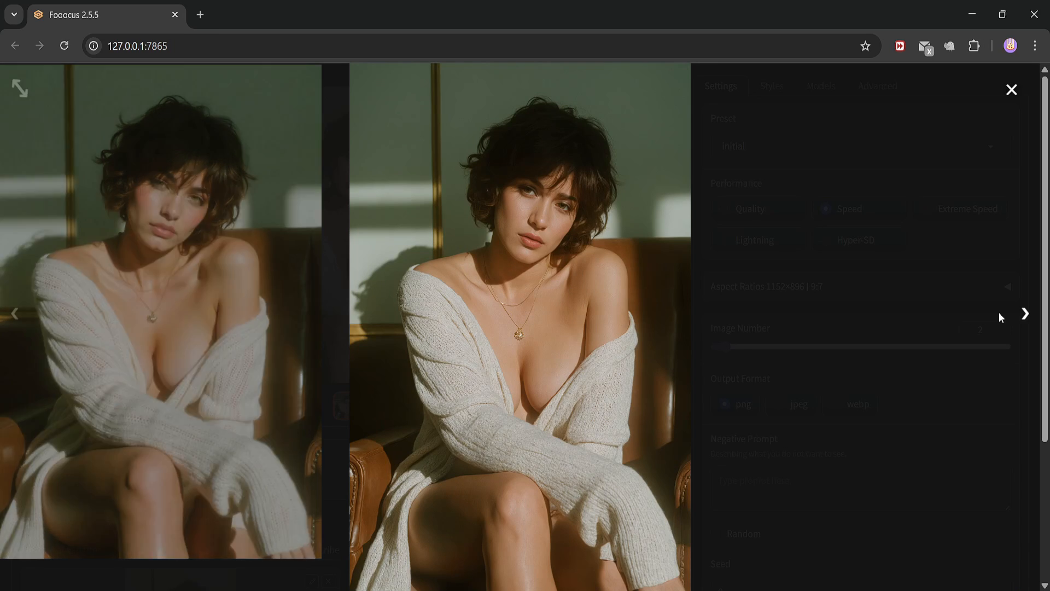
Step: Close the full-size before-and-after comparison of the 2x upscaled portrait
{"action": "left_click", "coordinate": [1011, 90]}
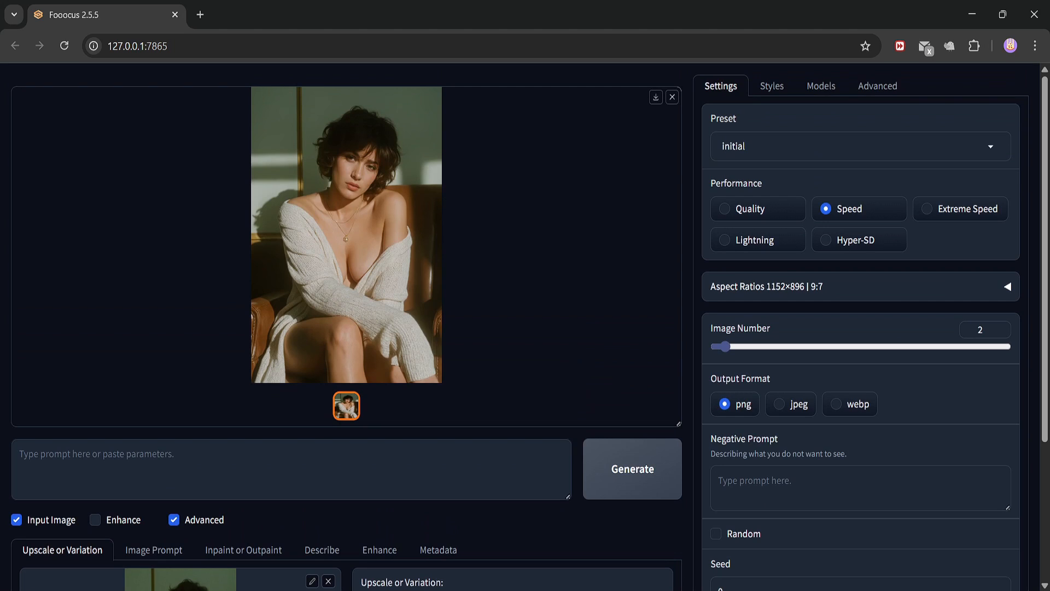